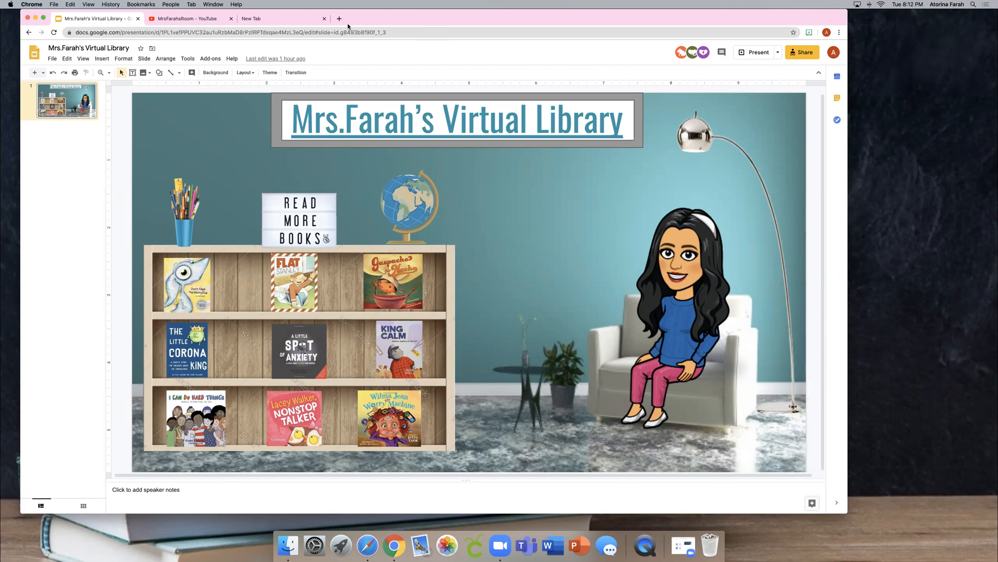
Step: Switch to the empty new tab and briefly check the Bitmoji extension panel
click(280, 19)
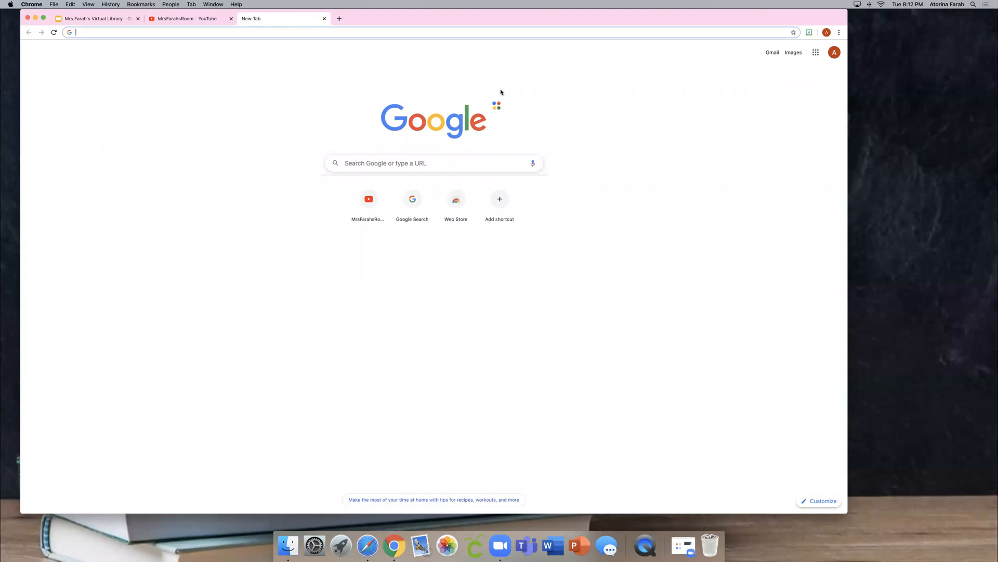
mouse_move(539, 95)
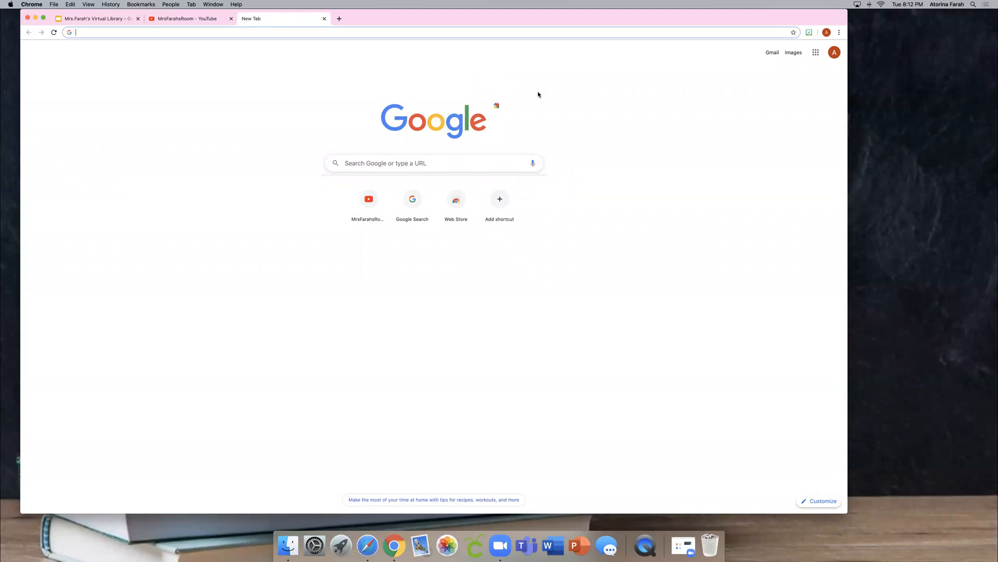
mouse_move(734, 78)
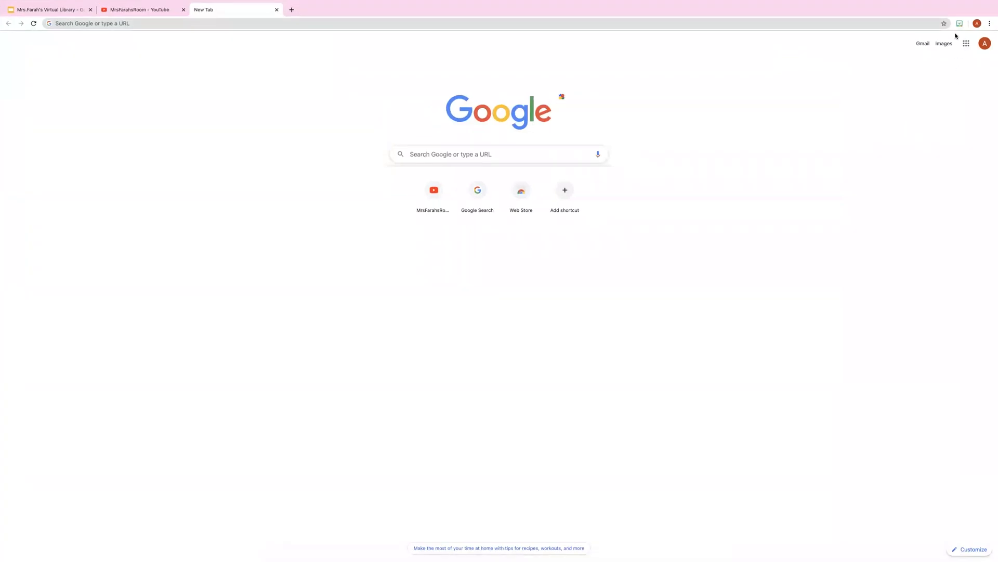
click(958, 24)
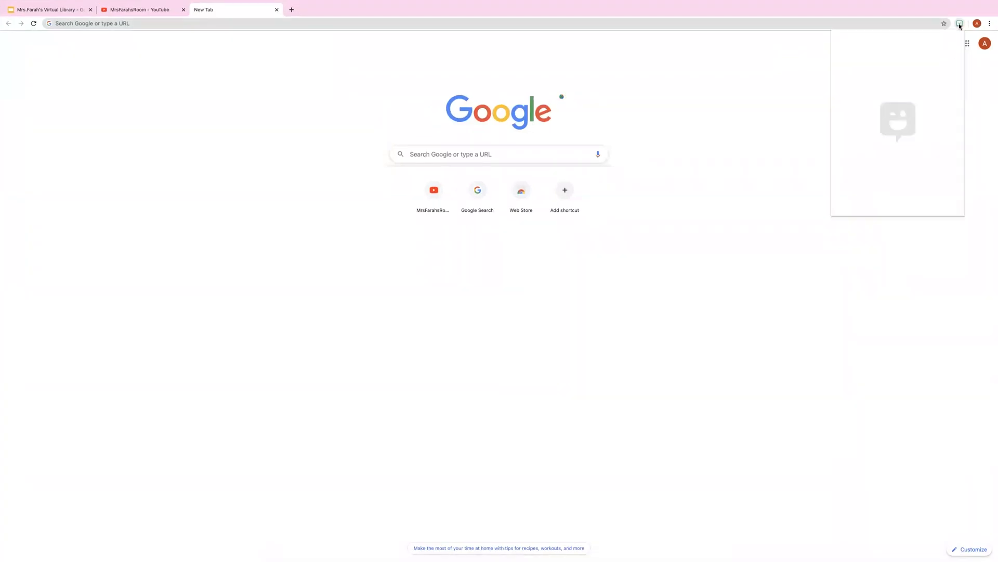
click(960, 24)
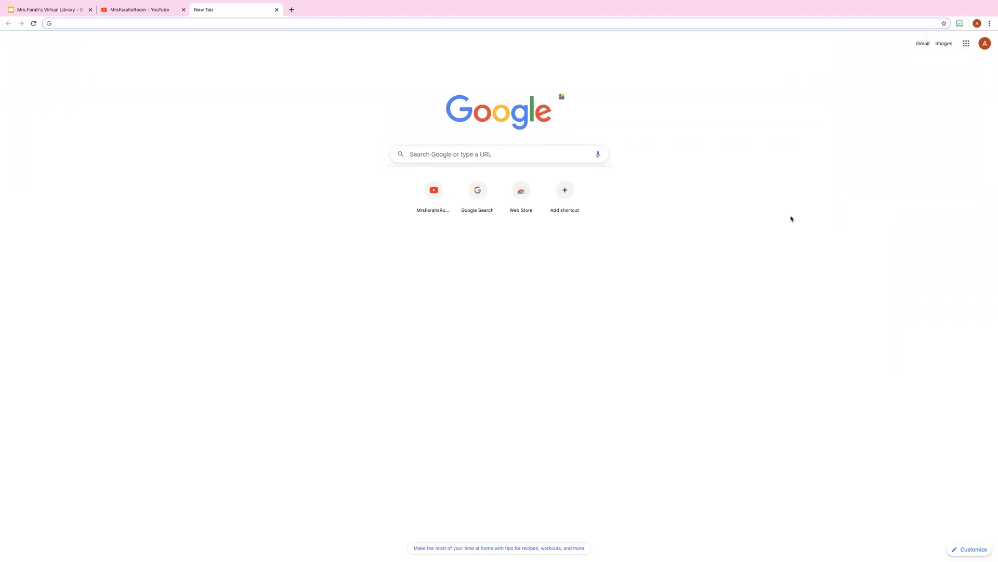
Step: Go to Google Slides from the apps grid and create a new blank presentation
click(965, 44)
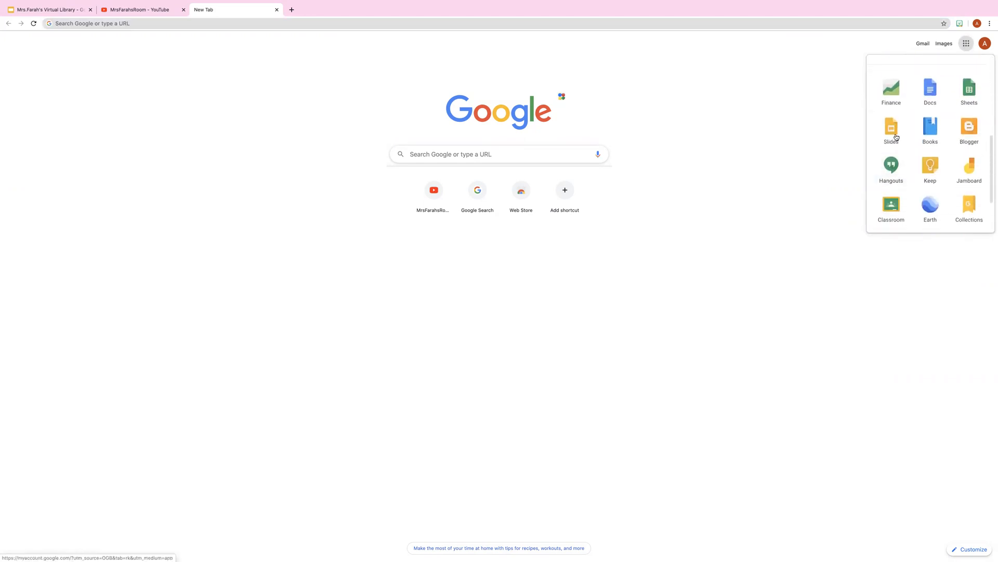
click(891, 127)
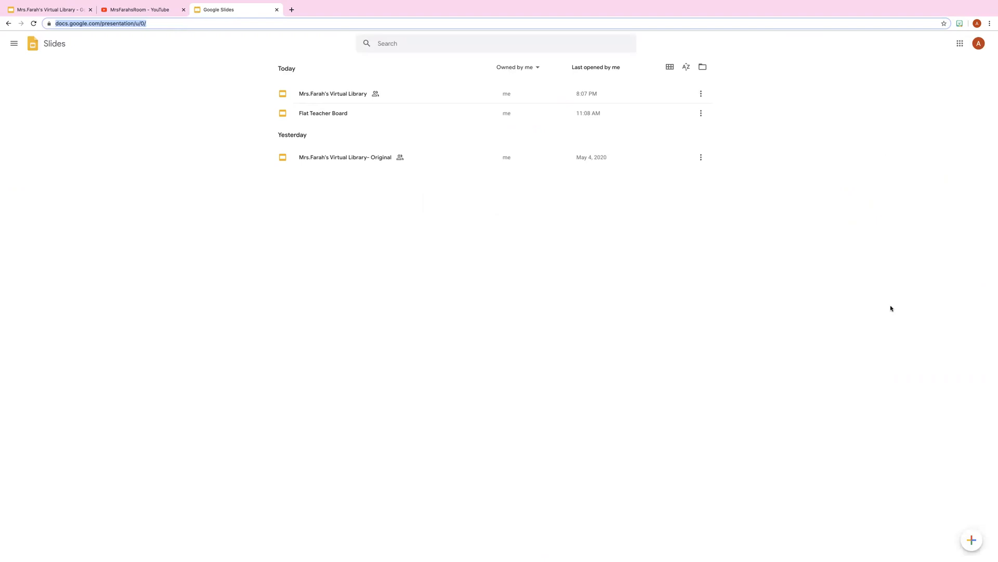
click(972, 540)
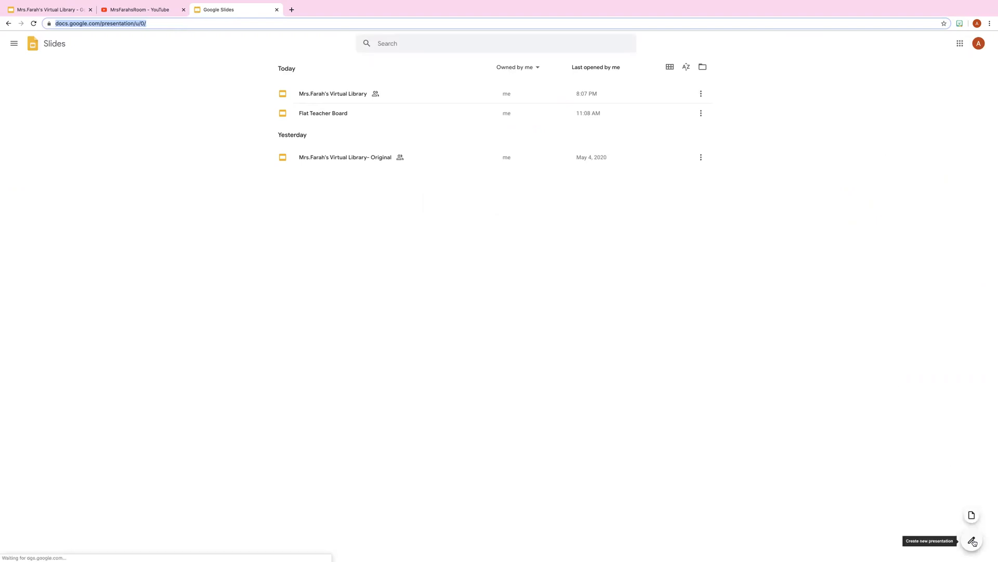
click(972, 540)
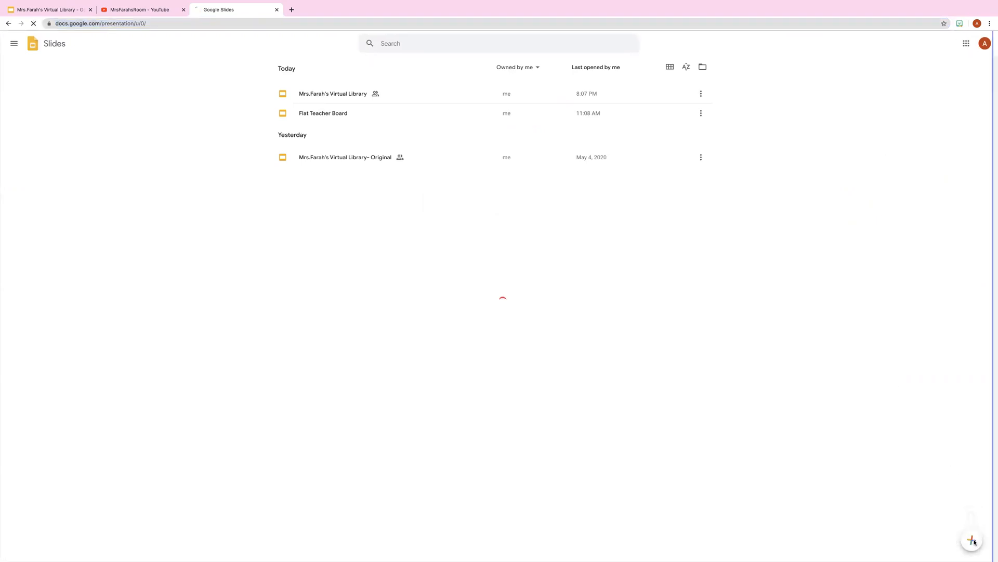
click(971, 539)
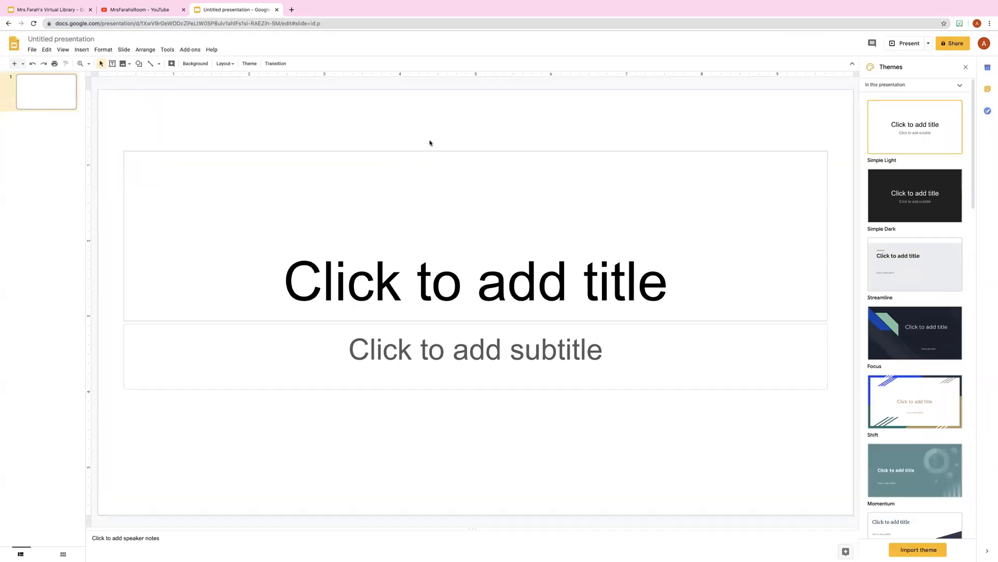
Step: Delete the title and subtitle placeholder boxes from the first slide
click(476, 280)
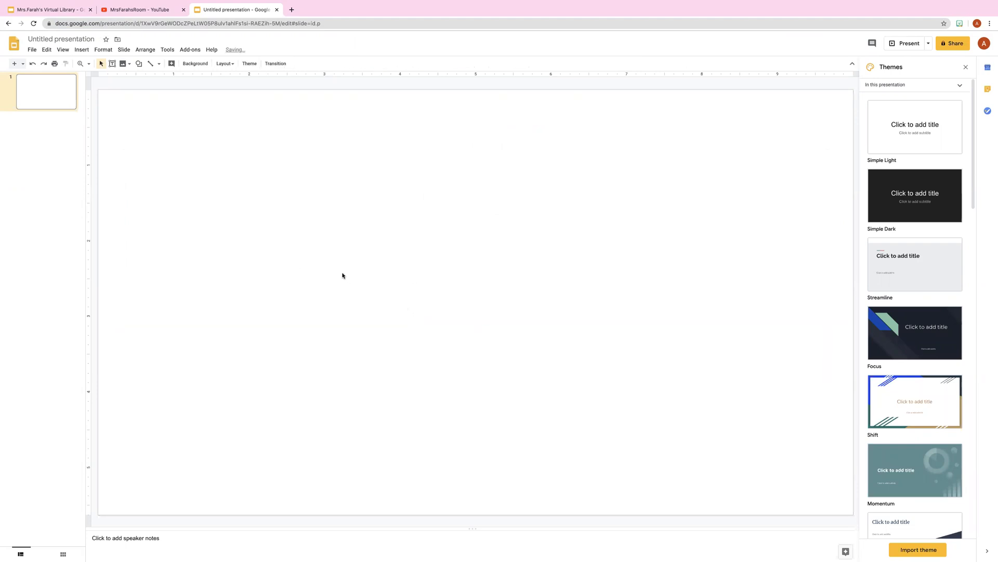
mouse_move(211, 177)
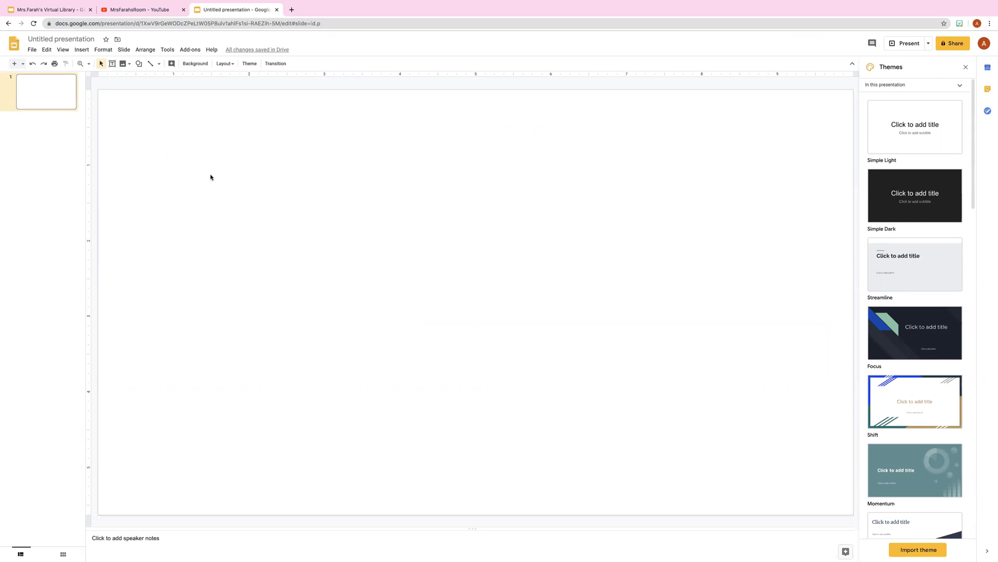
mouse_move(185, 114)
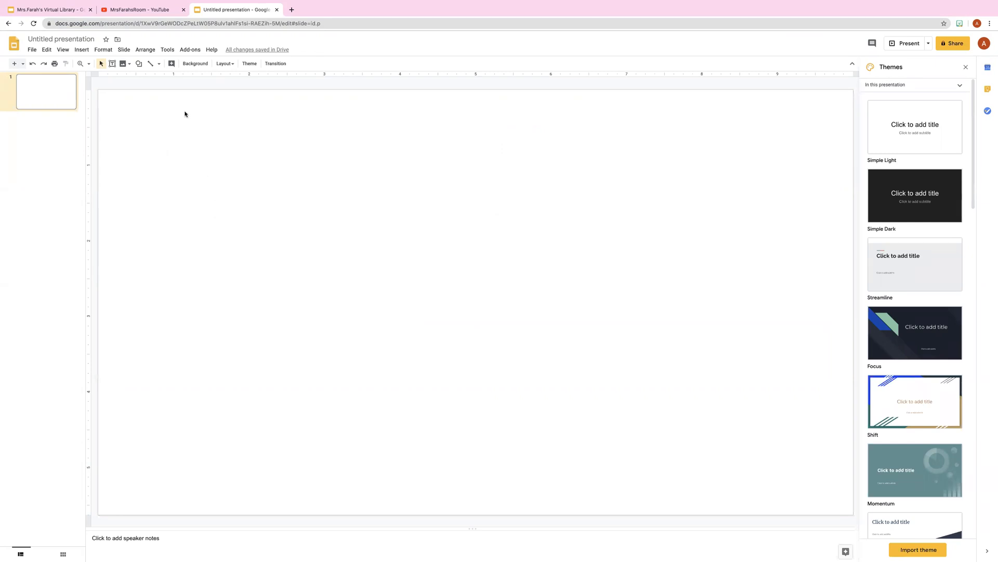
mouse_move(194, 63)
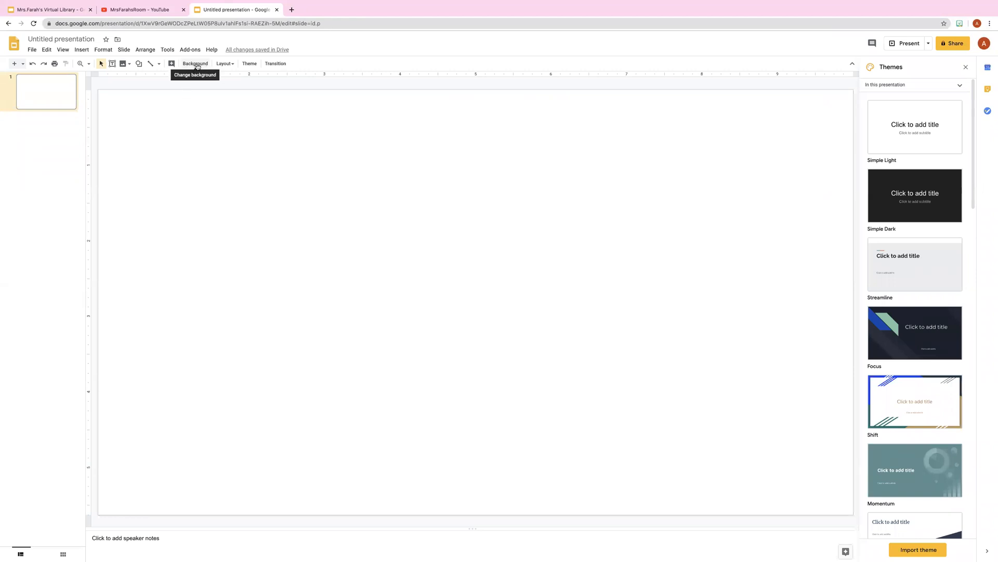
Step: Start choosing a background image via Google Image Search in the background settings
click(195, 63)
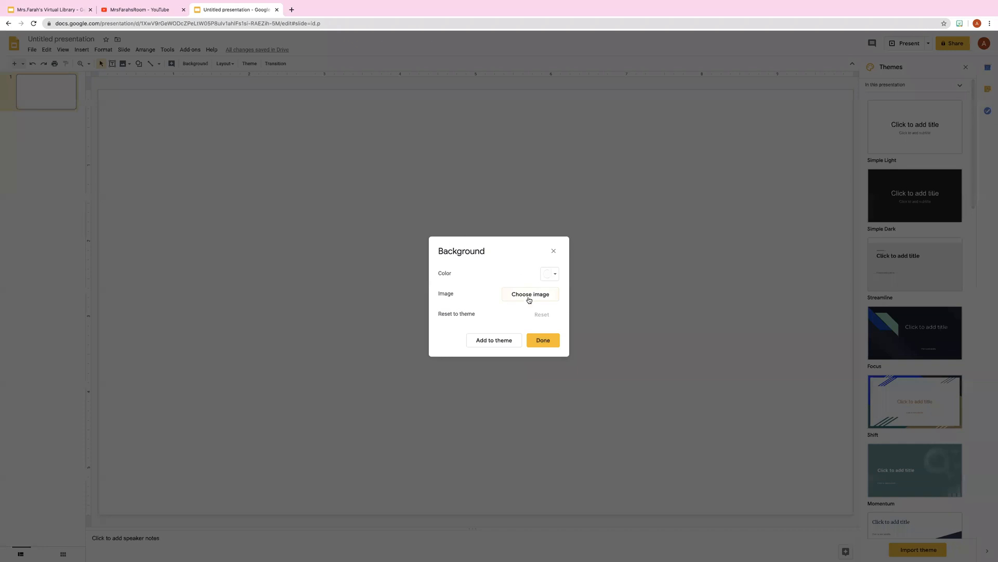
click(531, 293)
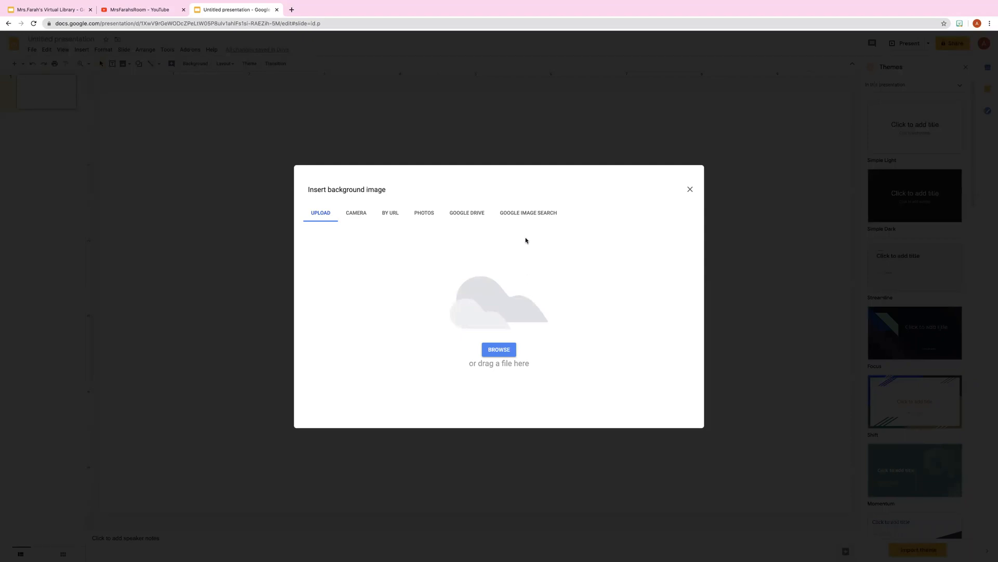
mouse_move(533, 217)
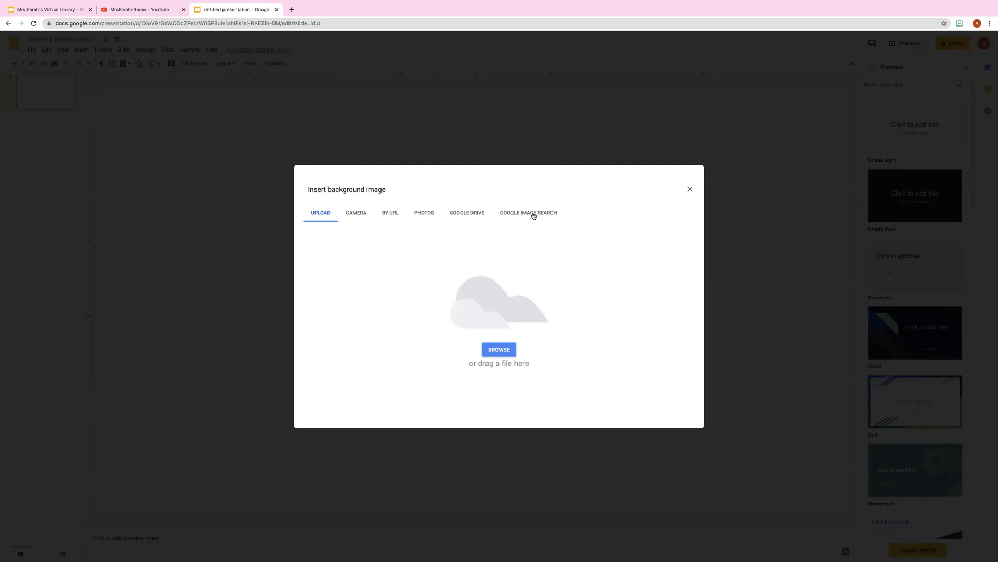
mouse_move(533, 218)
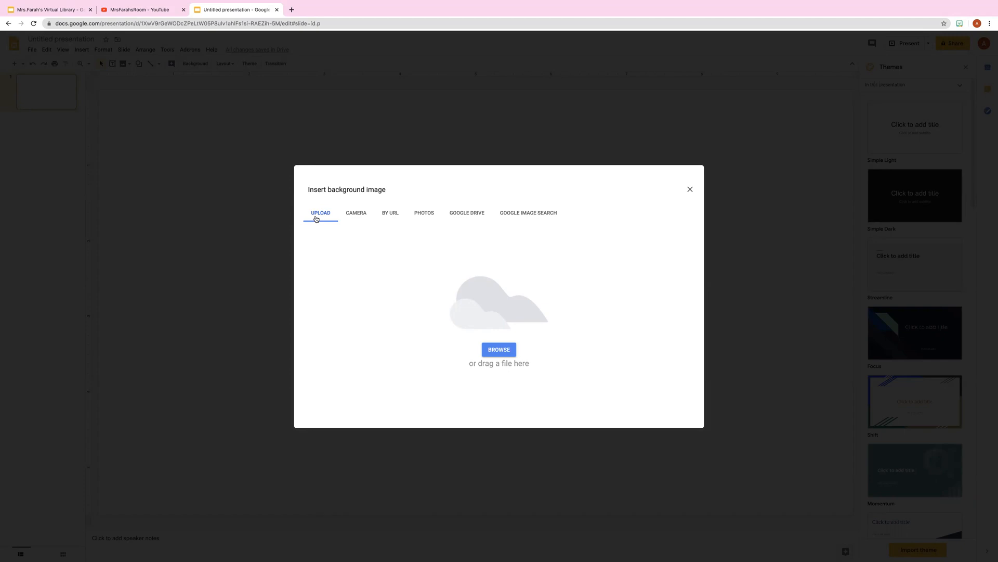
click(528, 212)
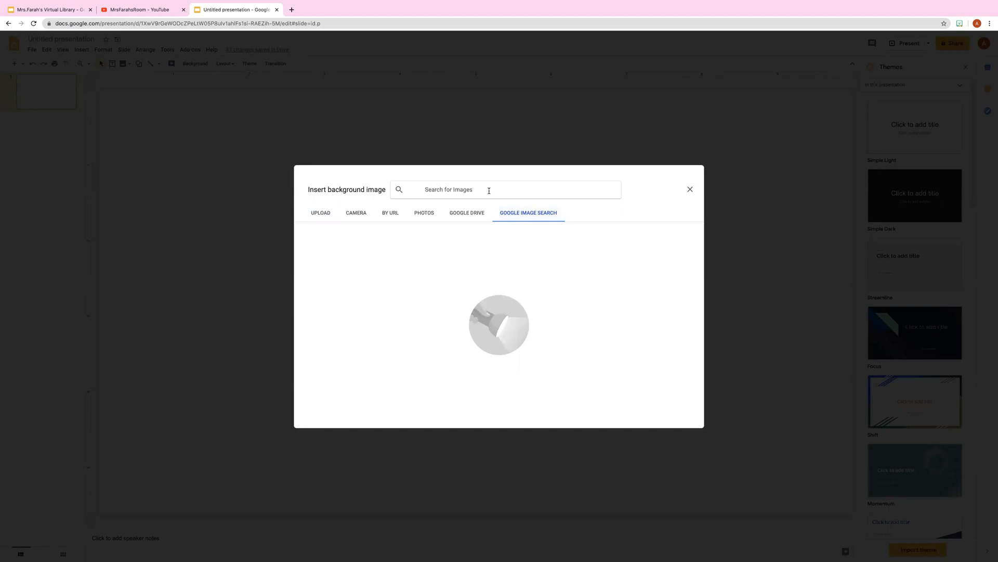
Step: Search 'floor to wall background' and set the red room with checkered floor as background
text(floor to wall)
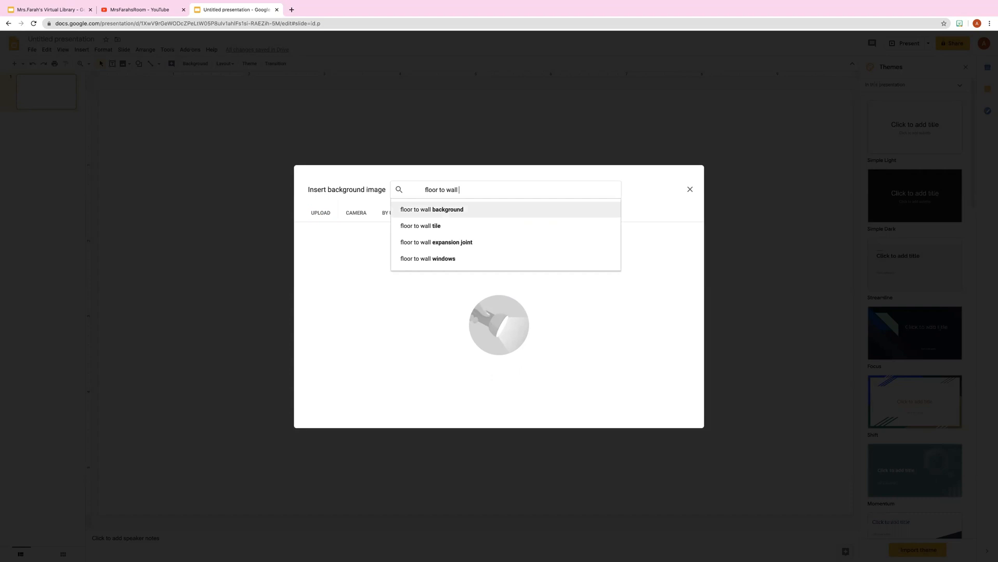
click(431, 209)
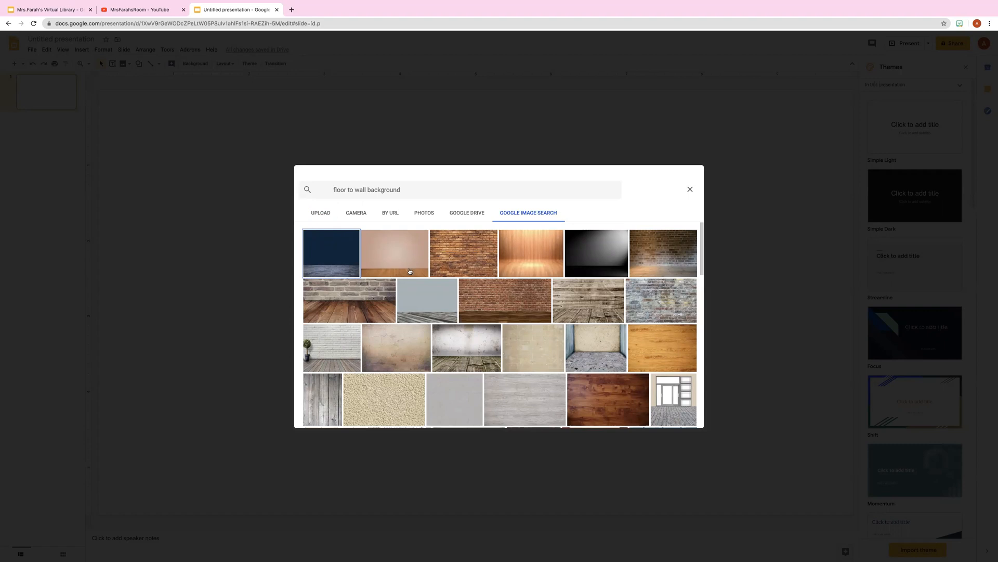
mouse_move(604, 339)
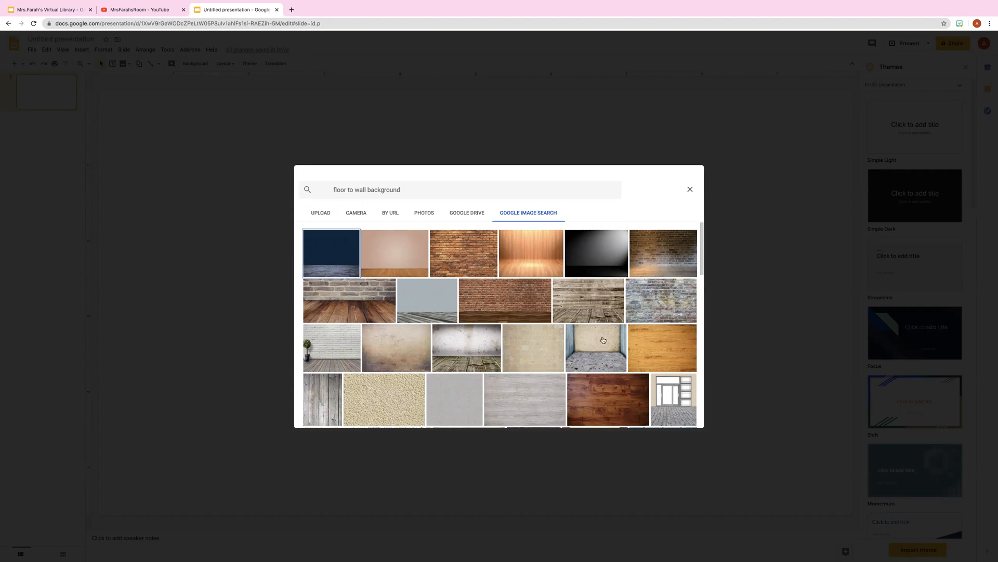
mouse_move(438, 306)
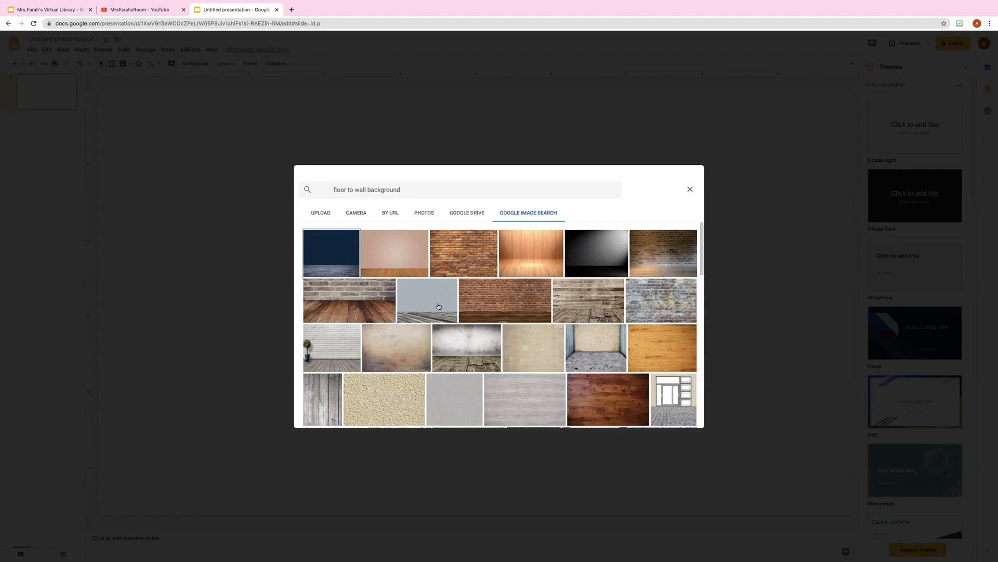
scroll(down, 3)
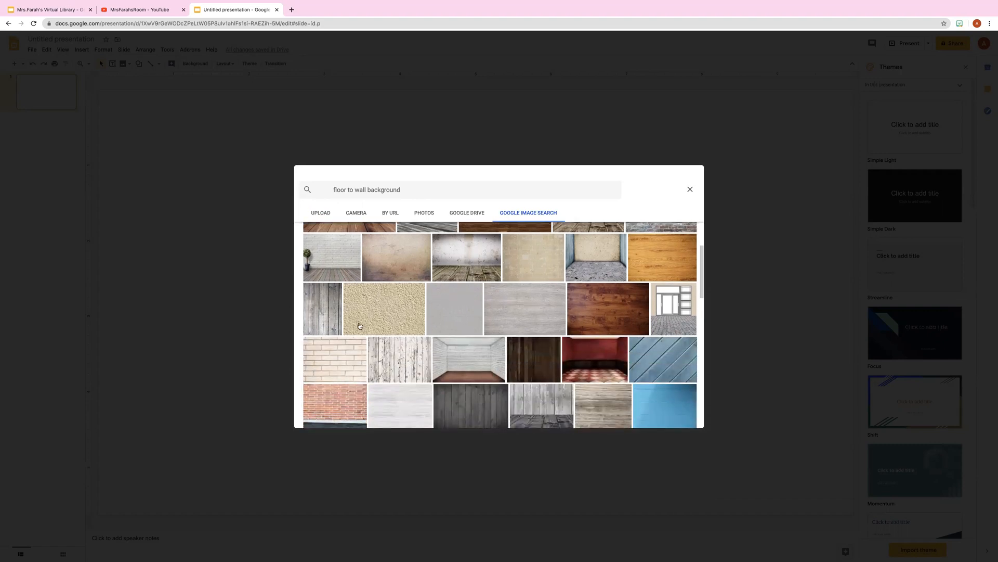
scroll(down, 3)
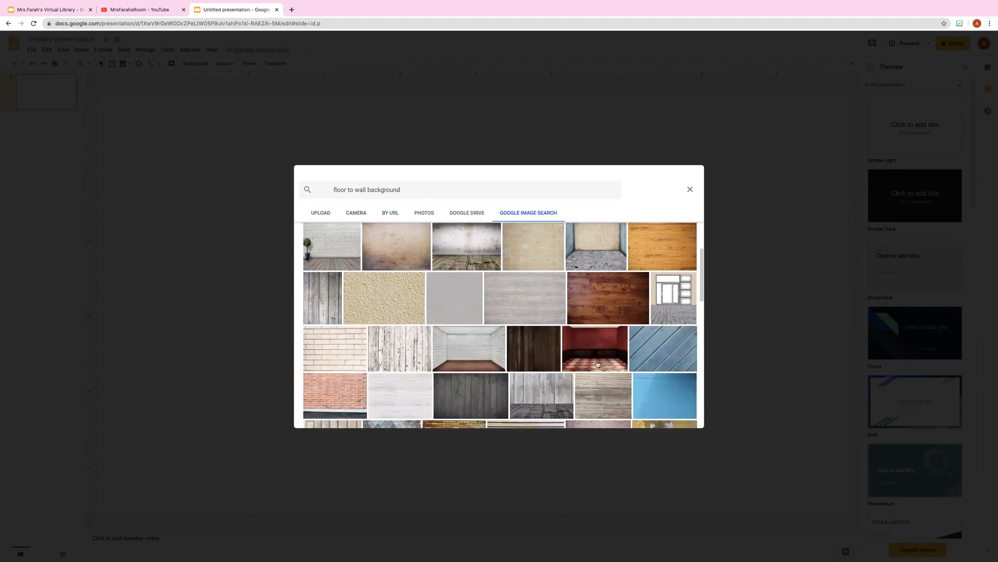
click(595, 348)
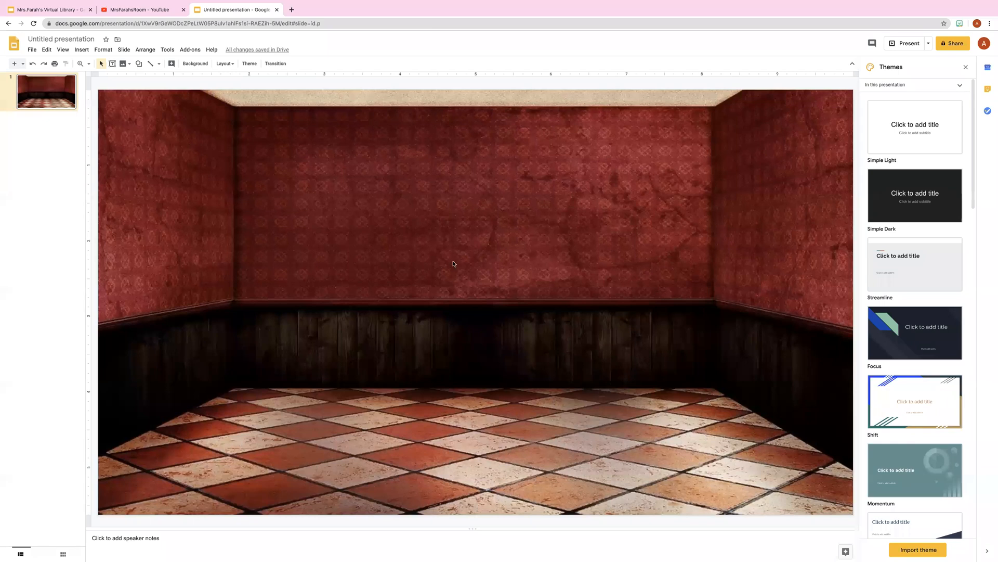
mouse_move(248, 393)
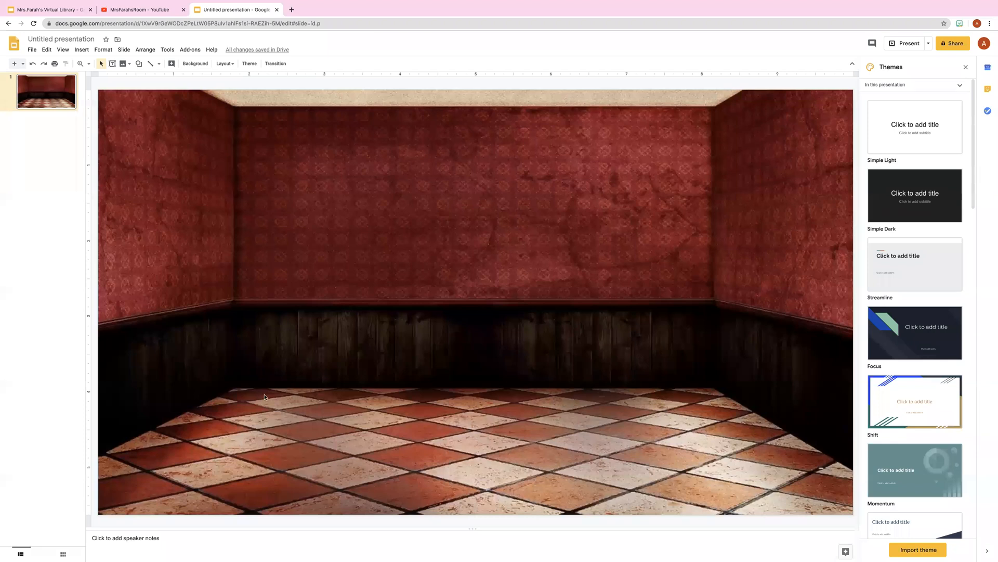
mouse_move(311, 396)
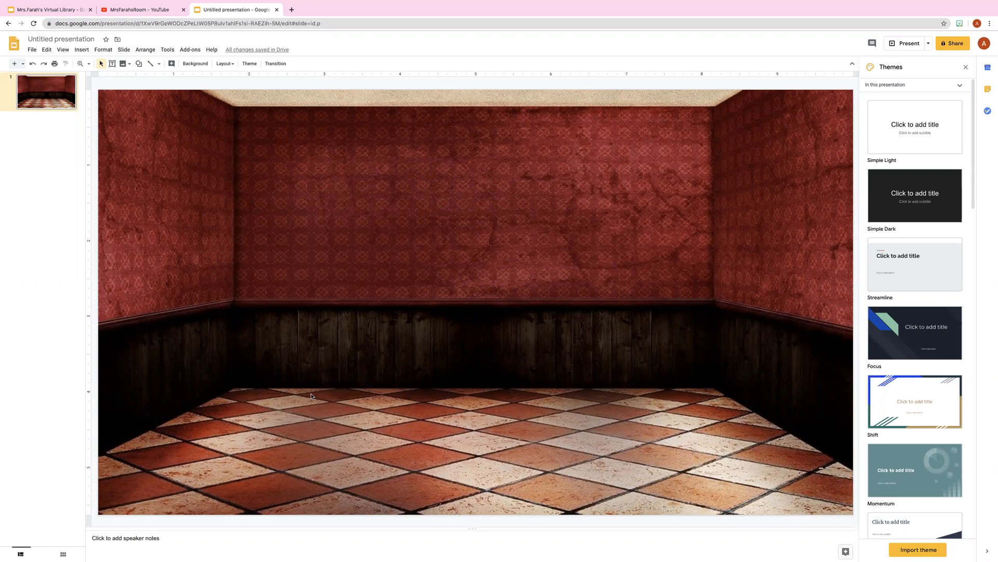
mouse_move(204, 165)
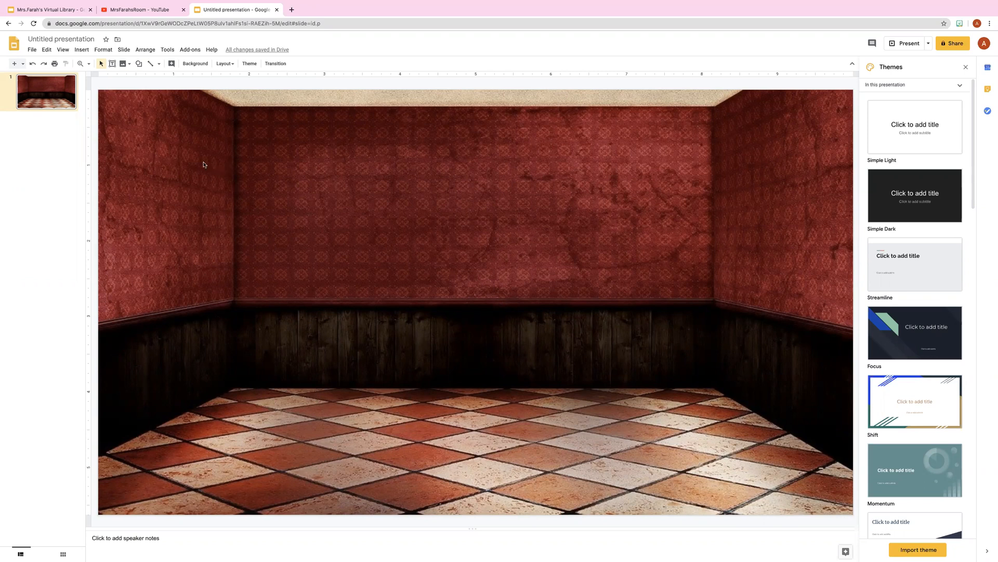
Step: Reopen the background settings to choose a different background image
click(194, 64)
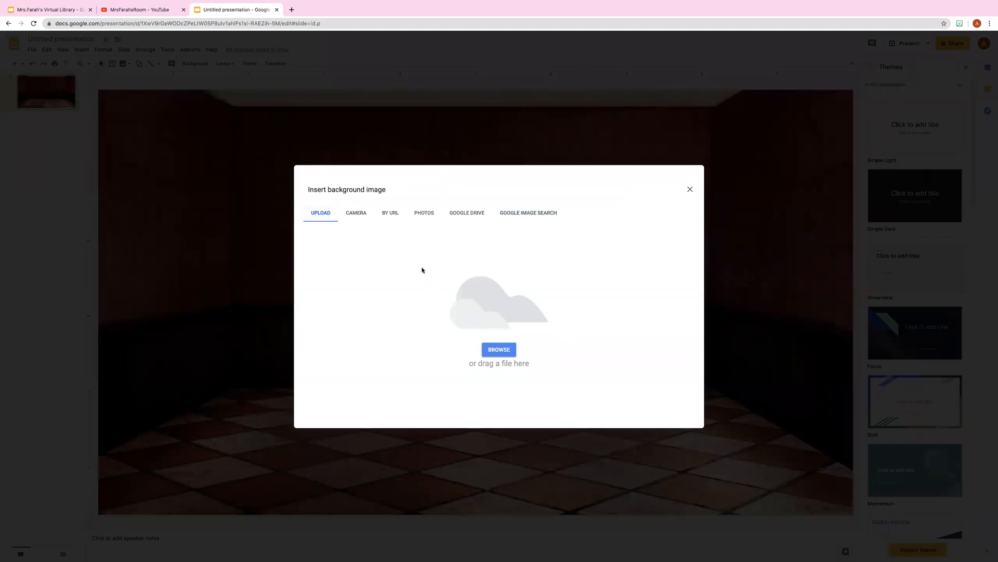
mouse_move(427, 272)
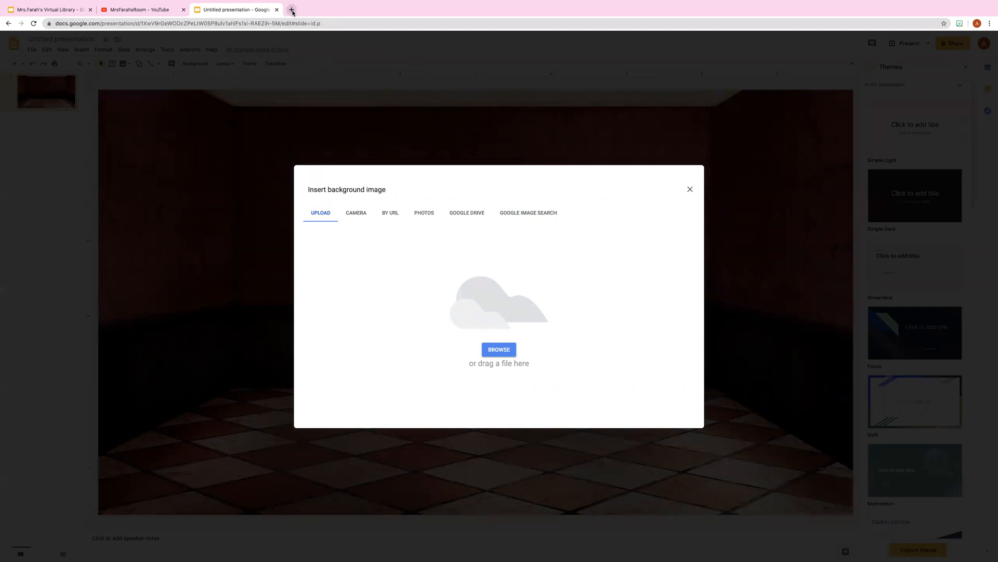
Step: Search 'floor to wall background' in a new tab and preview several room photos, ending on the living room one
click(292, 10)
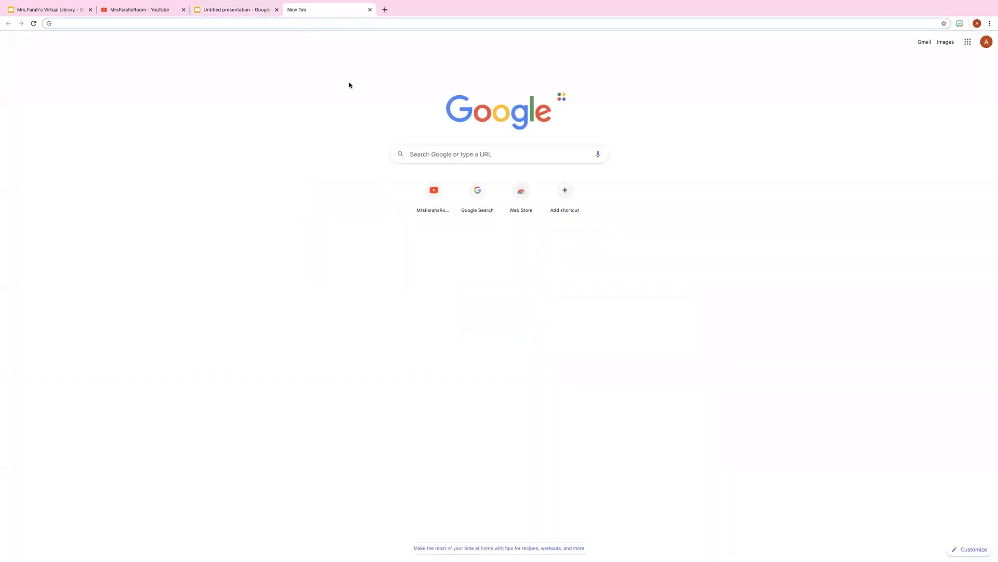
text(floor to wall background)
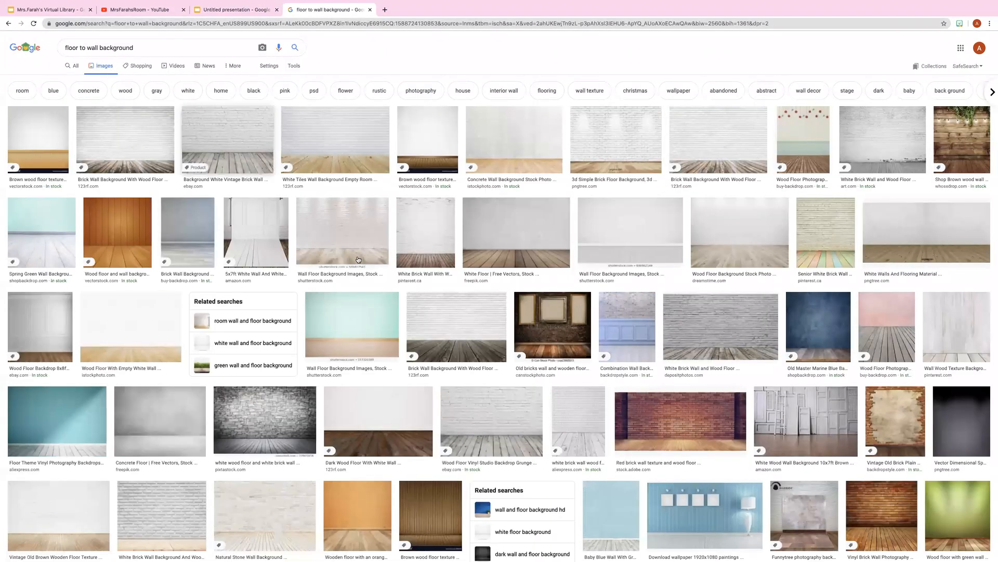
scroll(down, 3)
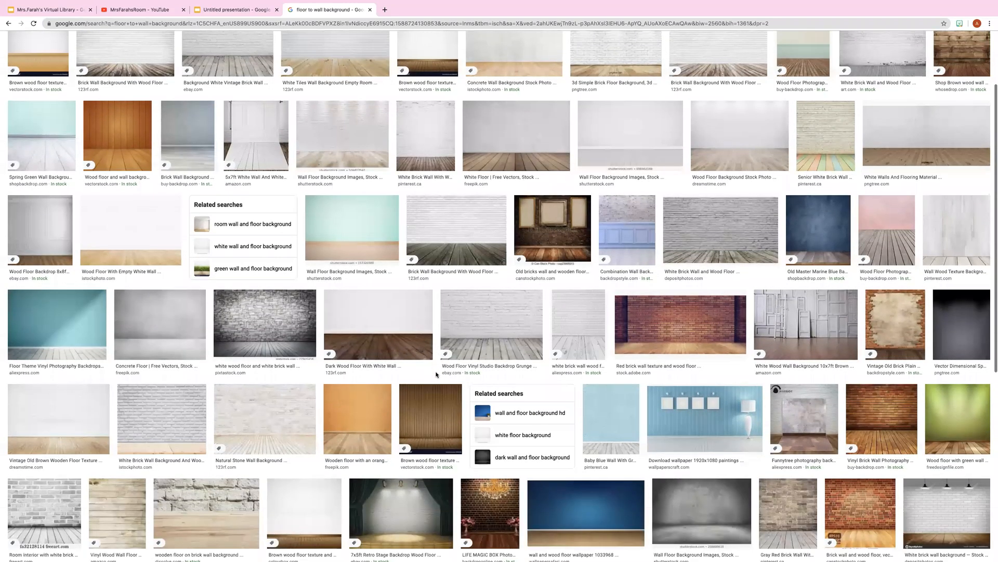
scroll(down, 3)
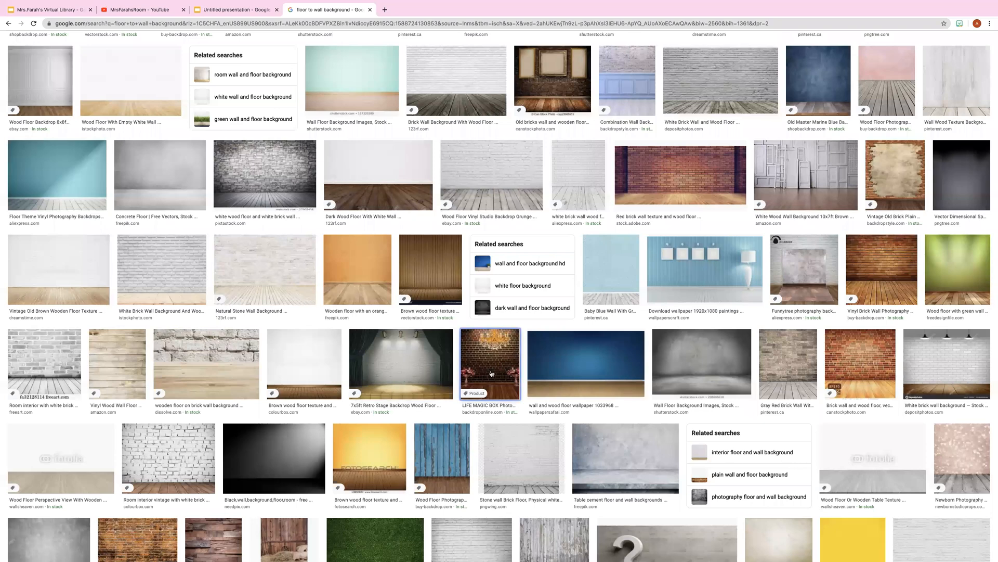
click(489, 364)
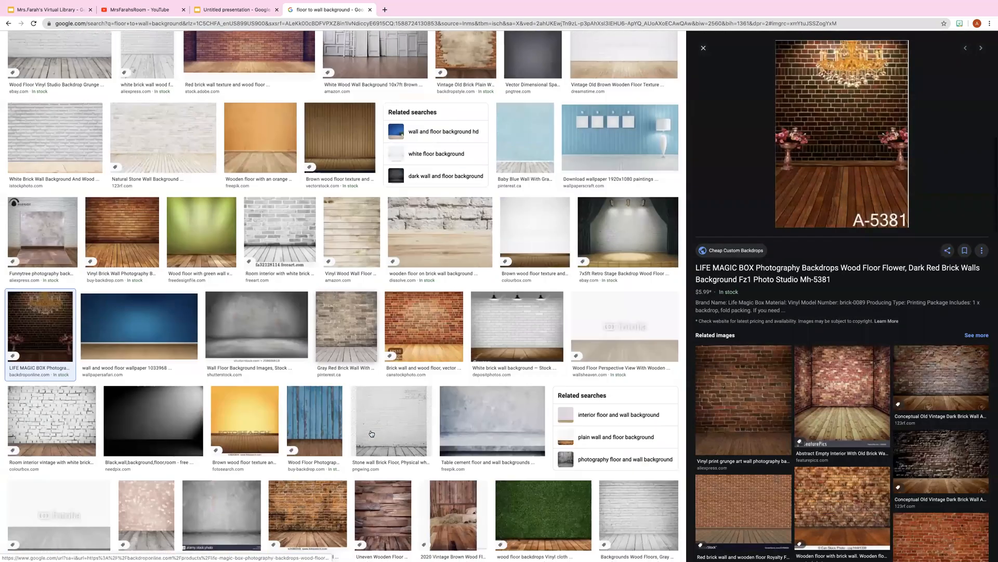
scroll(down, 3)
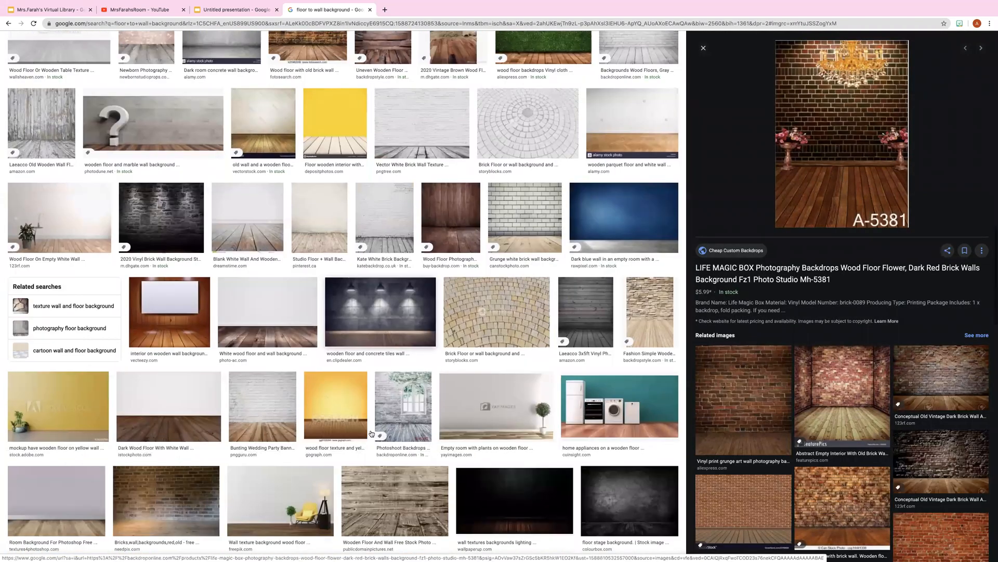
click(279, 423)
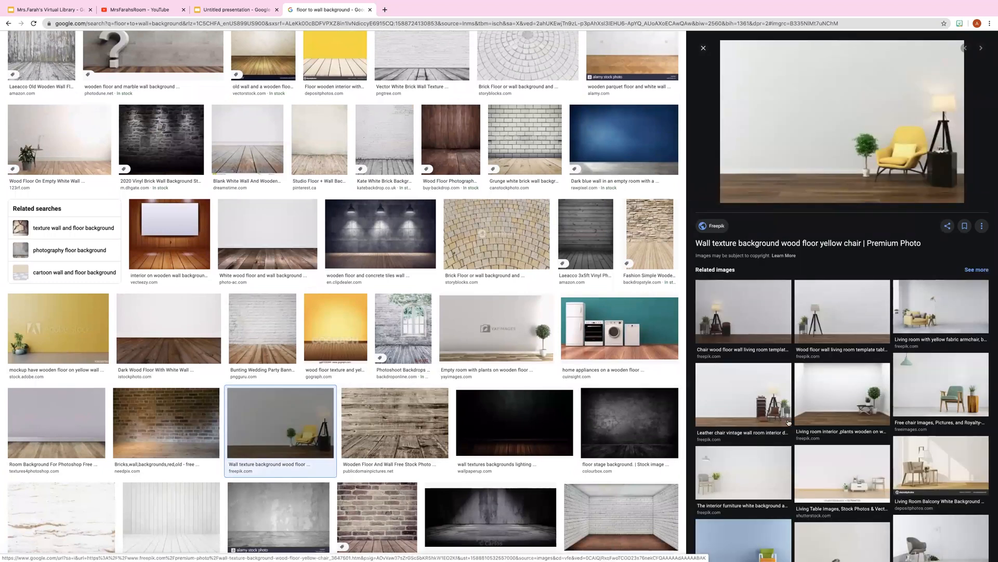
scroll(down, 3)
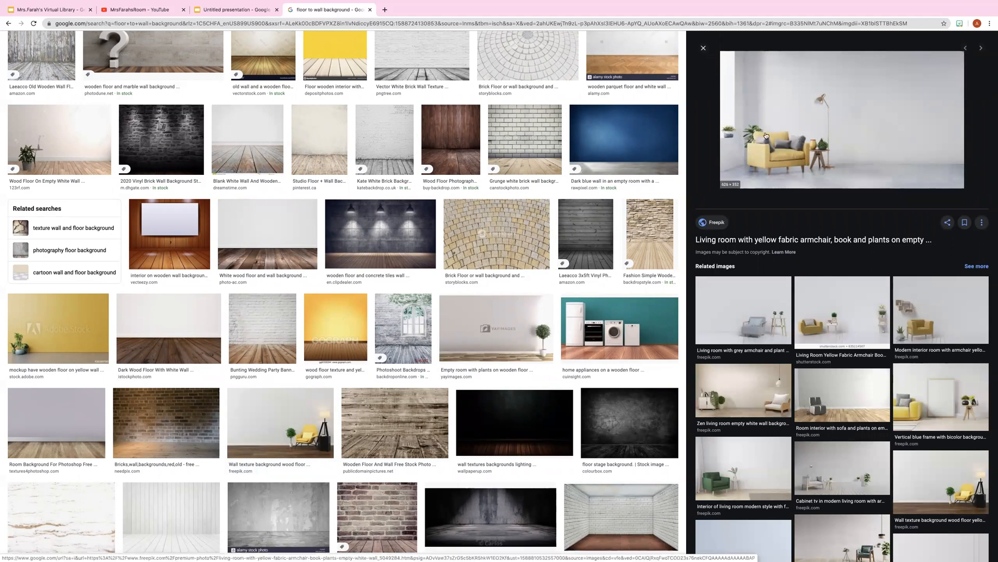
right_click(767, 135)
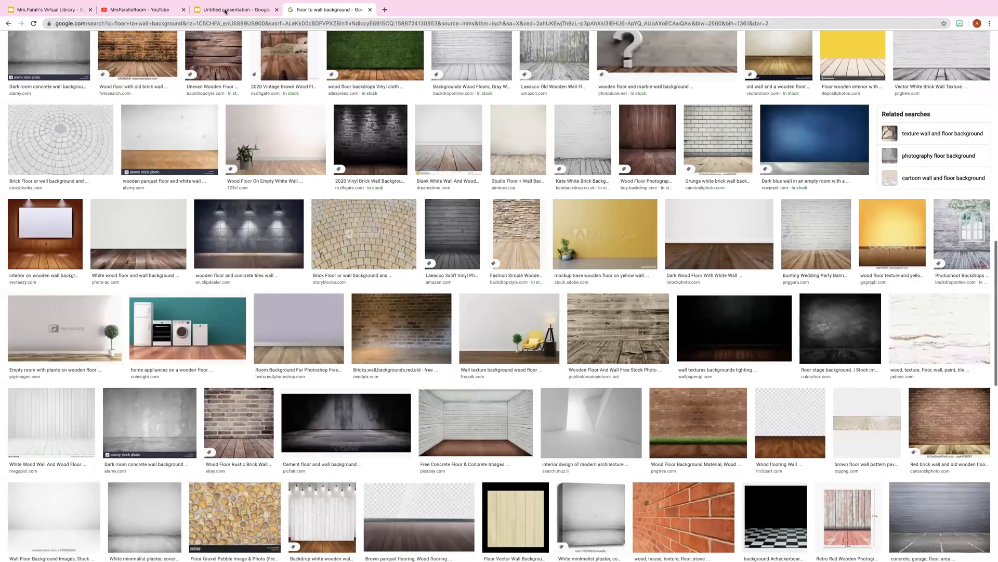
Step: Return to the presentation and browse the Background 1-4 image files on the computer
click(236, 9)
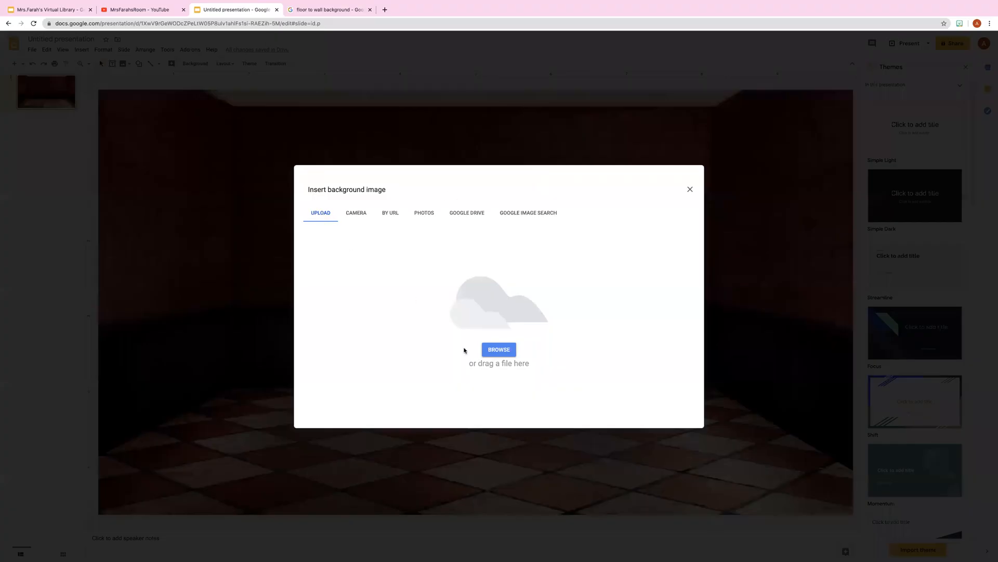
click(498, 350)
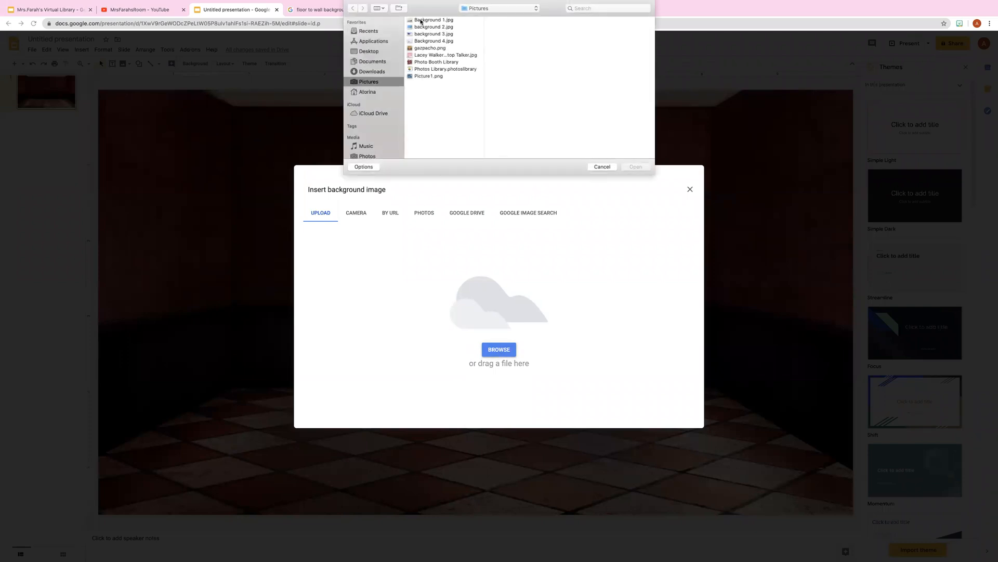
click(434, 27)
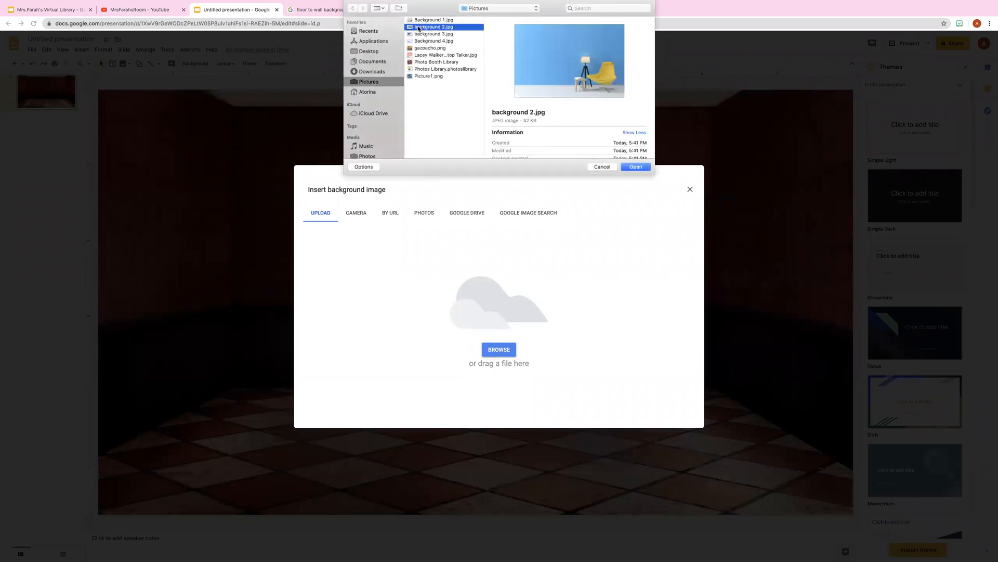
click(434, 33)
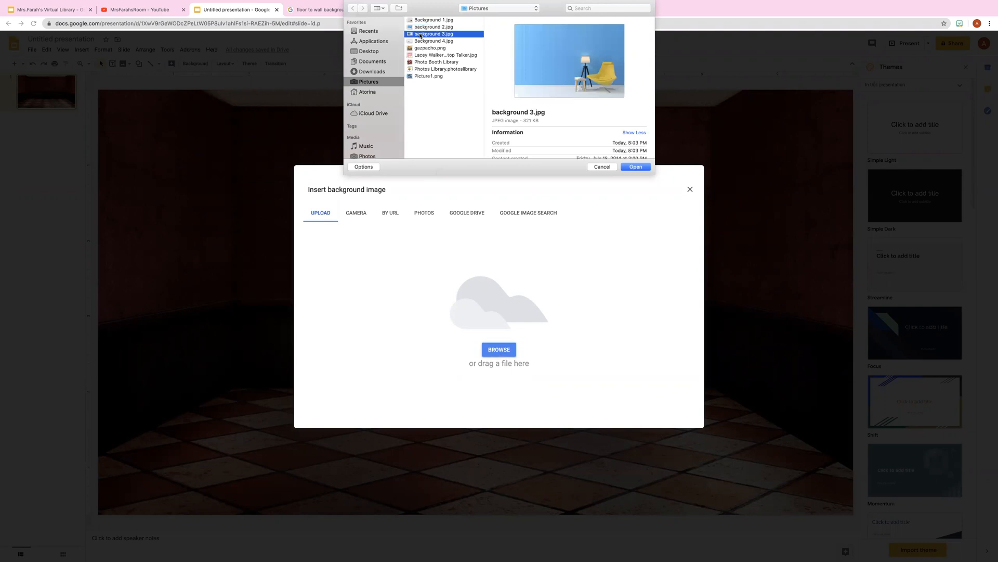
click(433, 40)
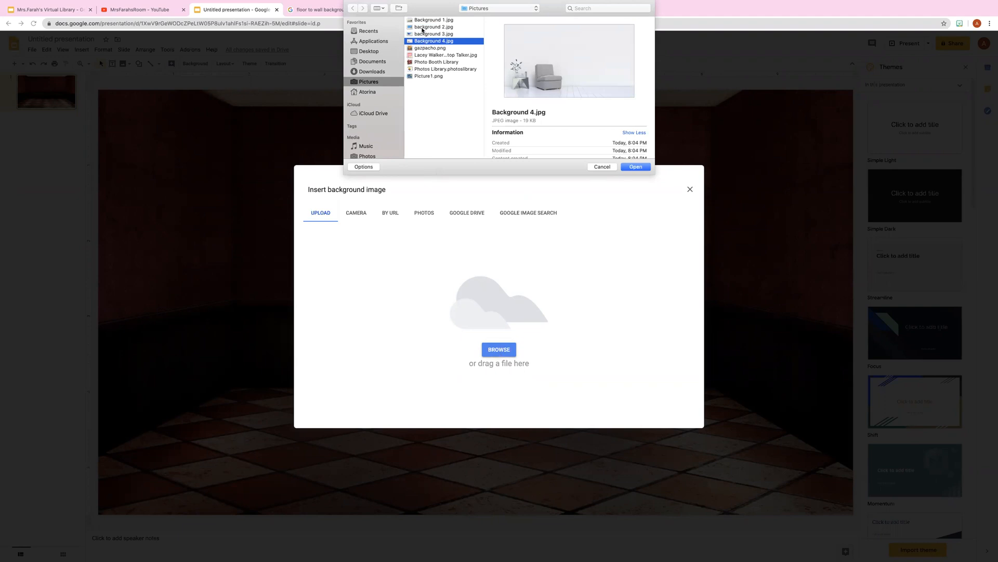
click(432, 19)
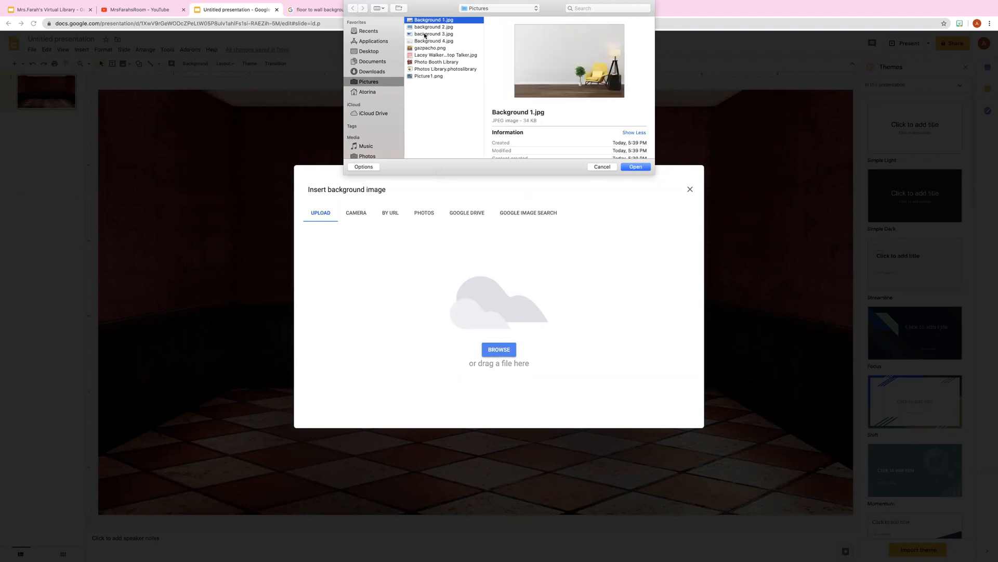
Step: Upload Background 4.jpg, the grey armchair room, as the slide background
click(434, 40)
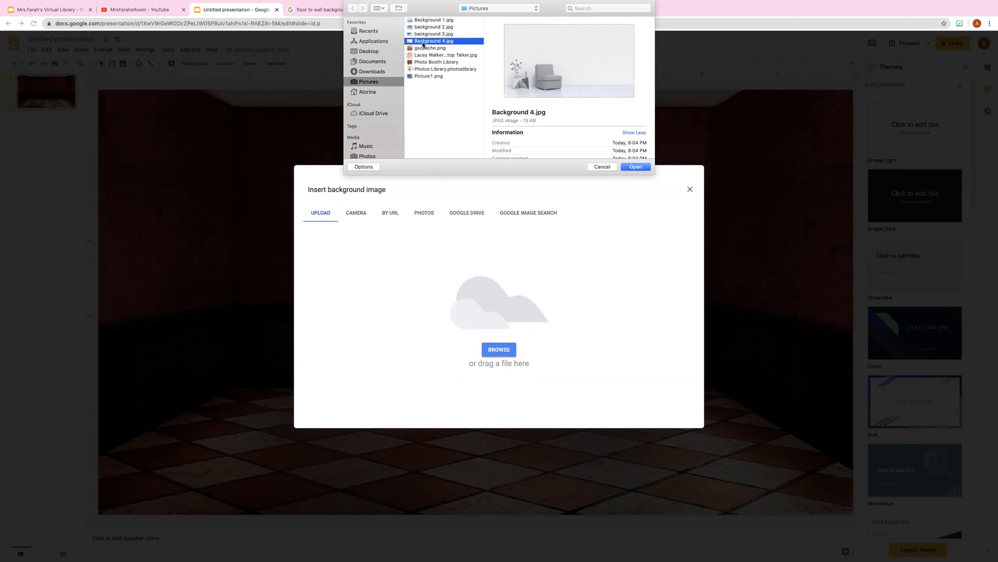
click(634, 167)
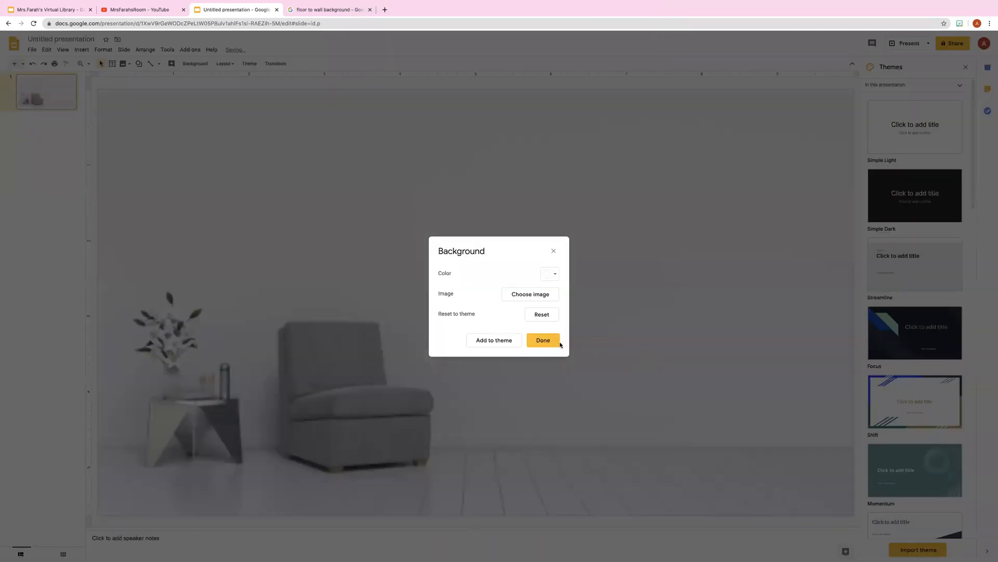
click(543, 339)
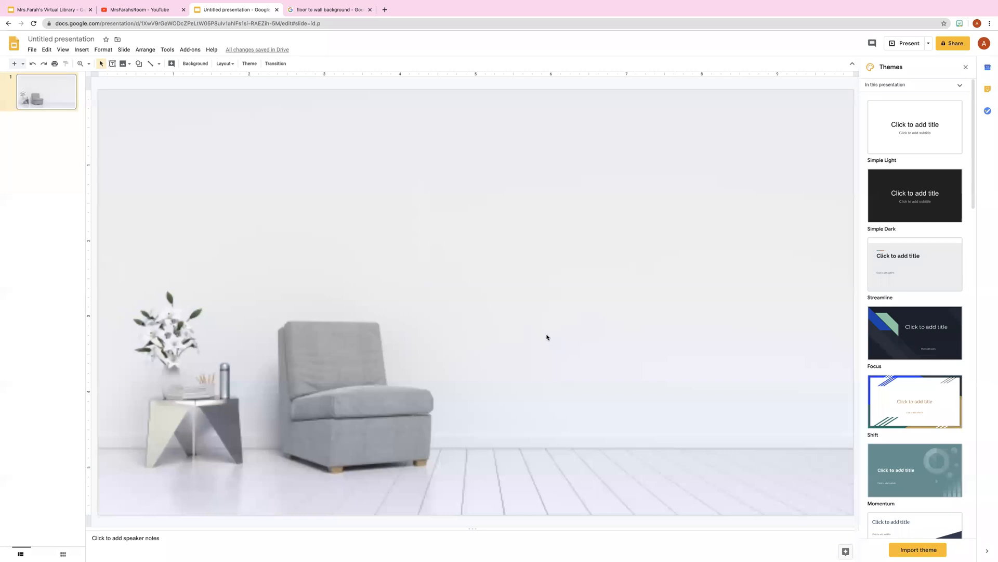
mouse_move(346, 407)
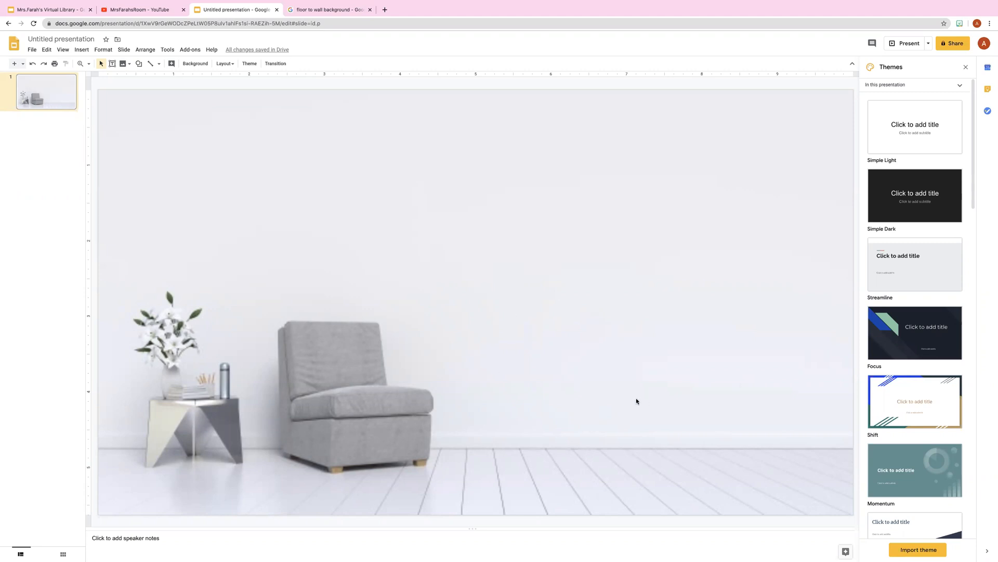
mouse_move(623, 386)
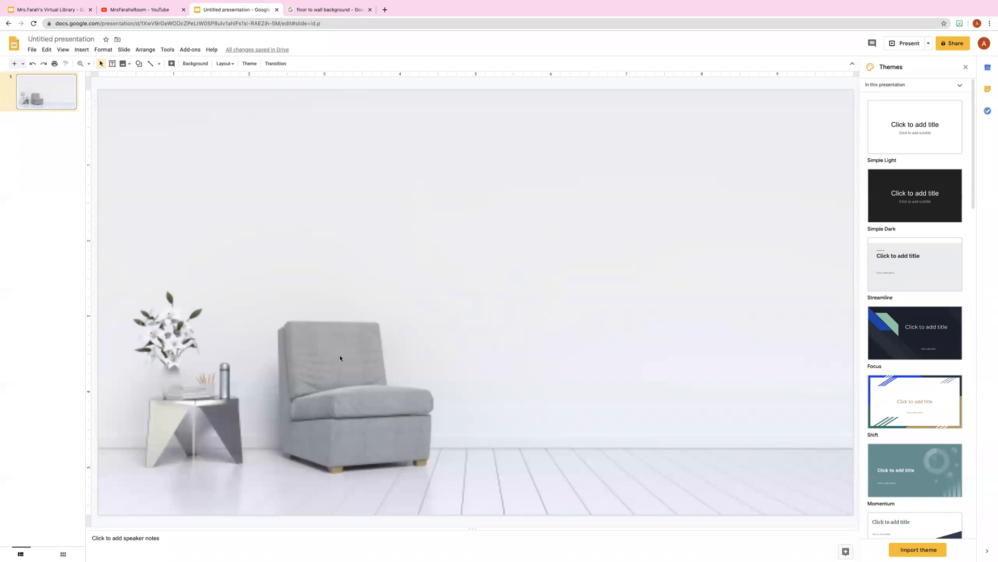
mouse_move(393, 345)
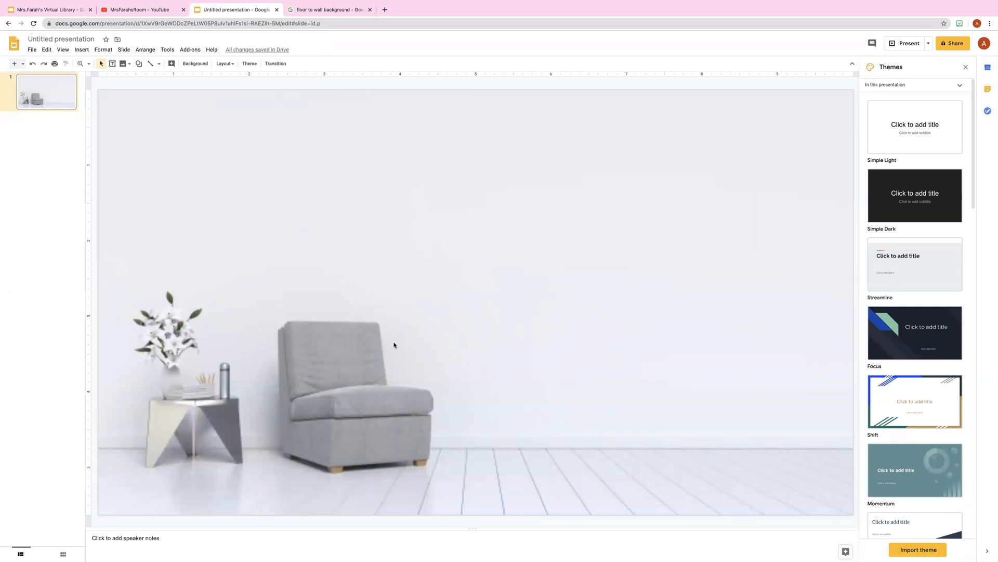
mouse_move(348, 313)
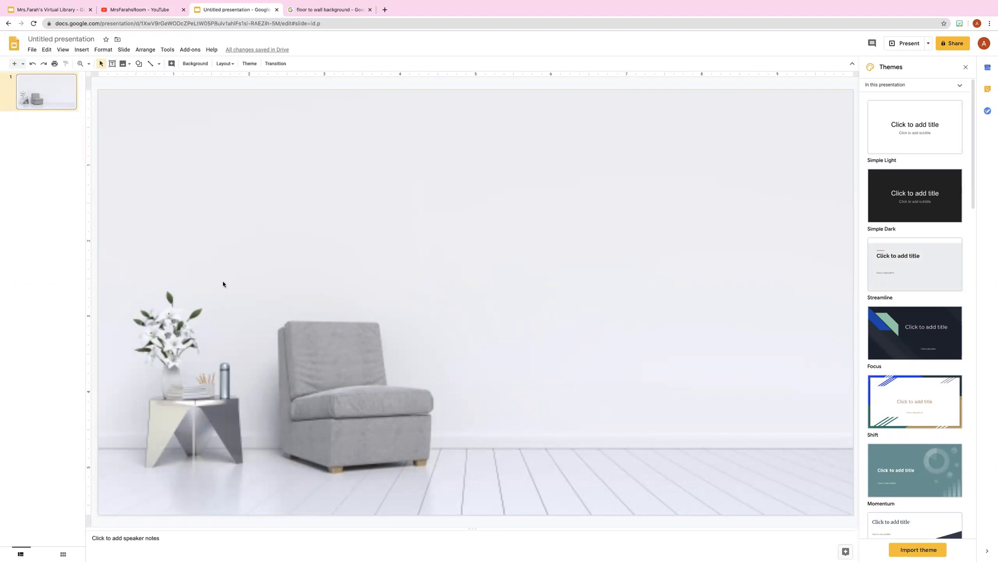
mouse_move(257, 279)
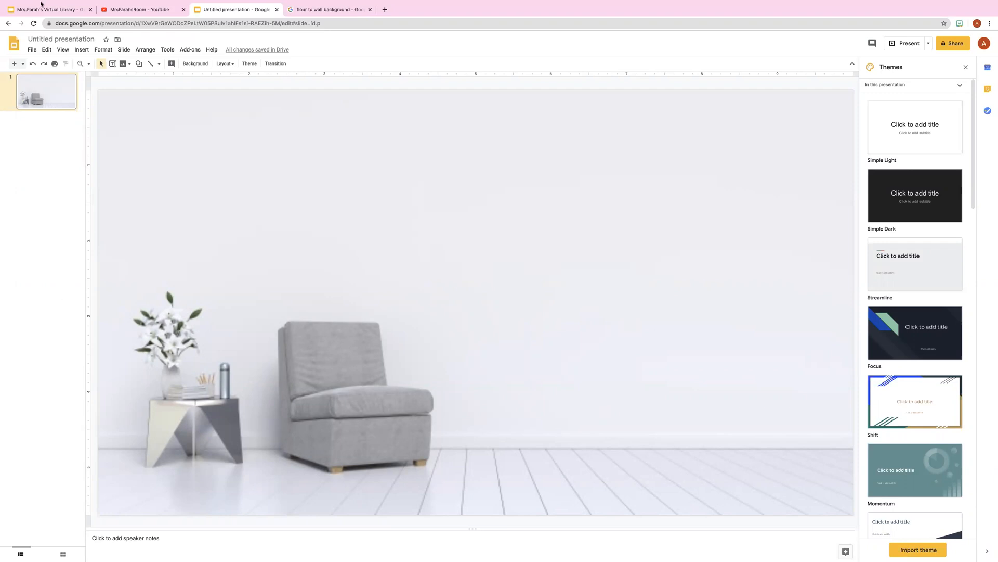
Step: Switch to the finished Mrs.Farah's Virtual Library presentation tab
click(48, 10)
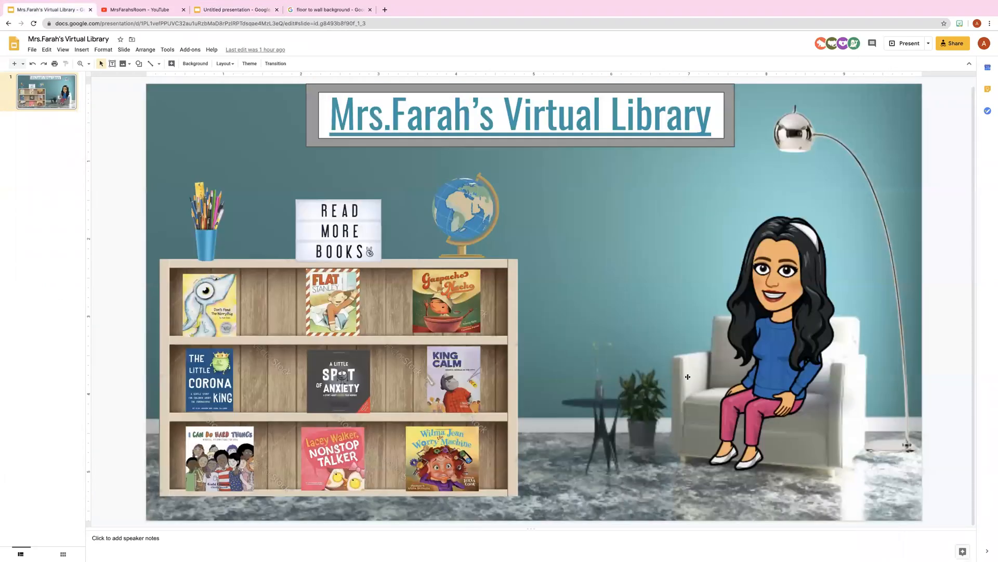
mouse_move(647, 400)
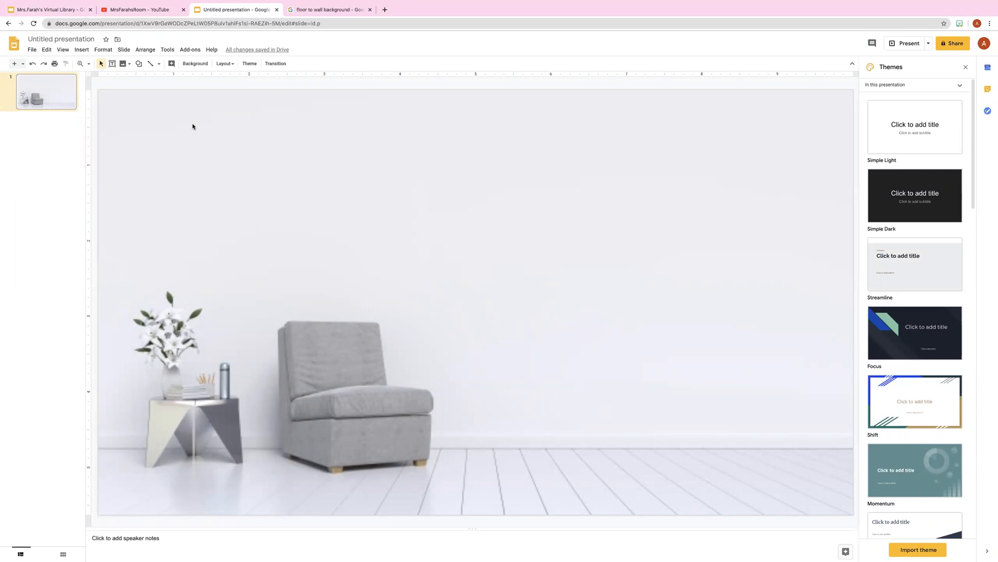
click(81, 50)
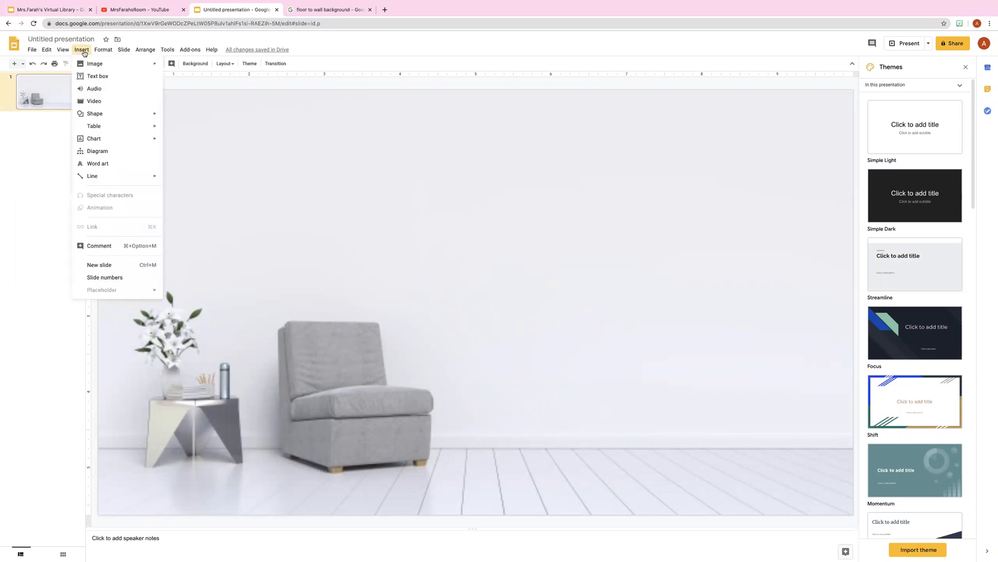
click(95, 63)
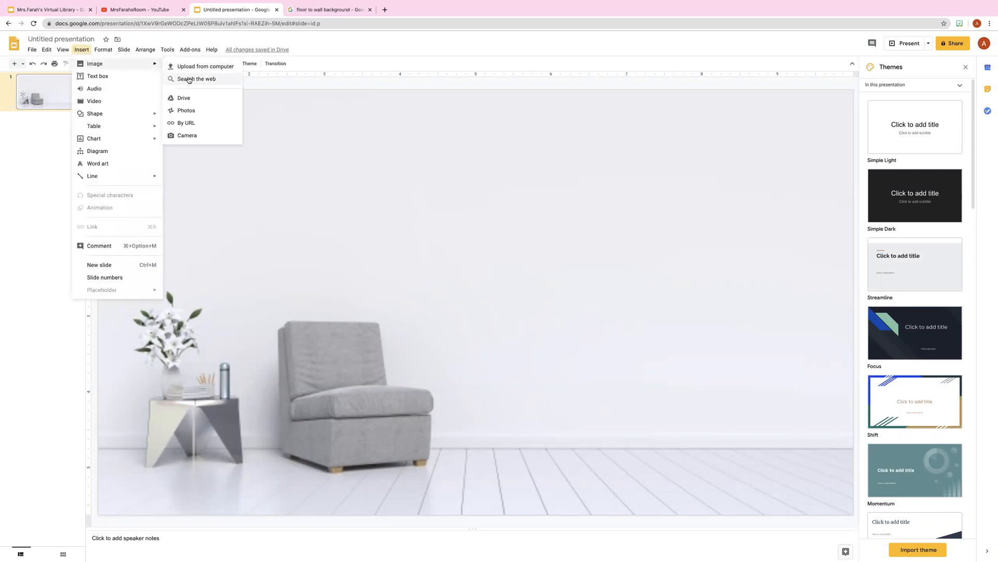
click(196, 78)
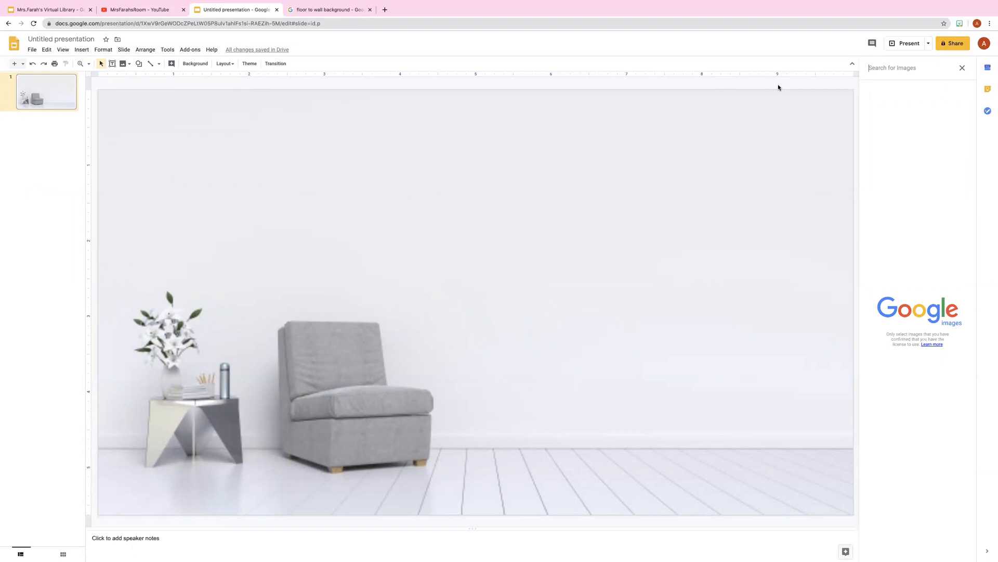
text(empty bookshelf)
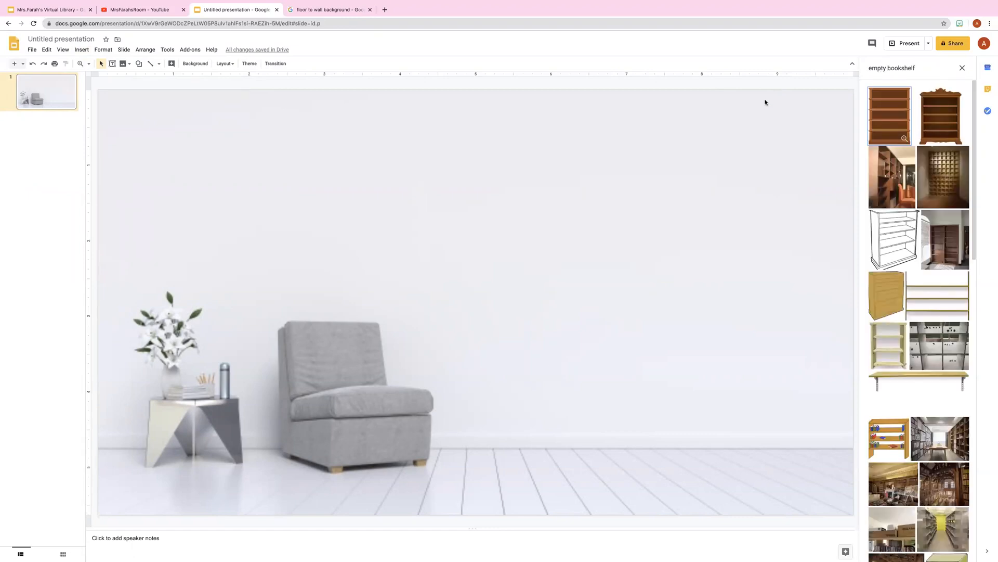
scroll(down, 3)
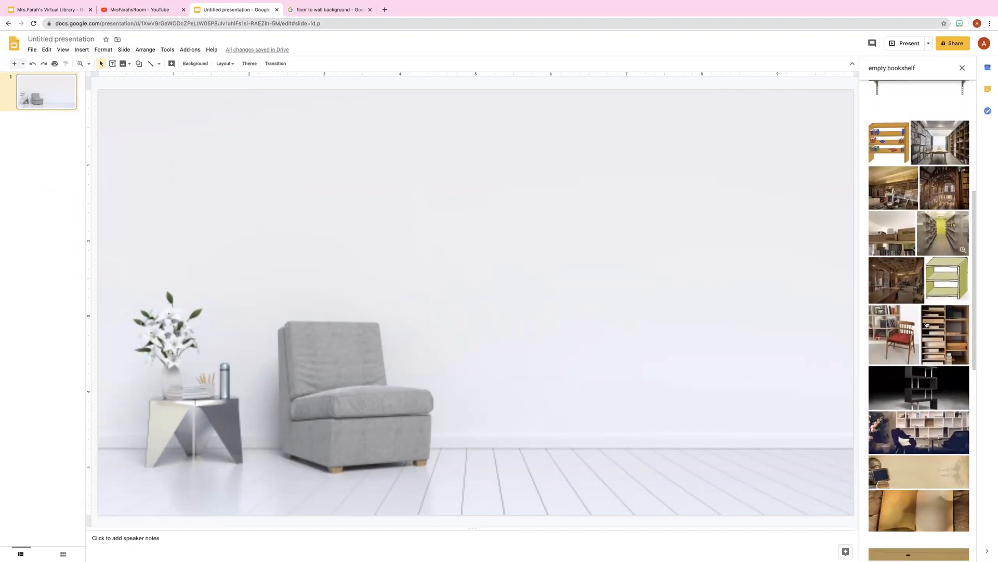
scroll(down, 3)
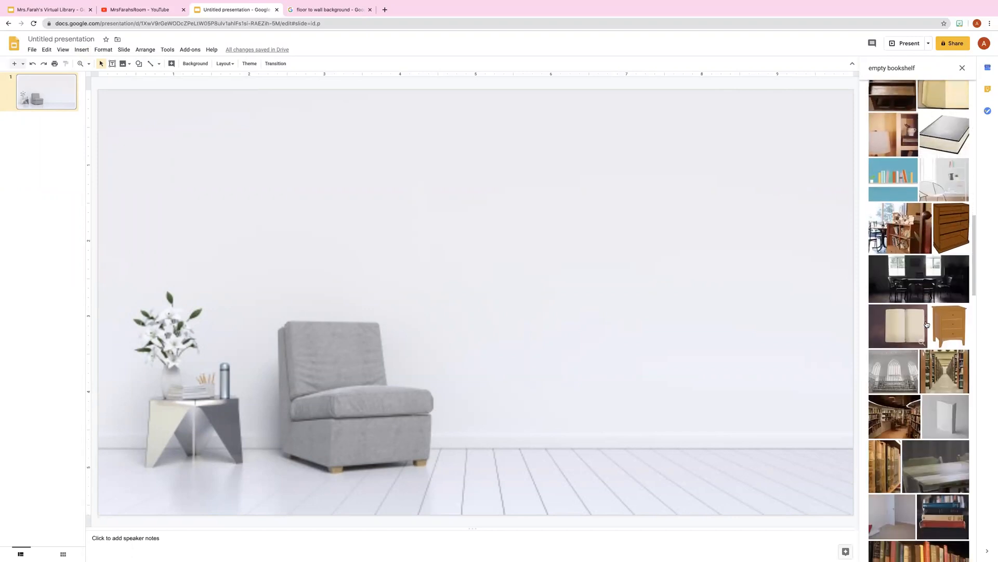
scroll(down, 3)
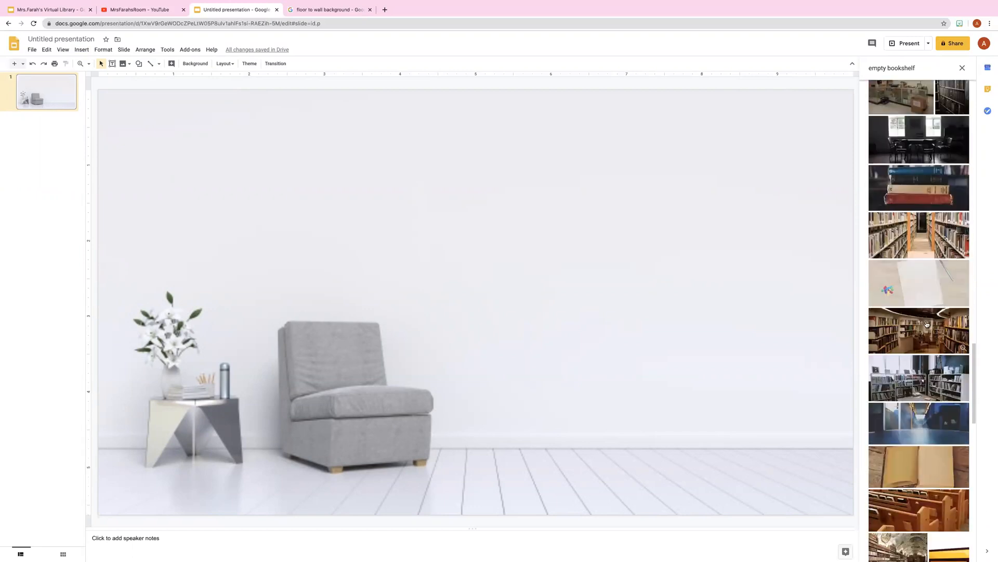
scroll(down, 3)
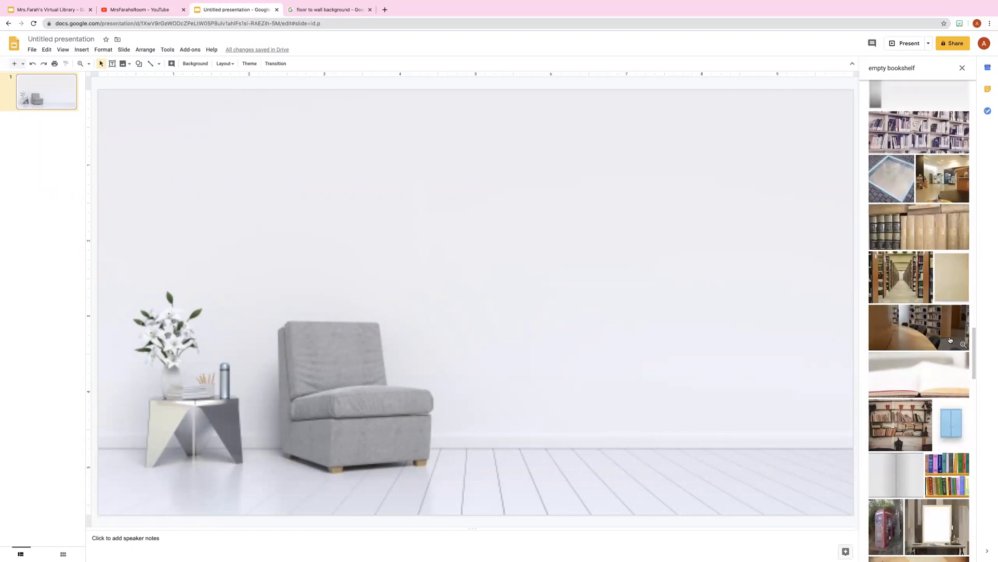
scroll(down, 3)
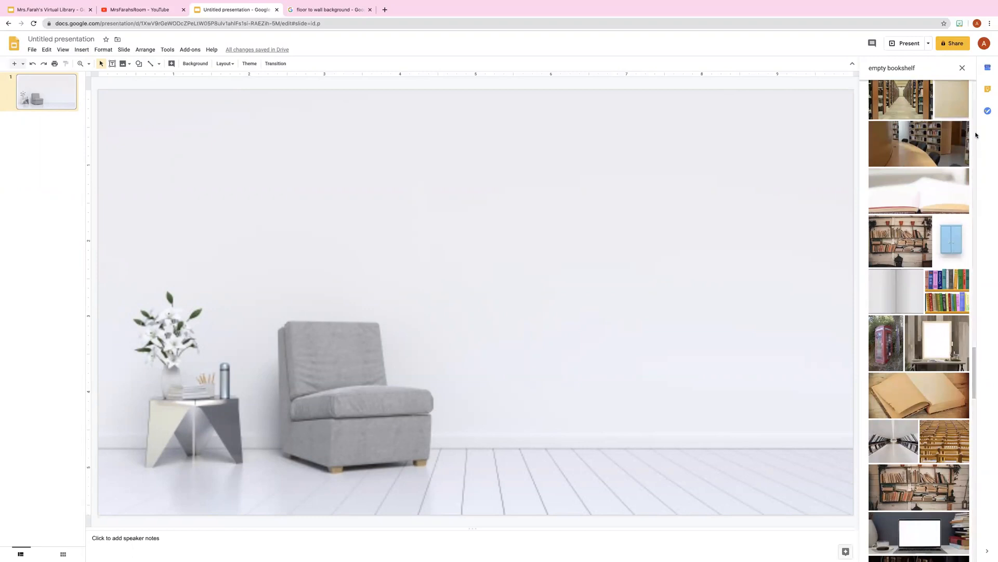
scroll(down, 3)
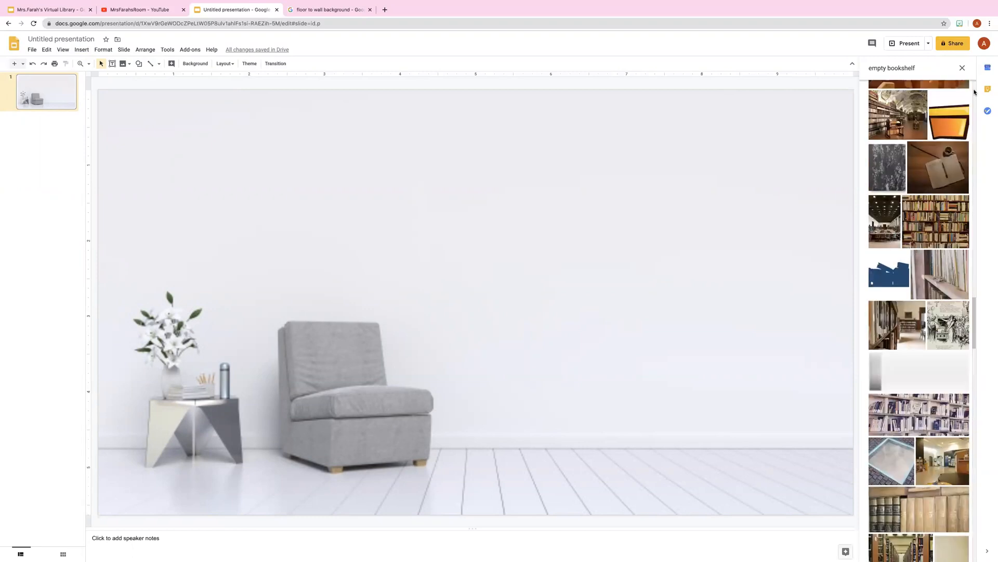
scroll(down, 3)
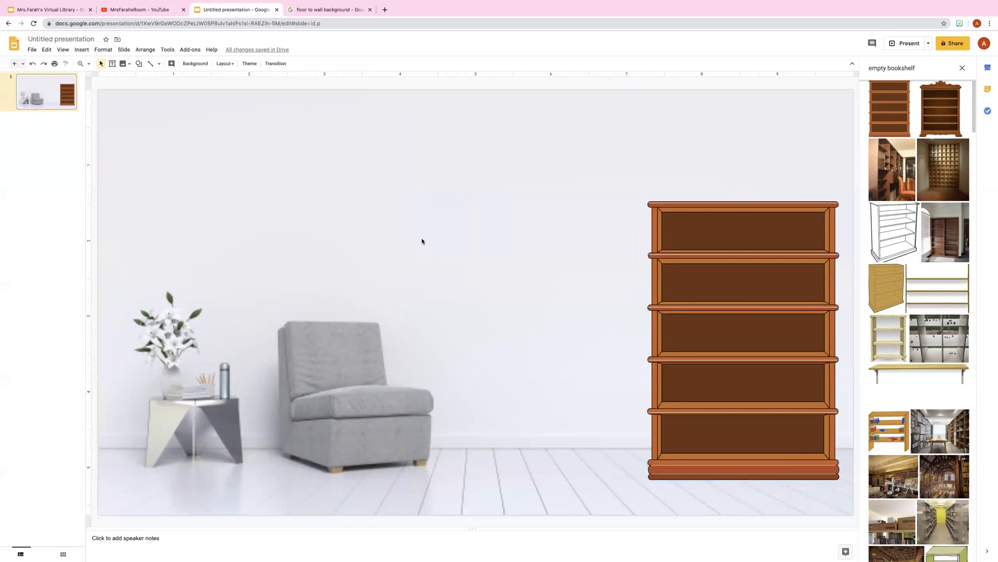
Step: Bring up the Insert menu over the room slide with the bookshelf
click(81, 49)
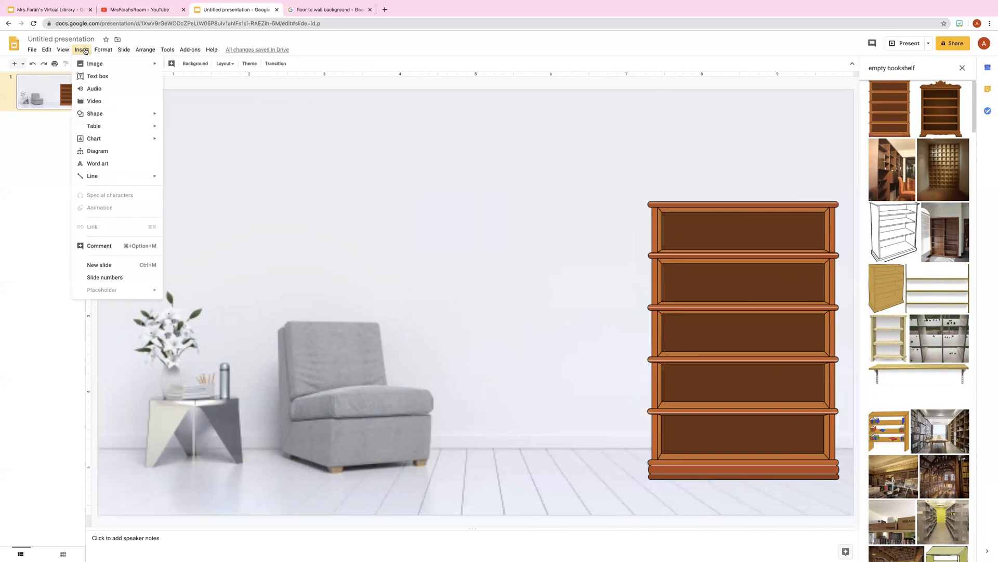
Step: Upload the gazpacho.png book cover from the computer onto the slide
click(95, 64)
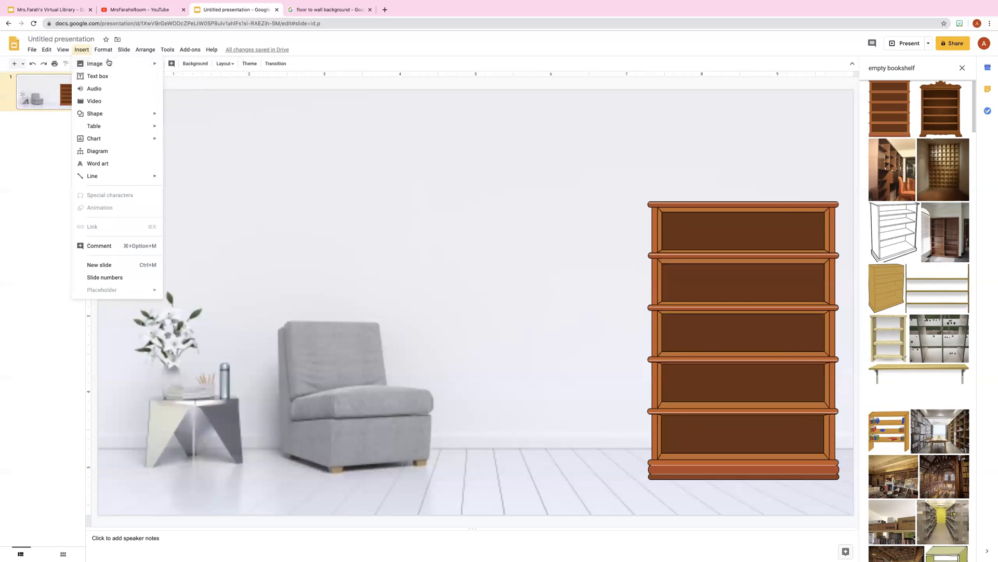
click(95, 63)
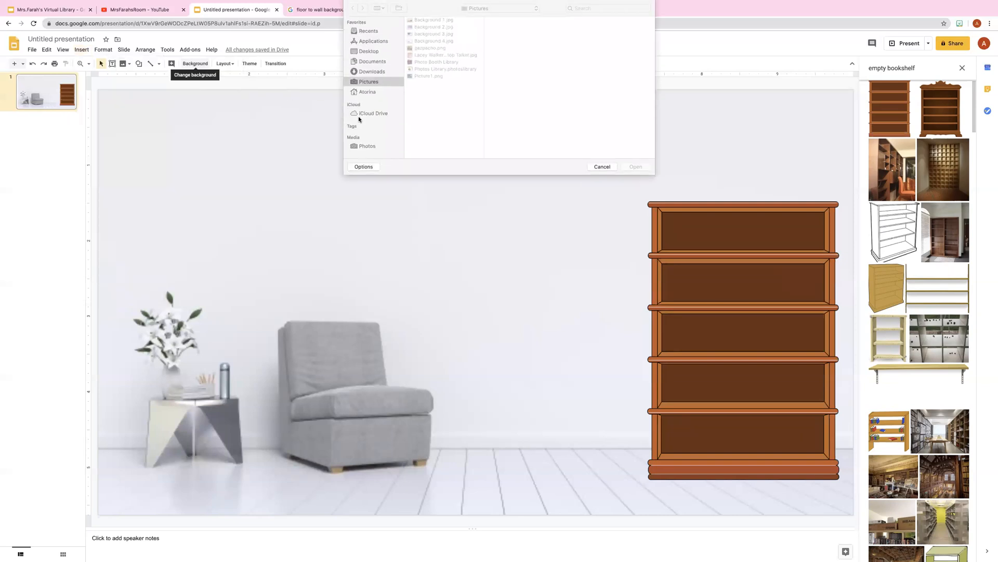
click(431, 48)
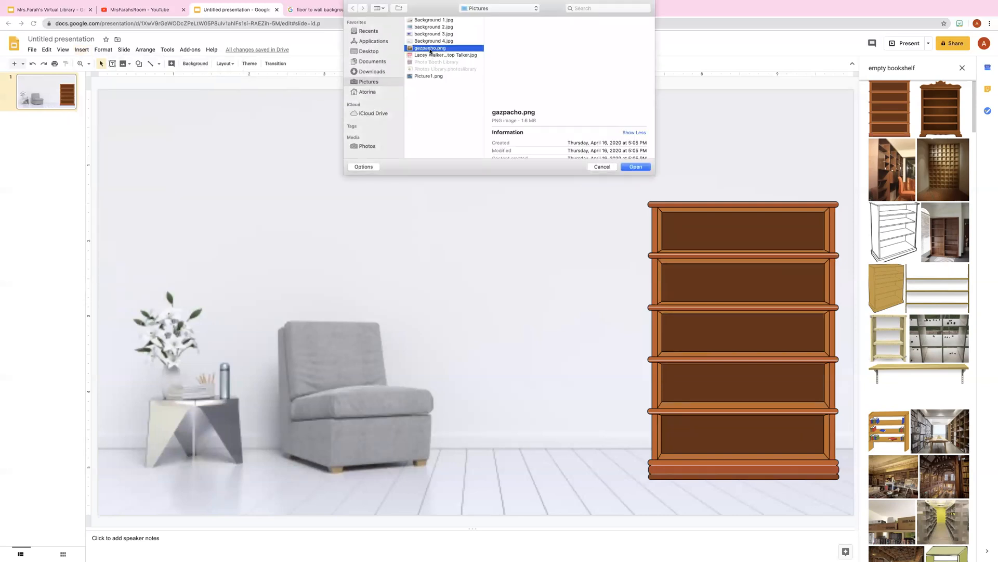
click(430, 47)
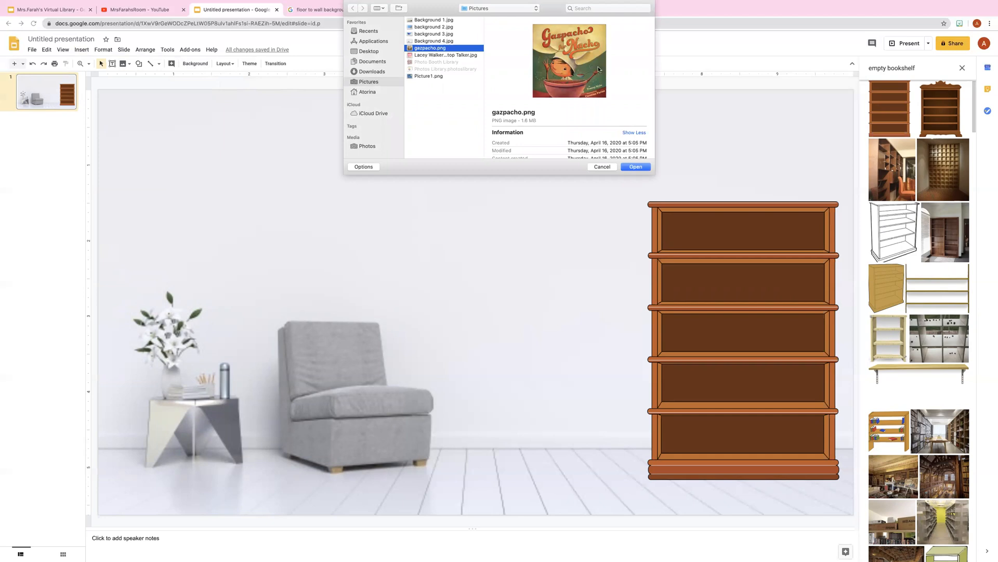
click(634, 167)
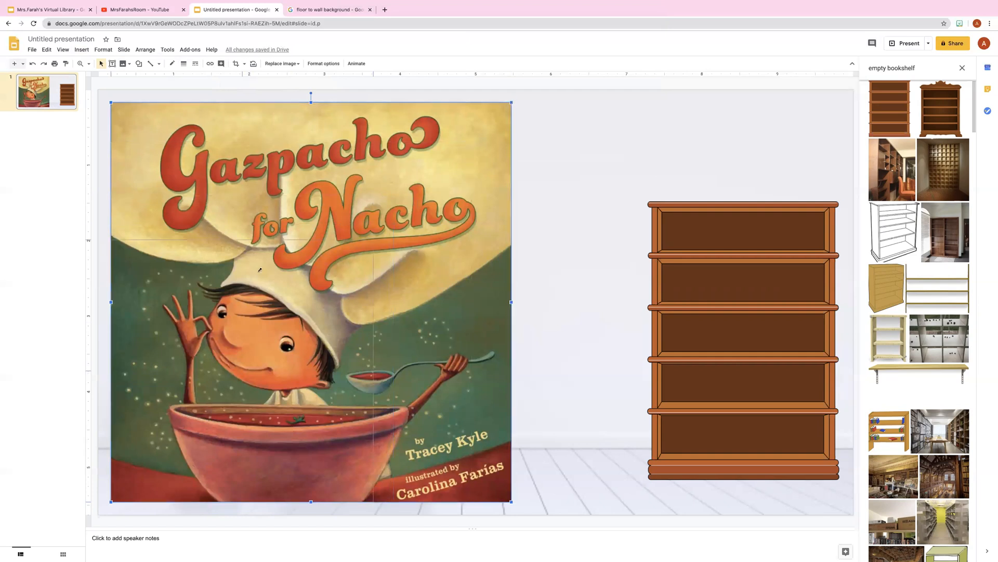
mouse_move(99, 434)
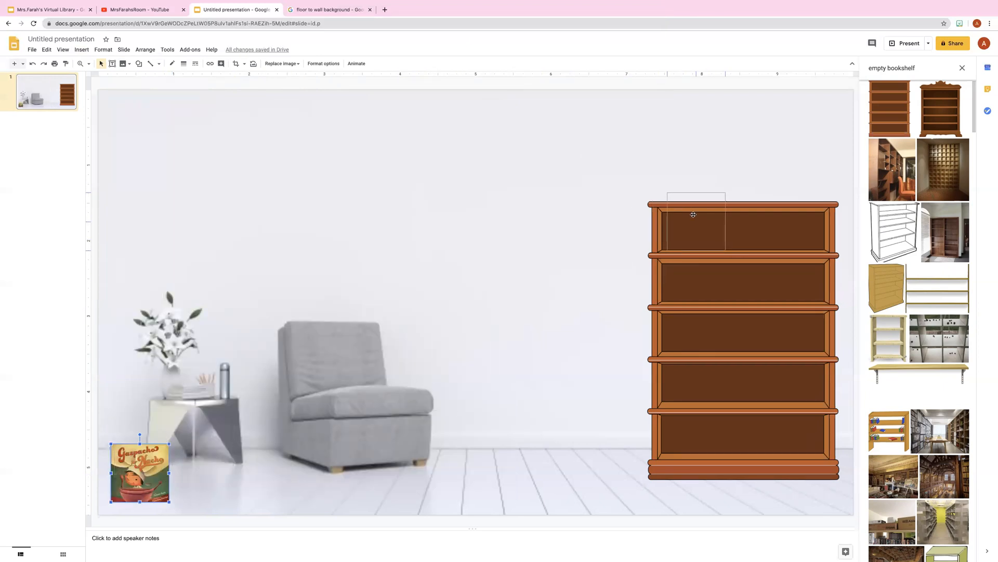
Step: Move the Gazpacho for Nacho cover onto the bookshelf's top shelf and shrink it to fit
drag(139, 471, 695, 219)
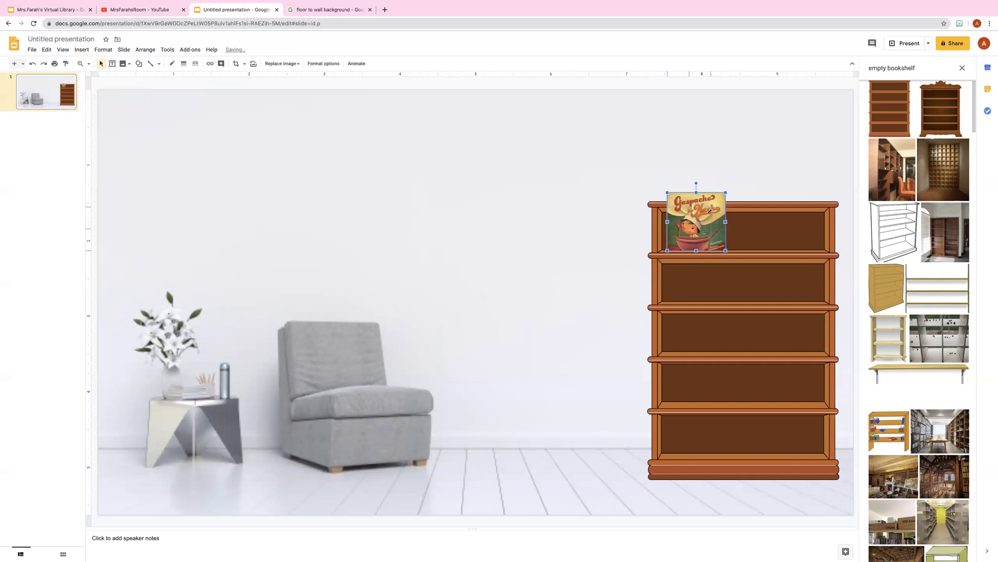
drag(695, 221, 693, 234)
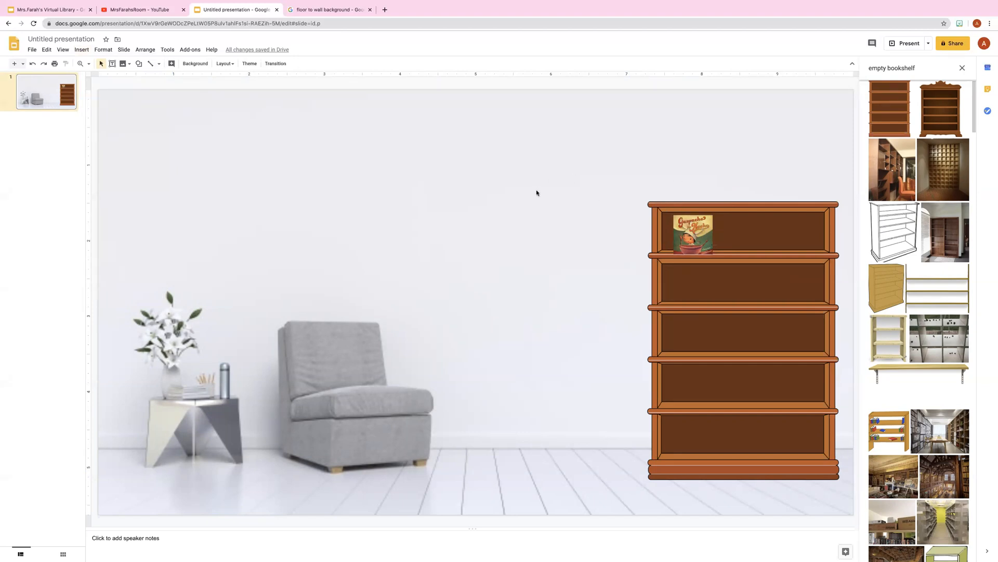
Step: Start a link on the shelved Gazpacho cover and switch to the MrsFarahsRoom YouTube channel
click(692, 234)
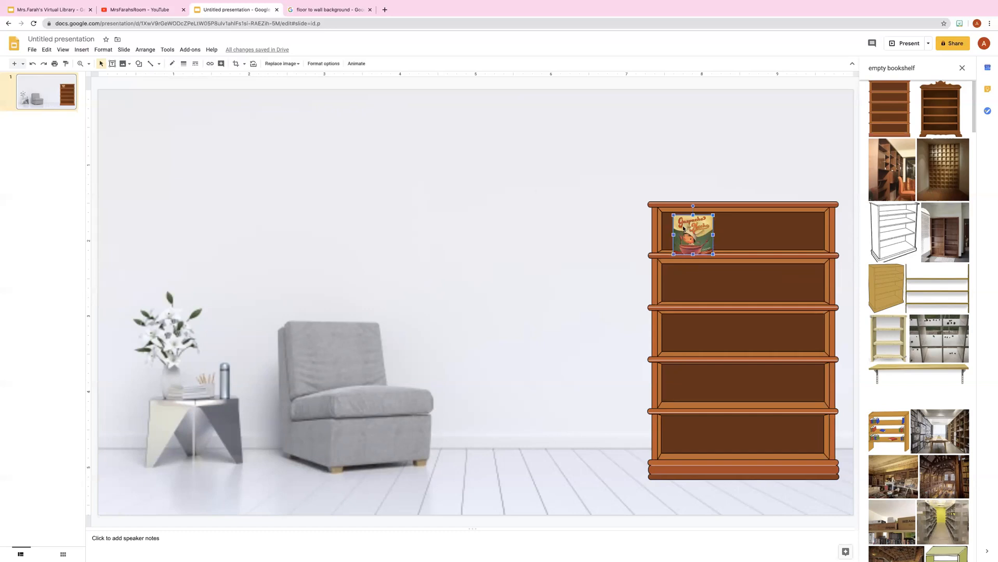
mouse_move(210, 64)
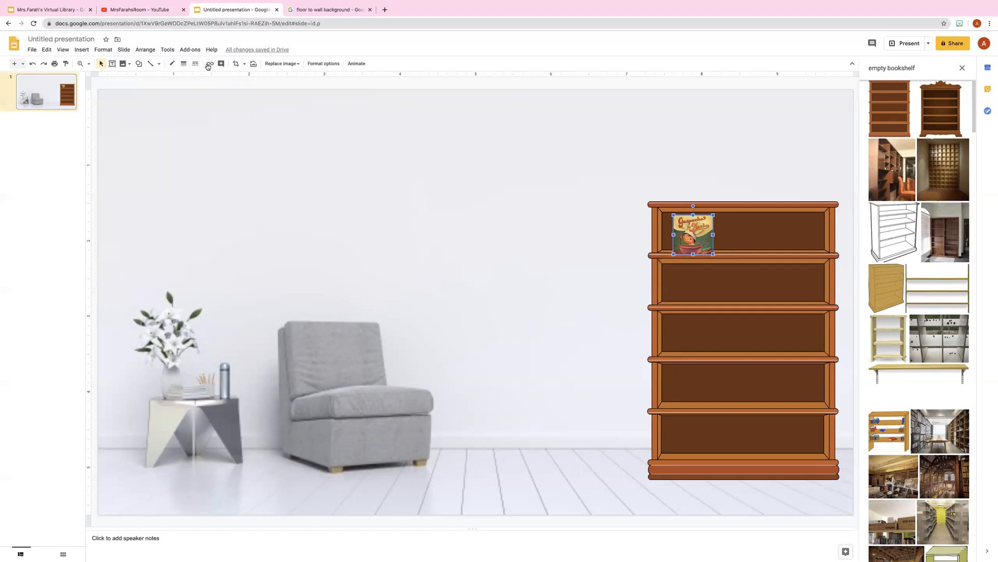
click(209, 64)
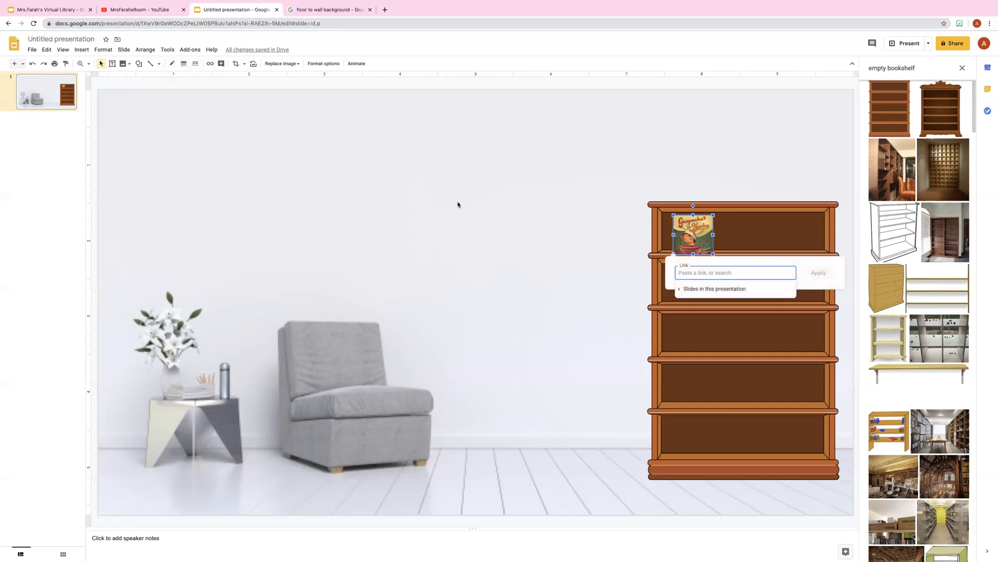
click(138, 10)
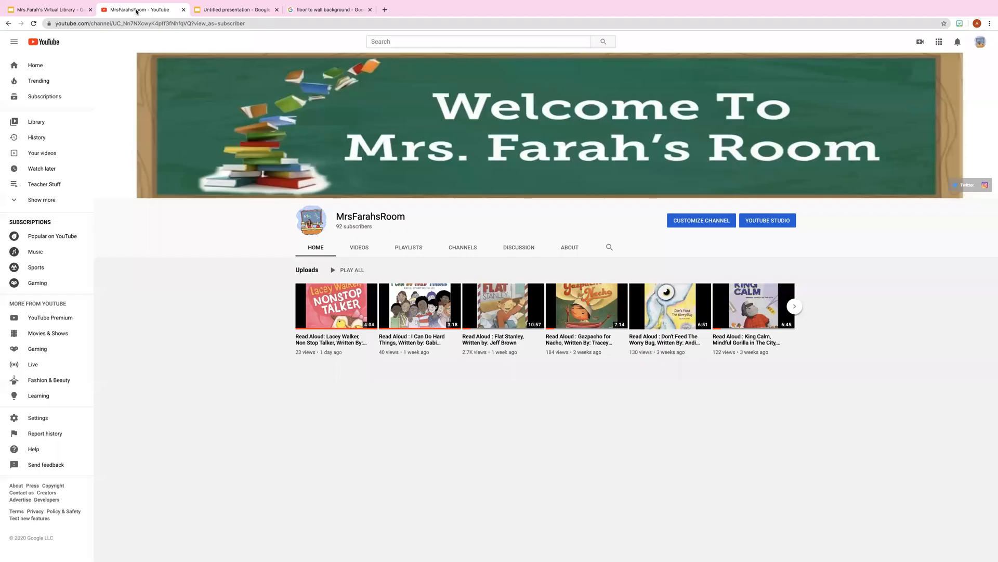
mouse_move(578, 306)
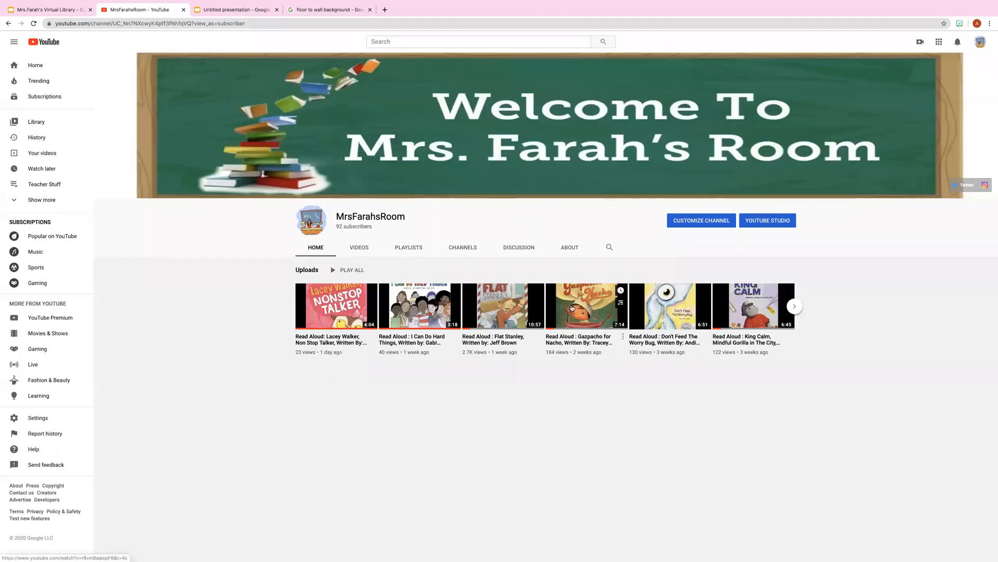
Step: Open the Gazpacho for Nacho read-aloud video and copy its short share link
click(580, 306)
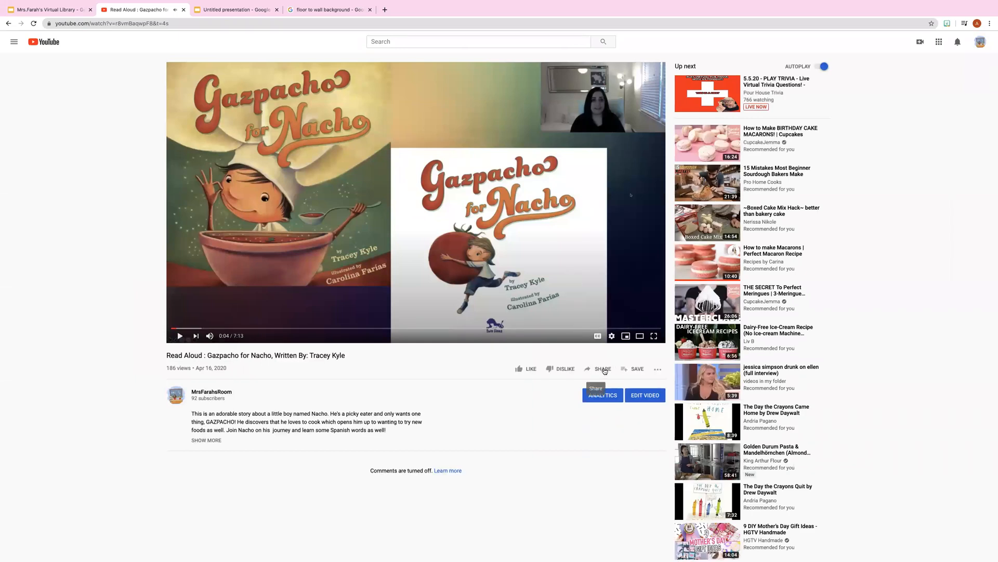
click(599, 368)
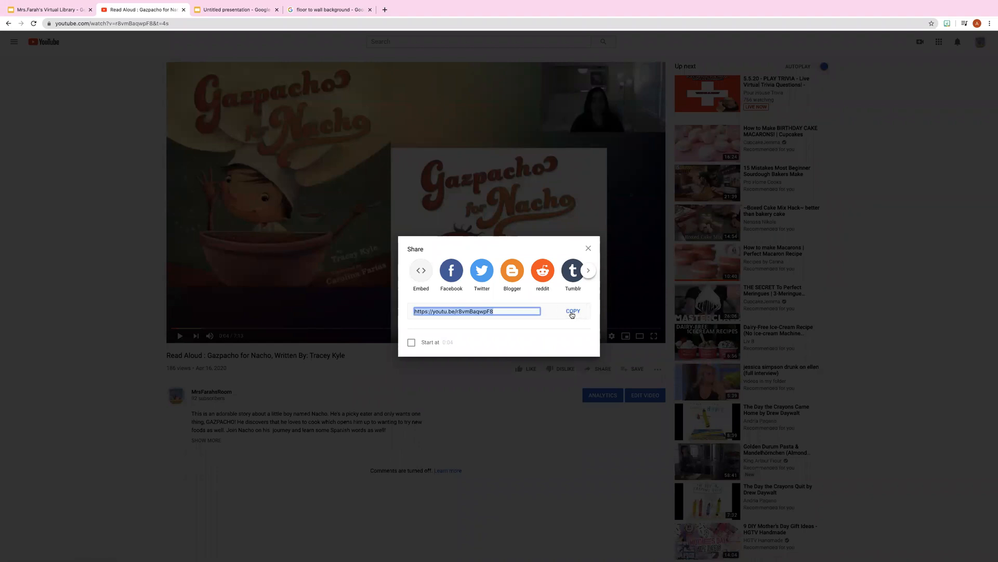
click(586, 247)
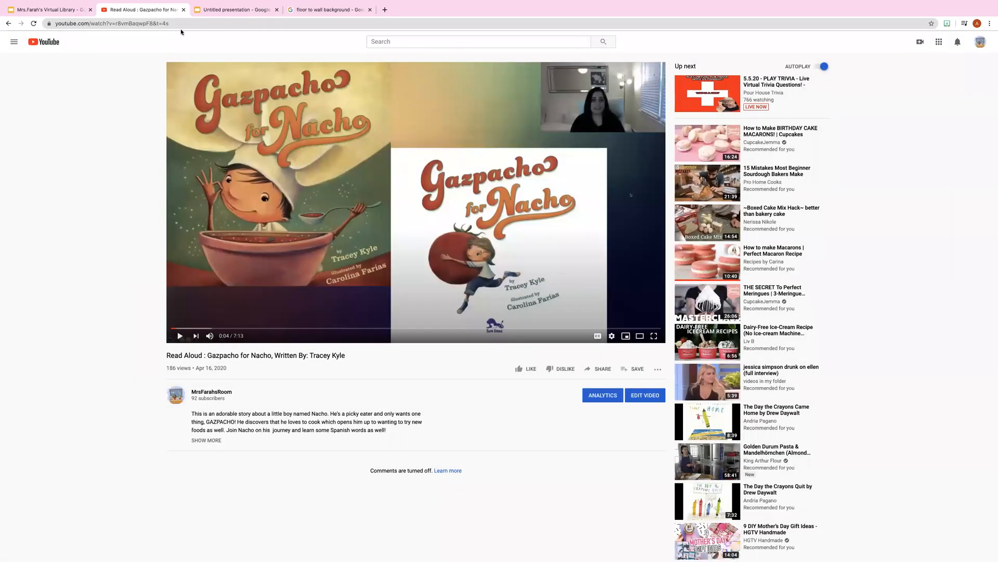
click(236, 10)
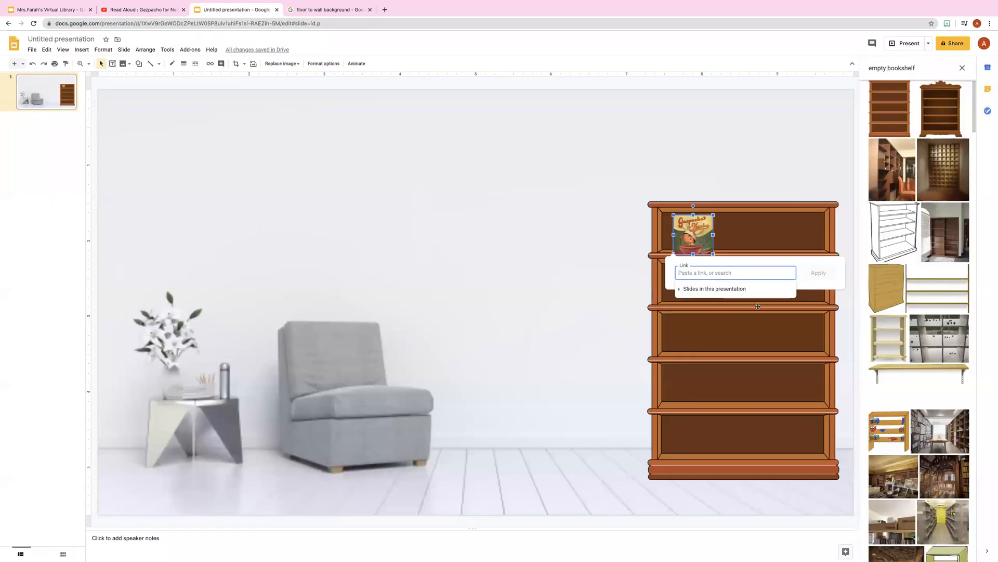
text(https://youtu.be/r8vmBaqwpF8)
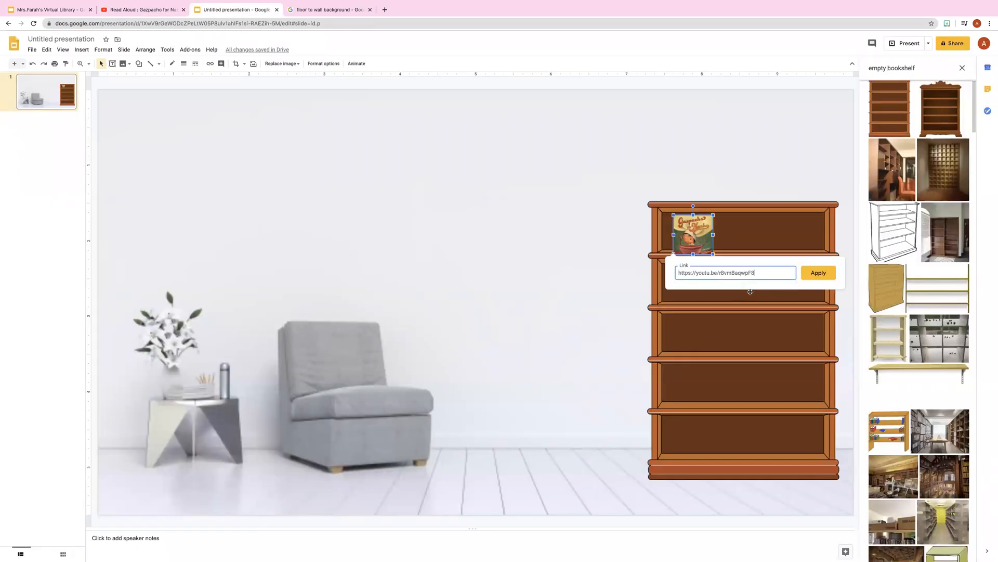
click(819, 273)
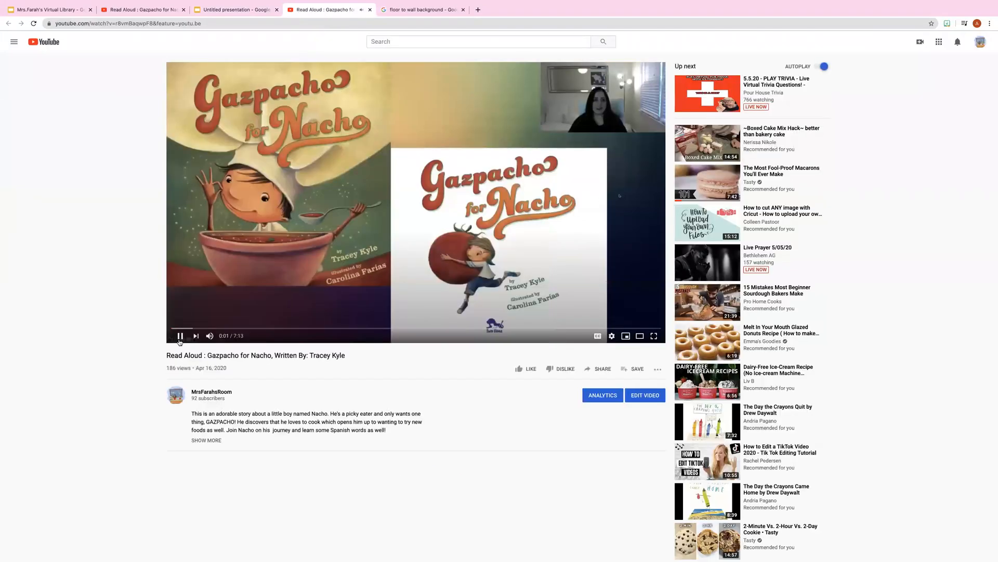
click(236, 9)
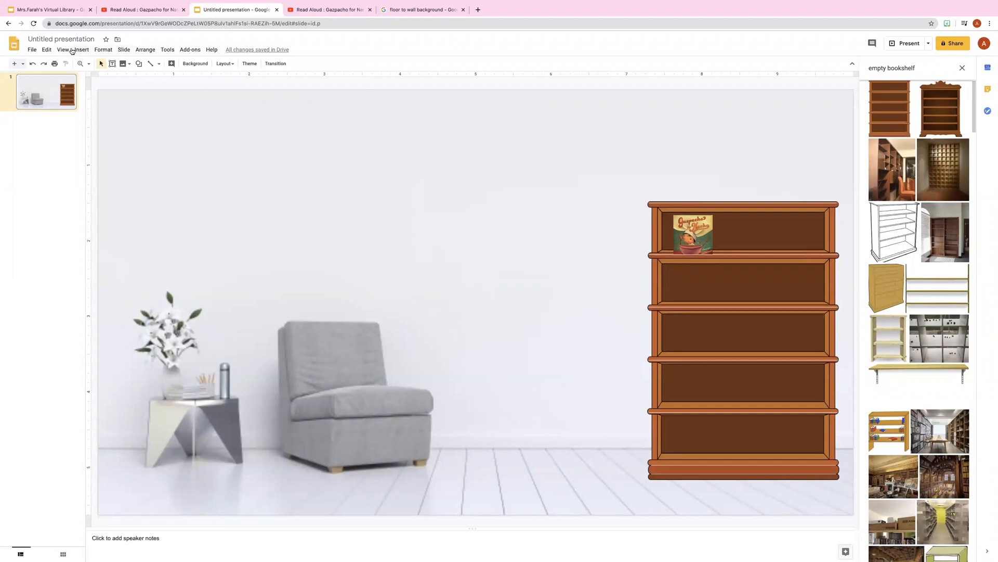
Step: Upload the Lacey Walker, Nonstop Talker cover from the computer onto the slide
click(81, 50)
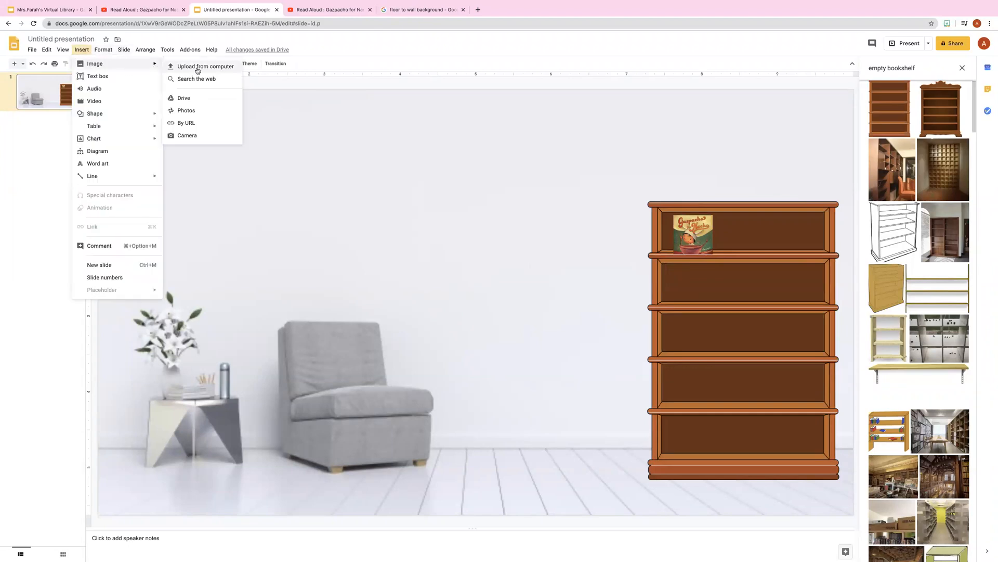
click(205, 67)
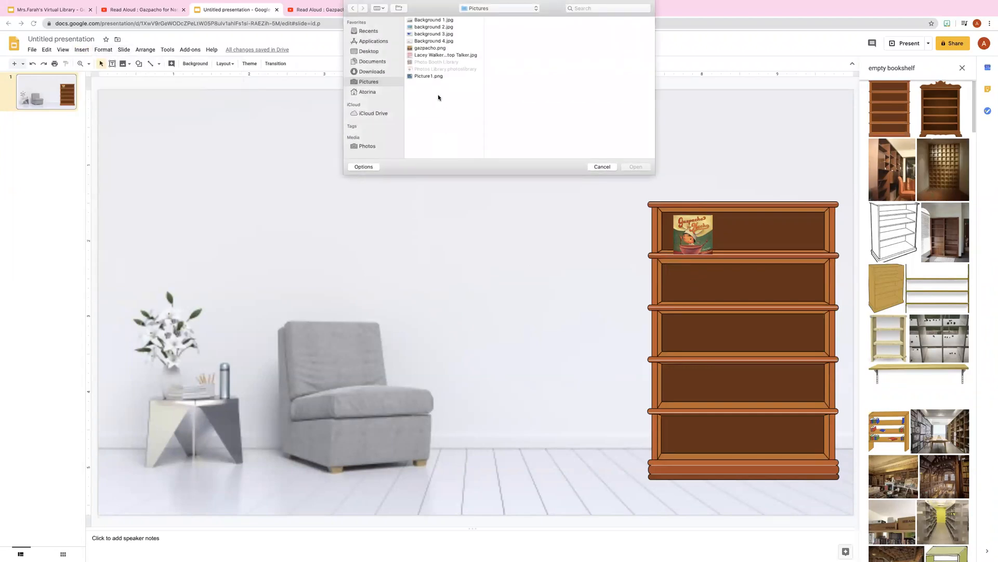
click(445, 55)
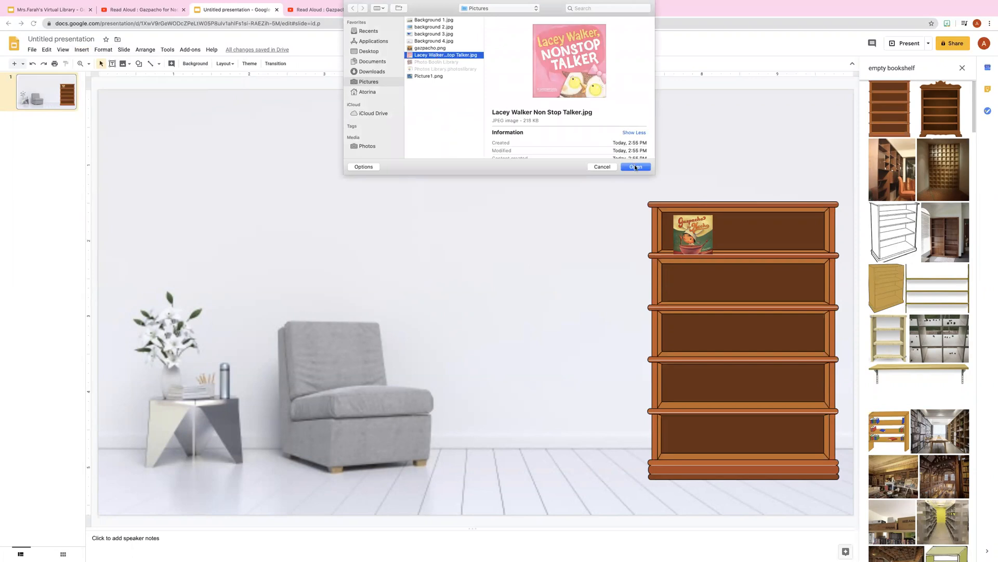
click(634, 166)
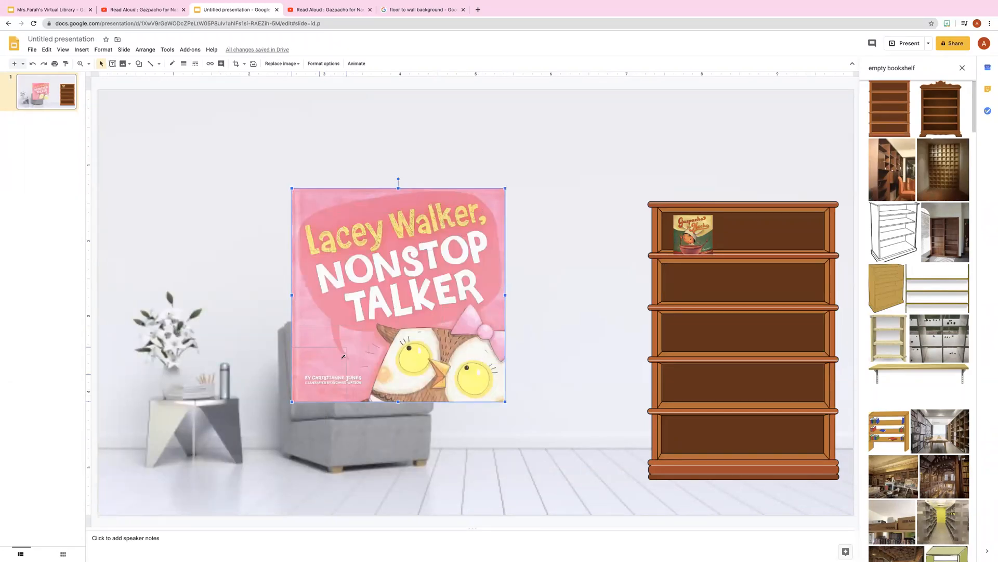
Step: Shrink the Nonstop Talker cover, set it beside Gazpacho on the top shelf, then head to its read-aloud video
drag(398, 294, 316, 375)
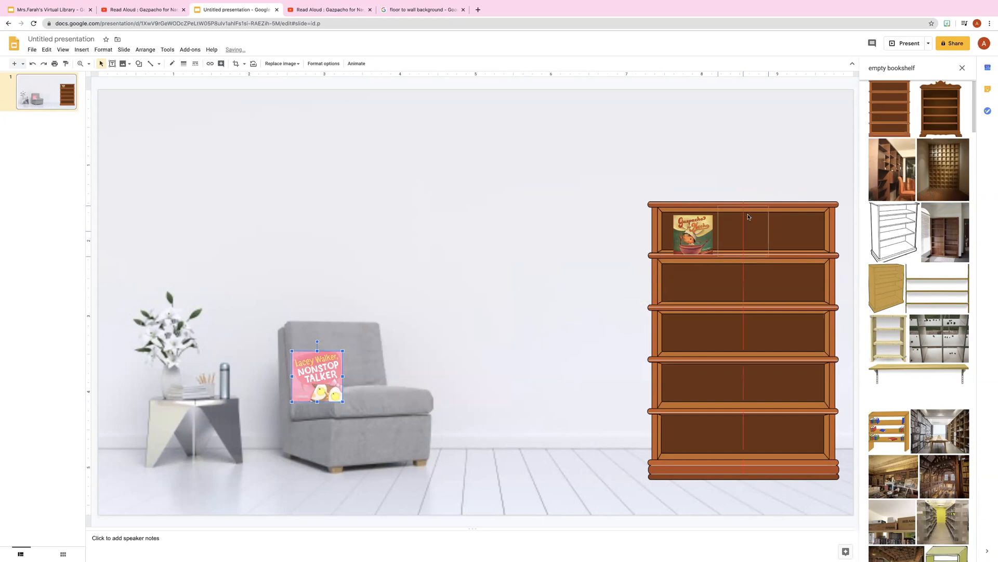
drag(316, 374, 748, 231)
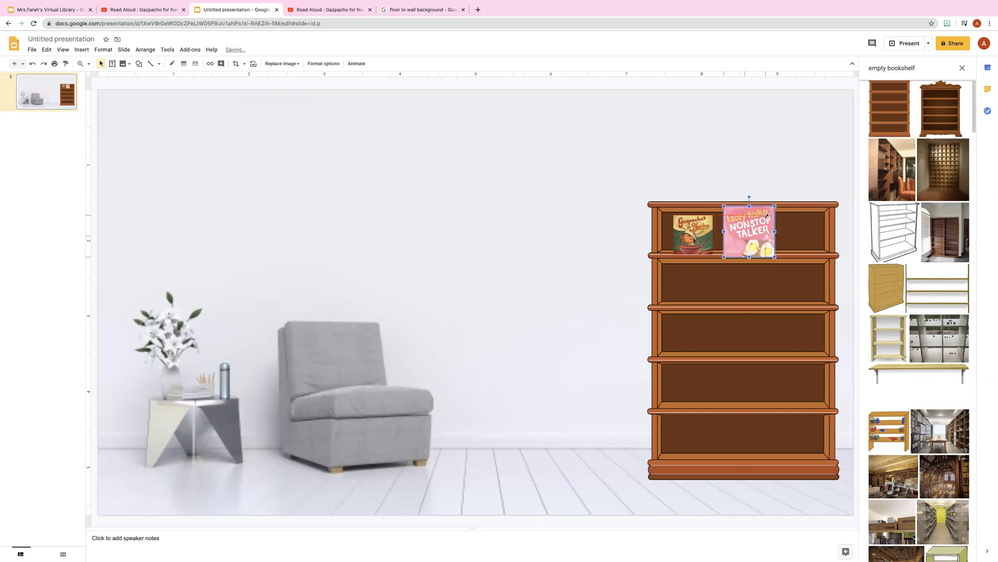
click(789, 234)
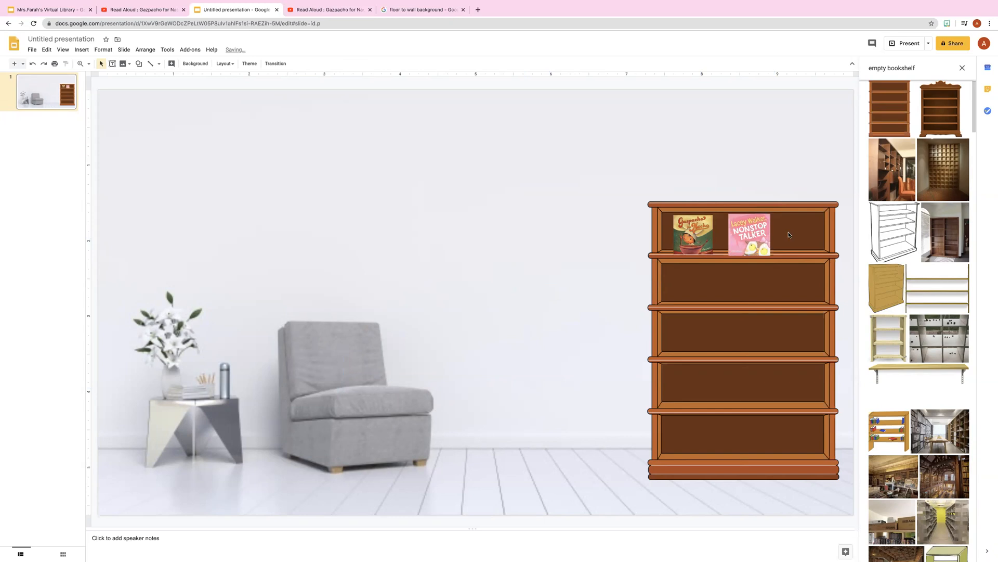
click(750, 234)
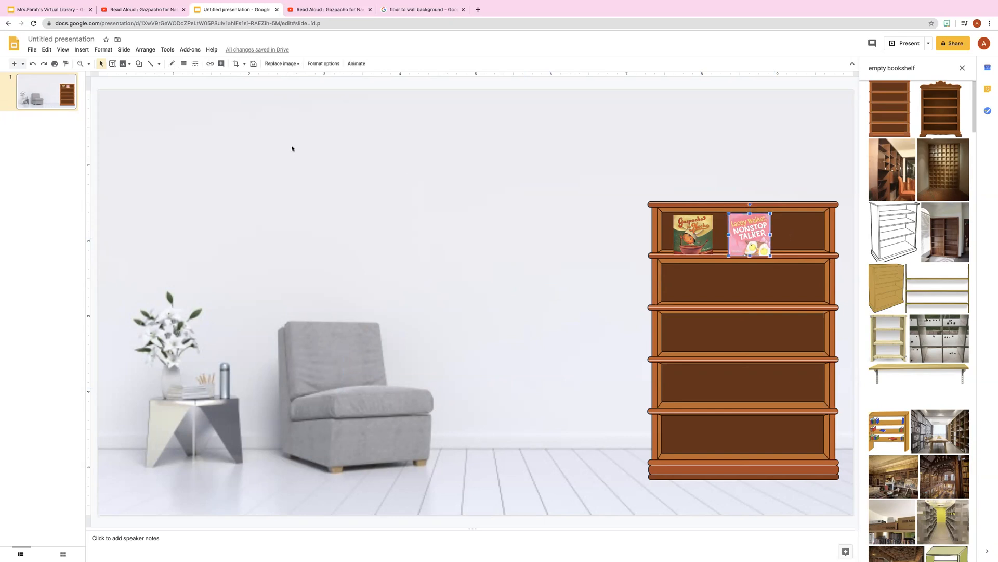
click(211, 63)
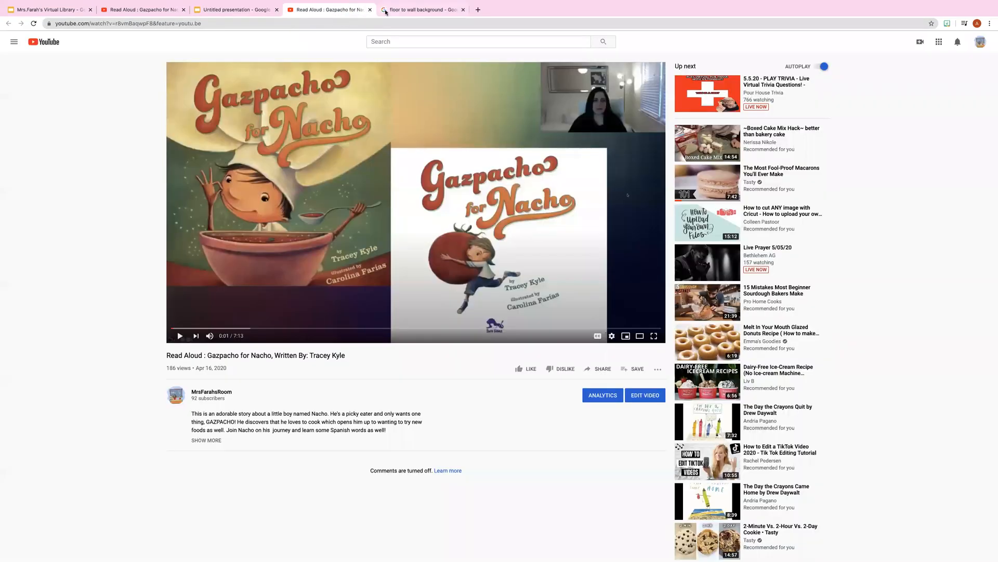
Step: Copy the short share link of the Lacey Walker, Nonstop Talker read-aloud video
scroll(down, 3)
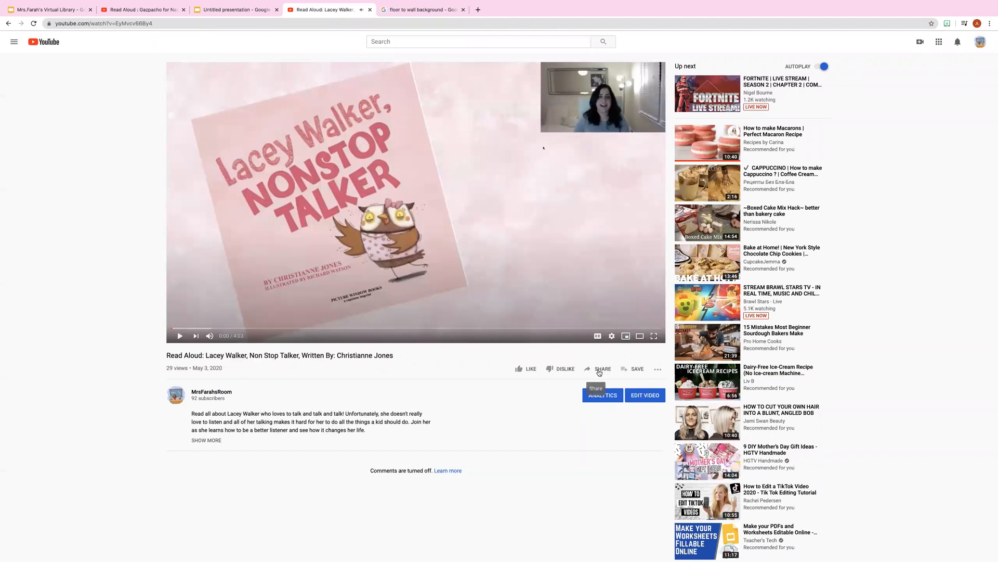
click(599, 368)
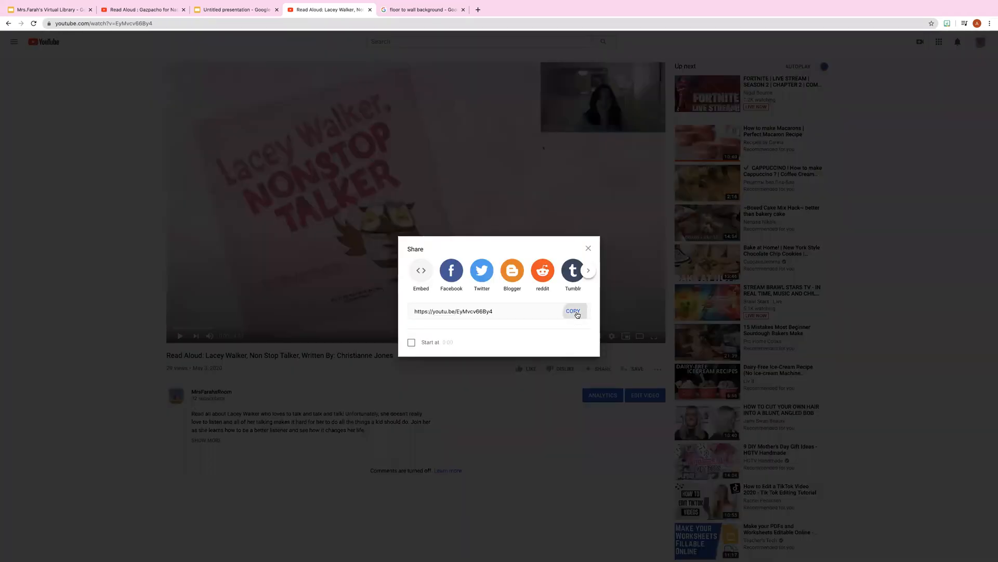
click(572, 311)
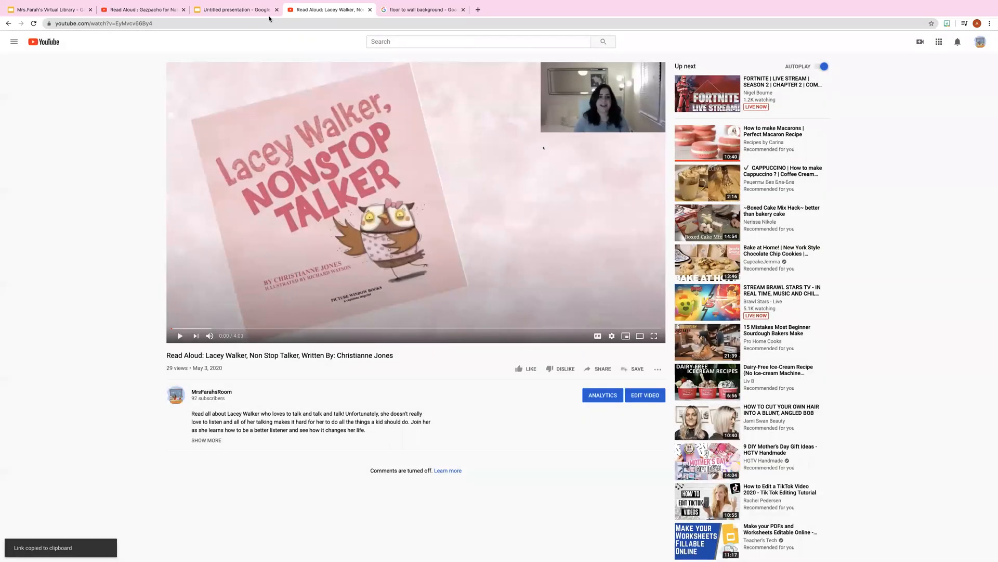
Step: Apply the copied video link to the Nonstop Talker cover and close the Themes side panel
click(236, 9)
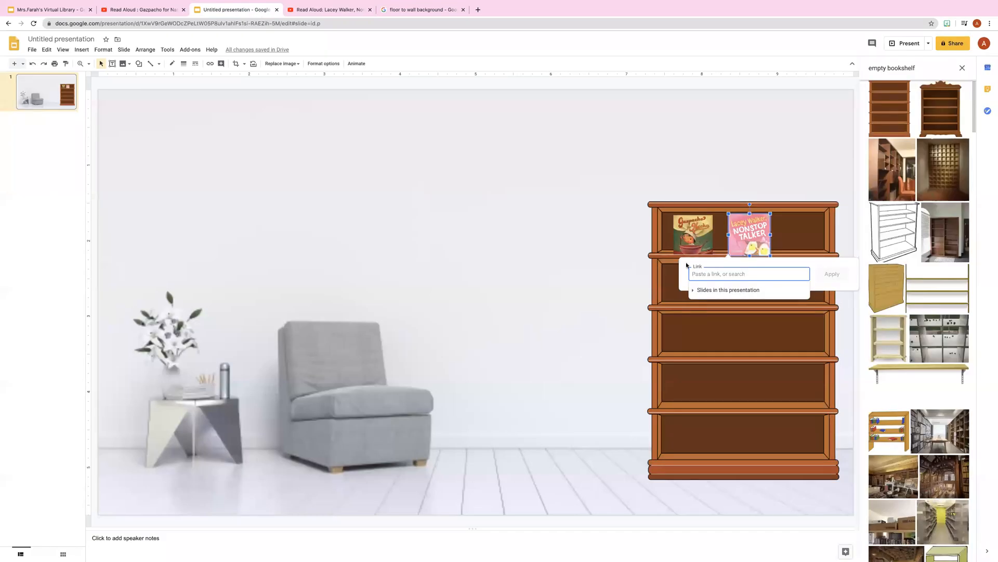
click(832, 274)
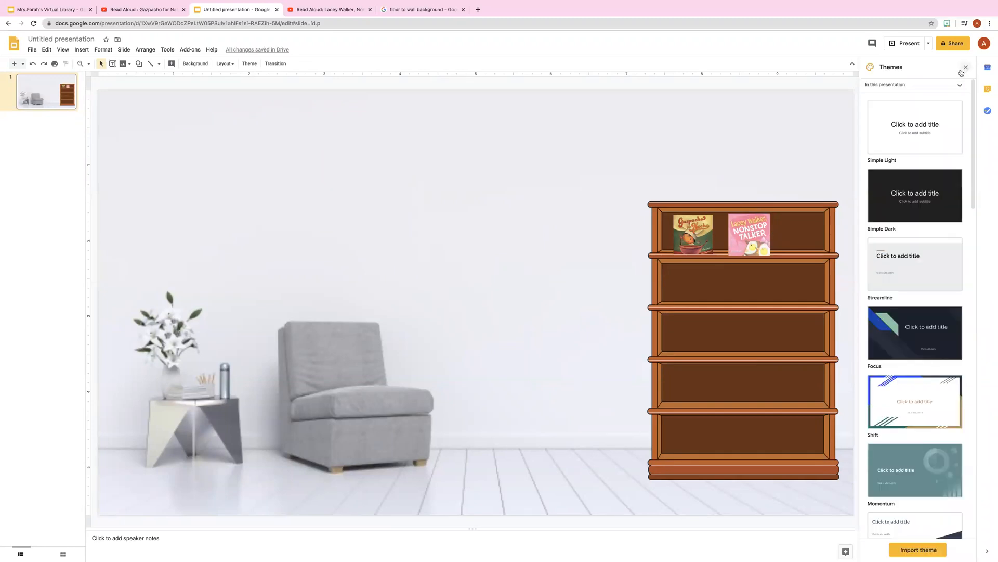
click(965, 67)
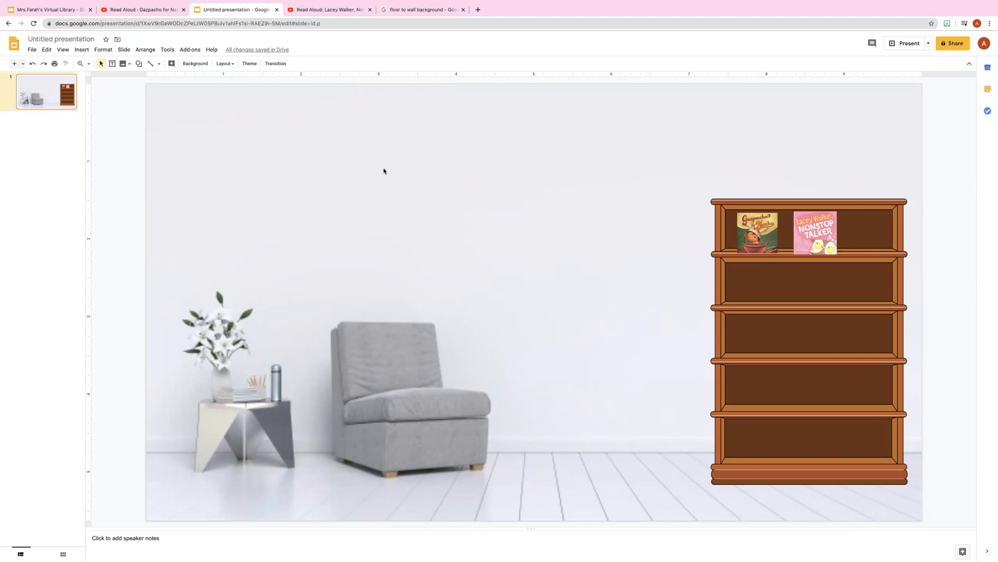
mouse_move(340, 150)
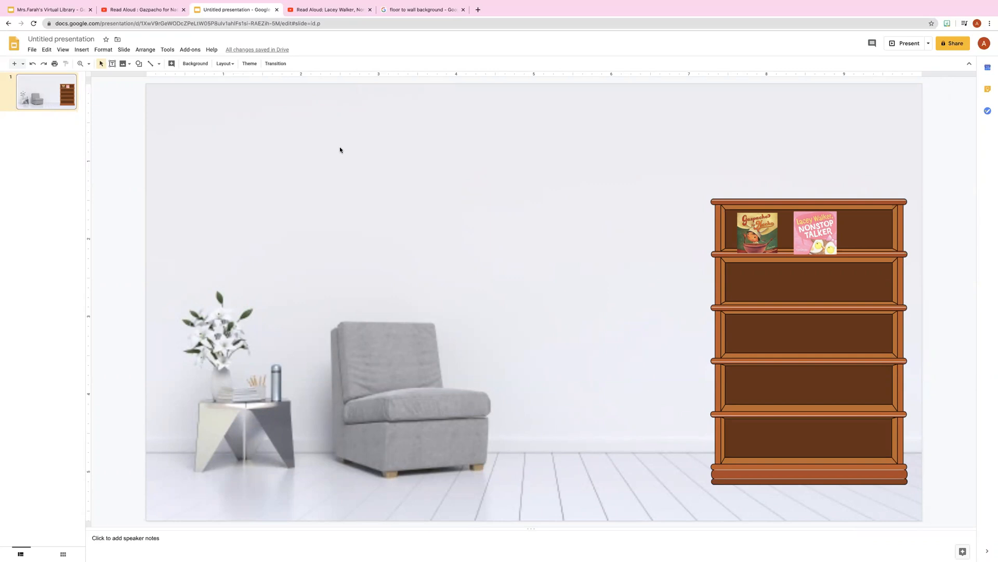
mouse_move(345, 40)
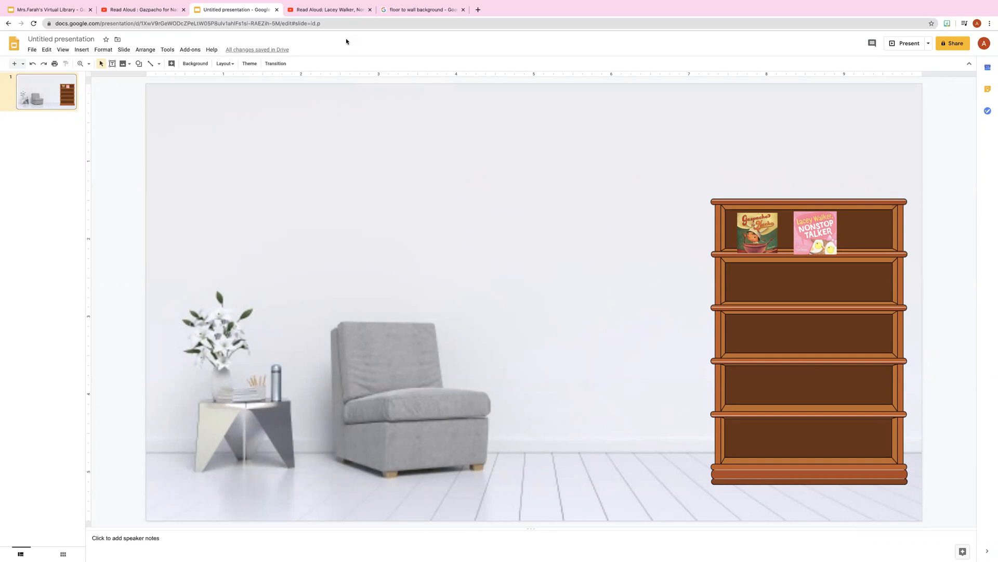
Step: Search the web for 'painting' and insert the colourful abstract painting
click(81, 49)
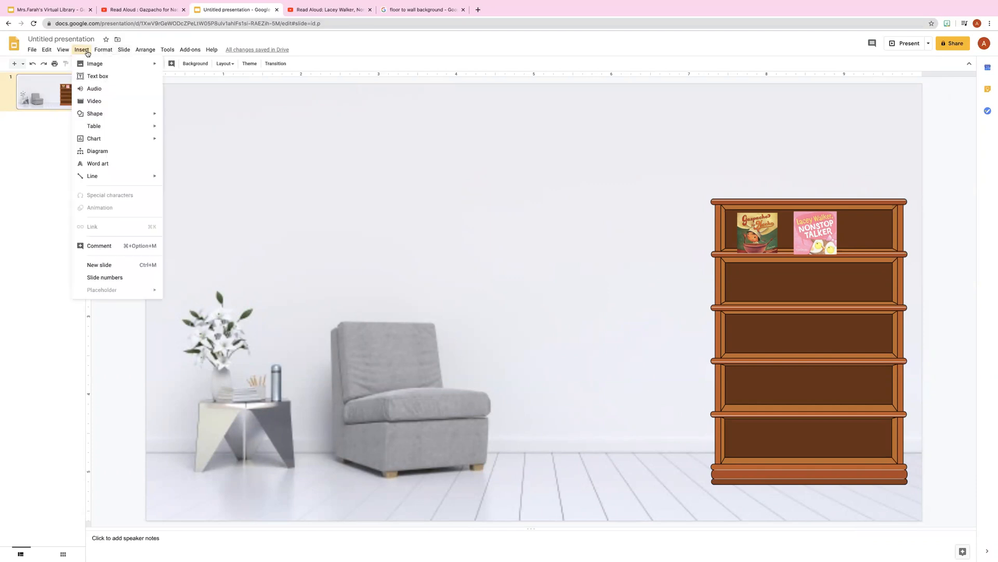
click(94, 63)
text(empty bookshelf)
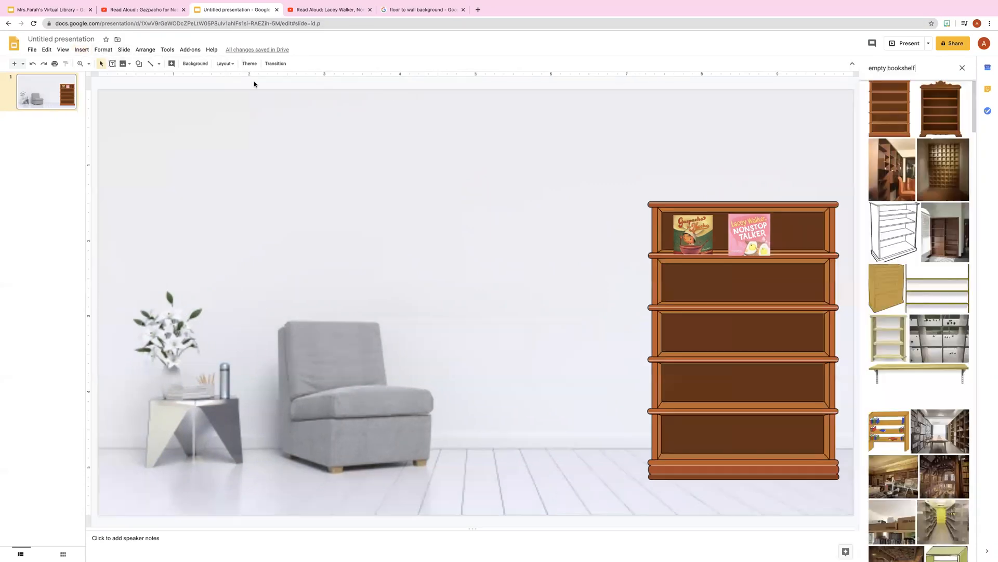
click(911, 68)
text(painting)
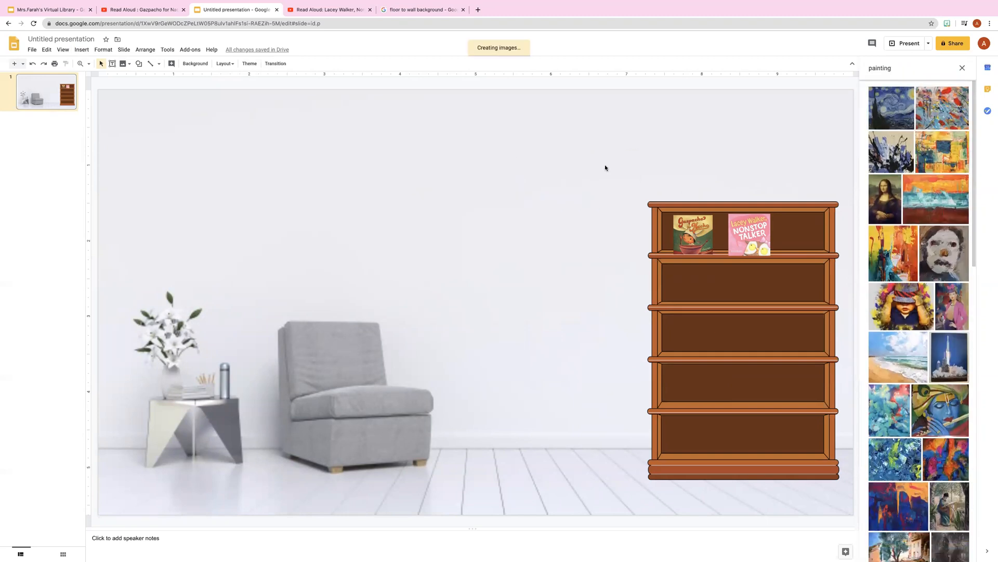
mouse_move(595, 168)
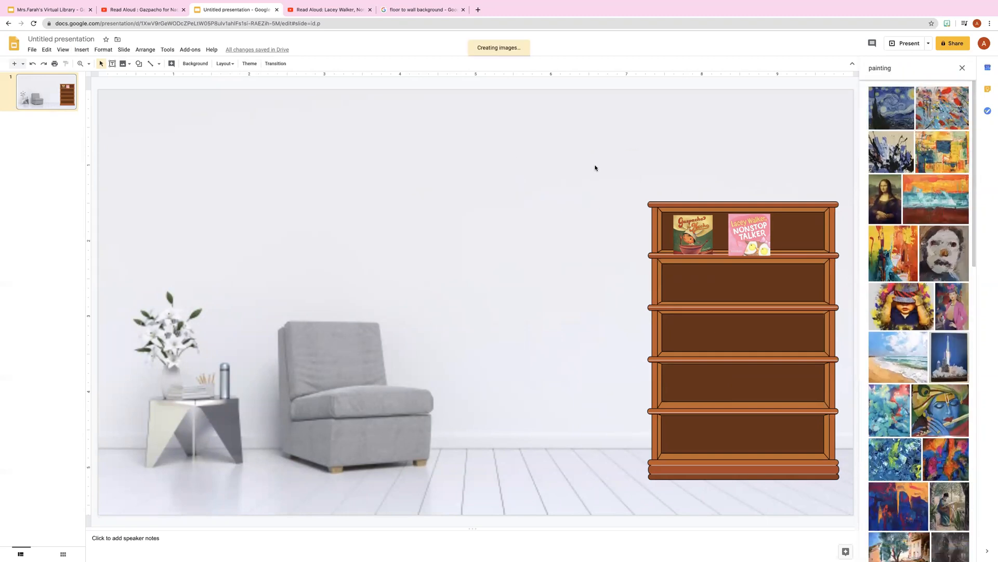
click(944, 107)
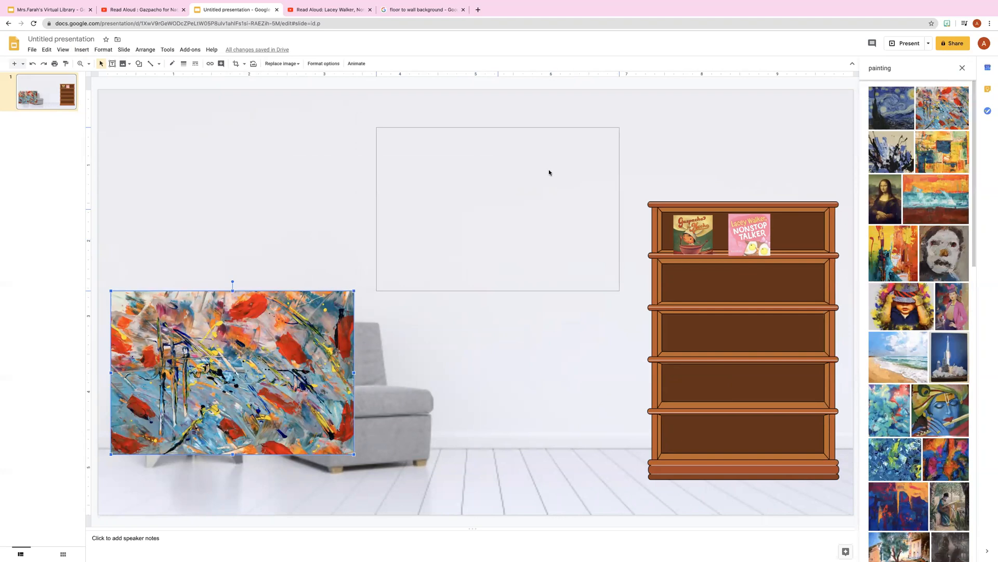
Step: Hang the abstract painting on the wall left of the bookshelf, above the armchair
drag(232, 372, 497, 209)
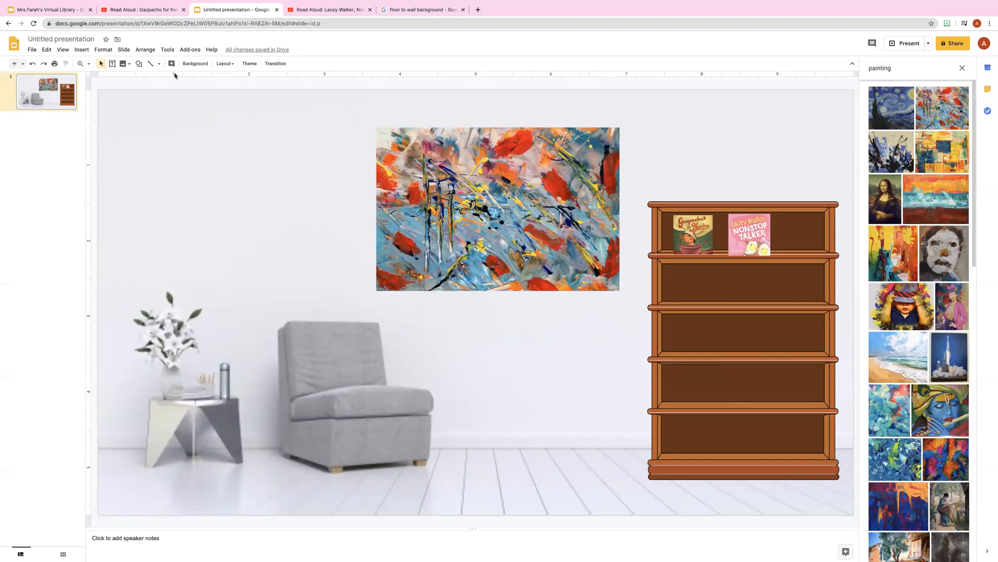
click(497, 209)
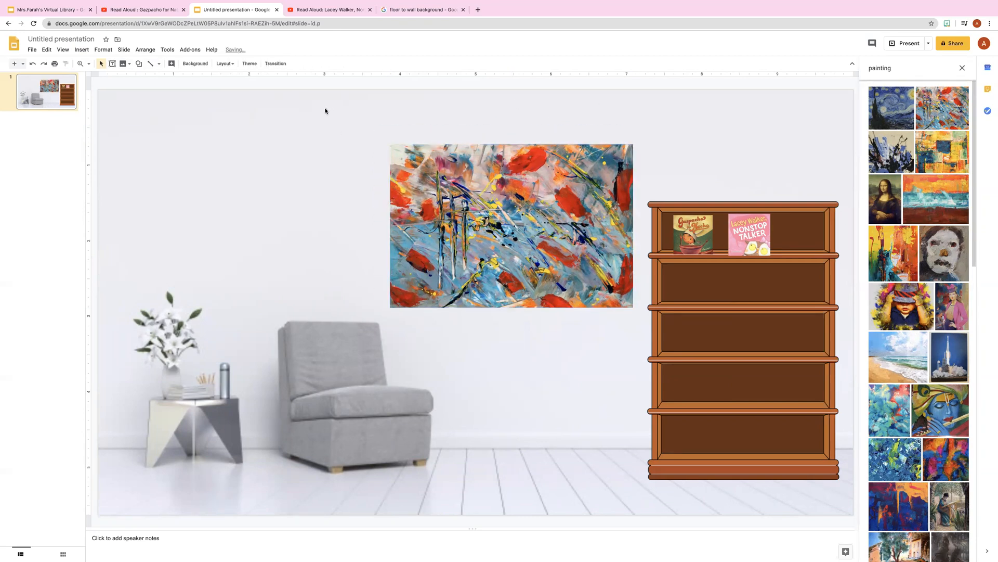
Step: View Mrs. Farah's Virtual Library example presentation for reference
click(45, 9)
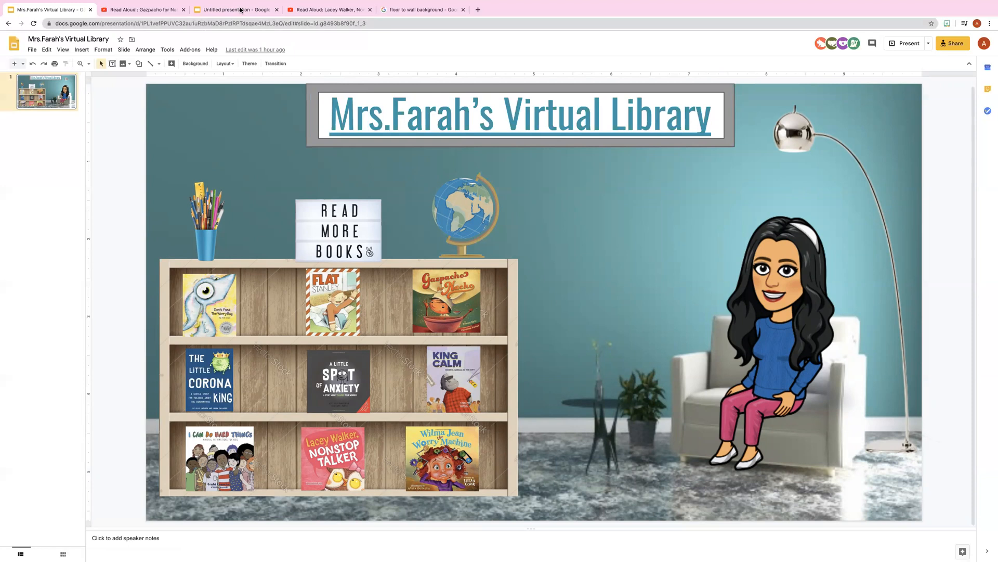
Step: Draw a wide text box across the slide top reading 'Welcome to our Virtual Classroom'
click(81, 50)
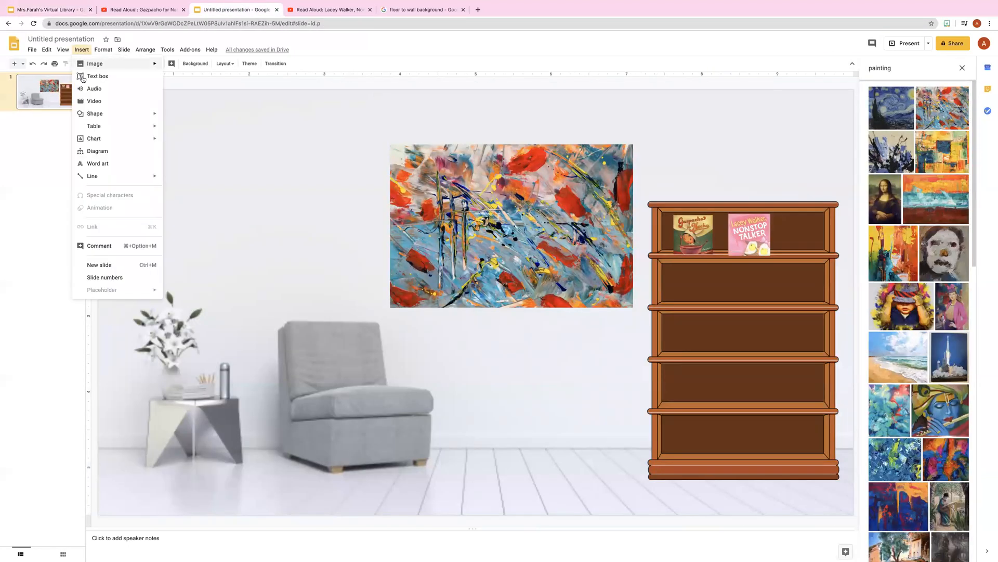
click(97, 76)
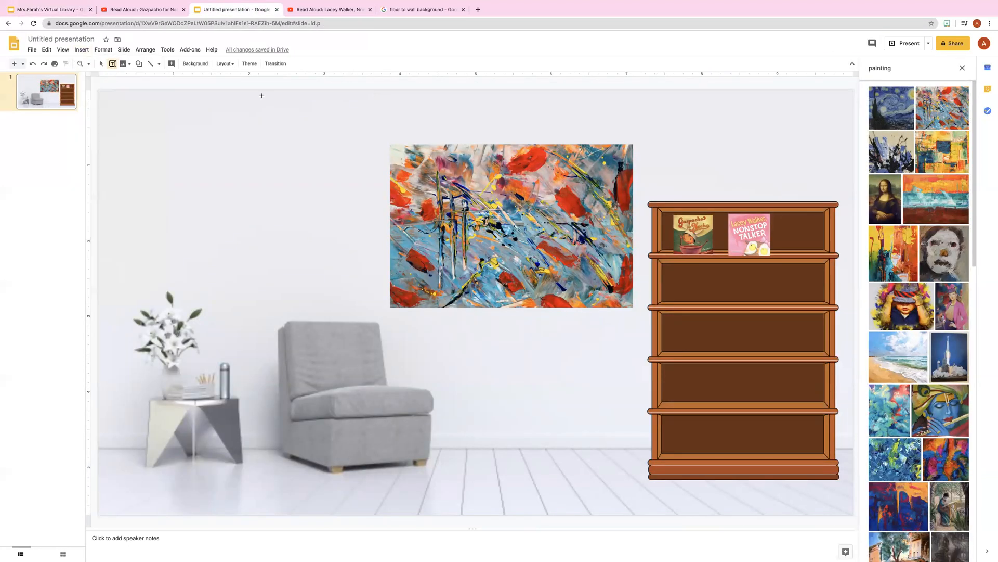
drag(261, 96, 753, 134)
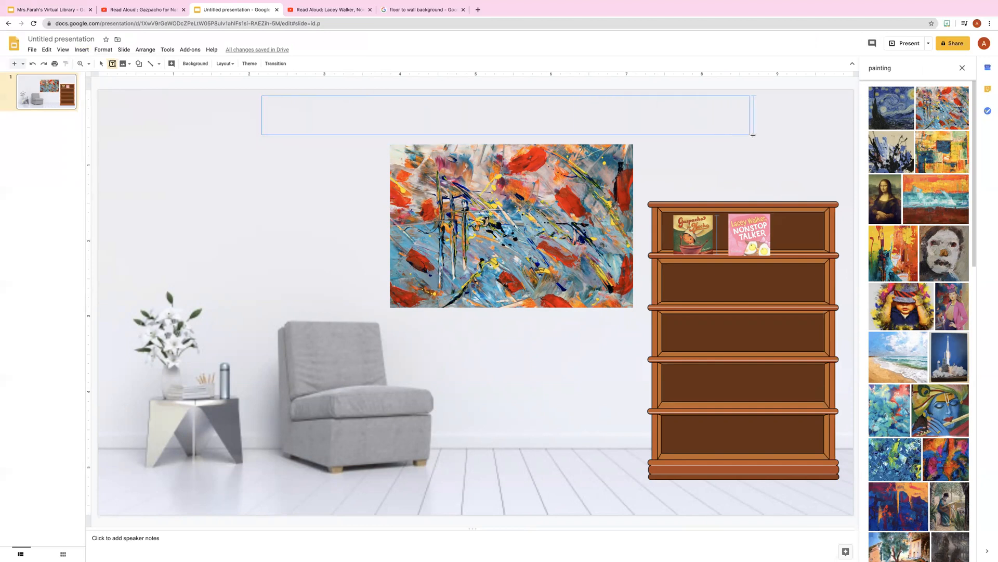
text(W)
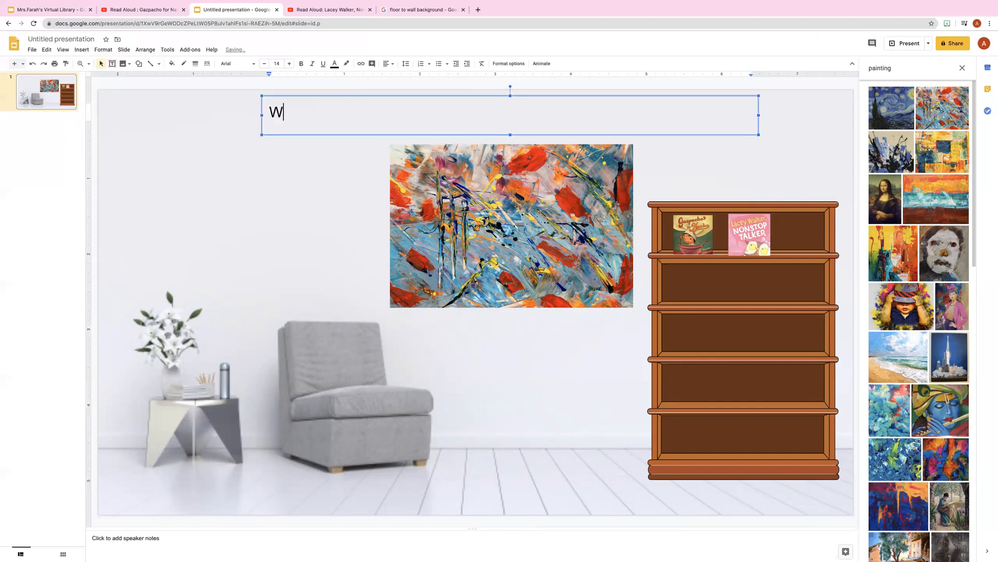
text(elcome to our)
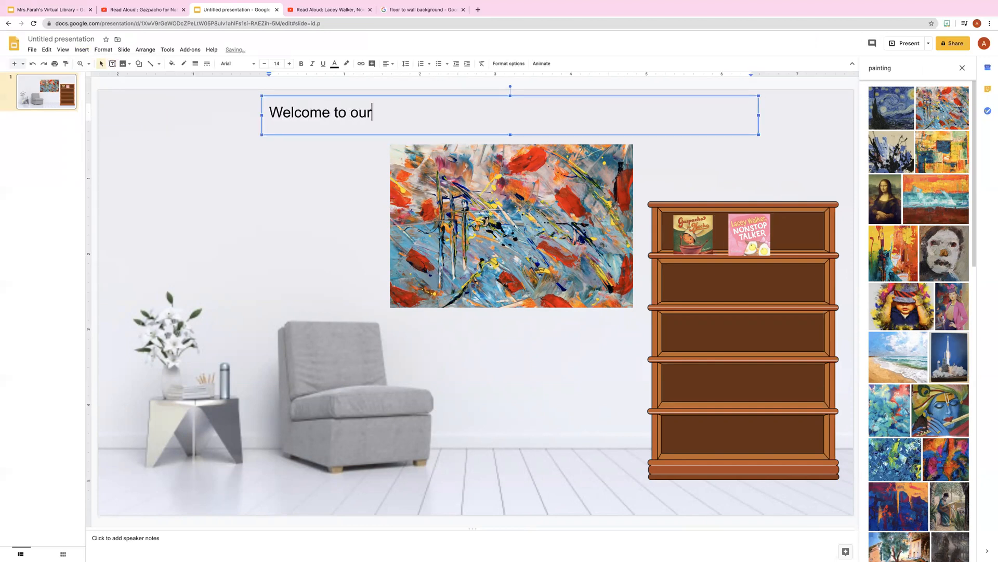
text(Virtual)
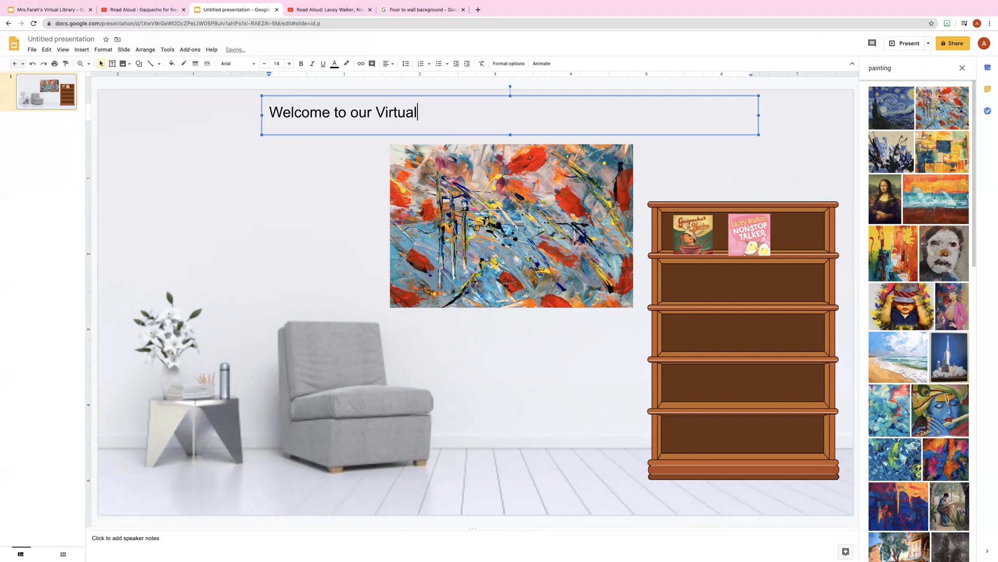
text(Classroom)
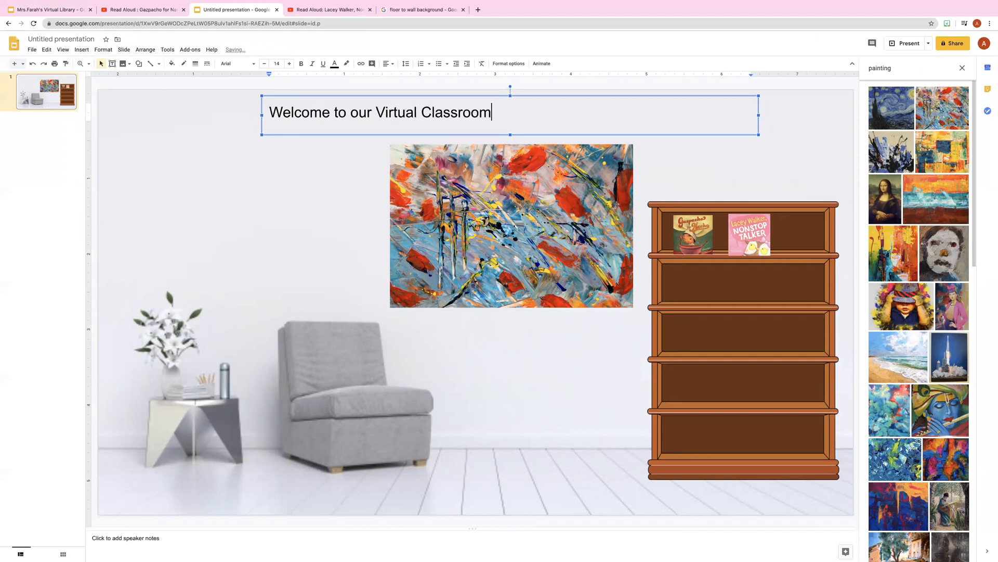
Step: Enlarge the title text twice and centre-align it
triple_click(378, 113)
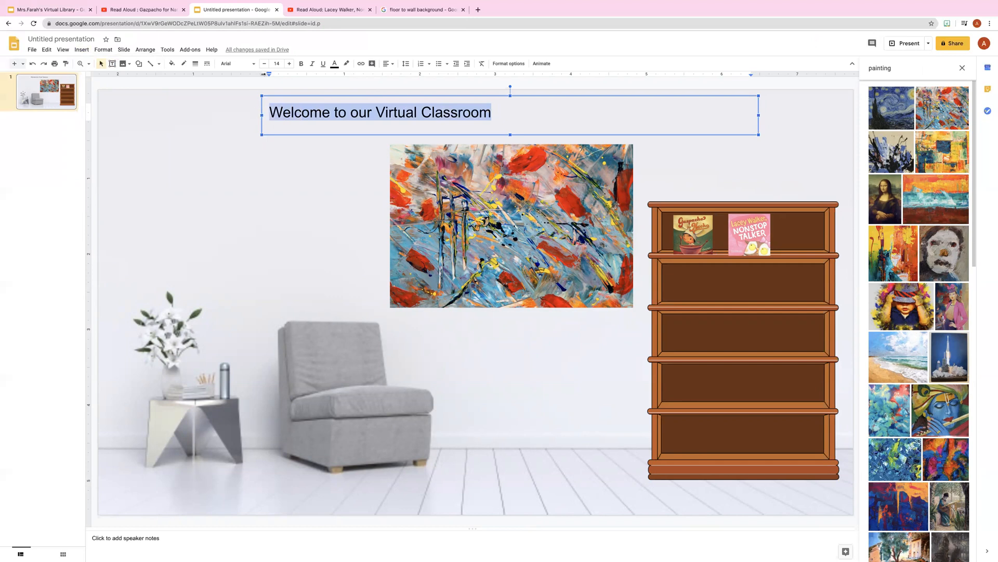
click(288, 63)
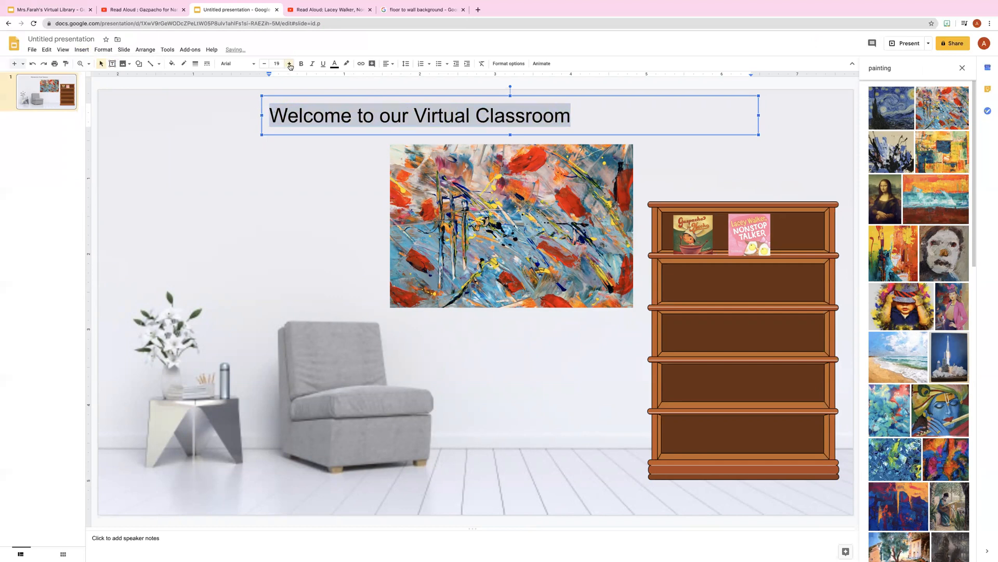
click(288, 63)
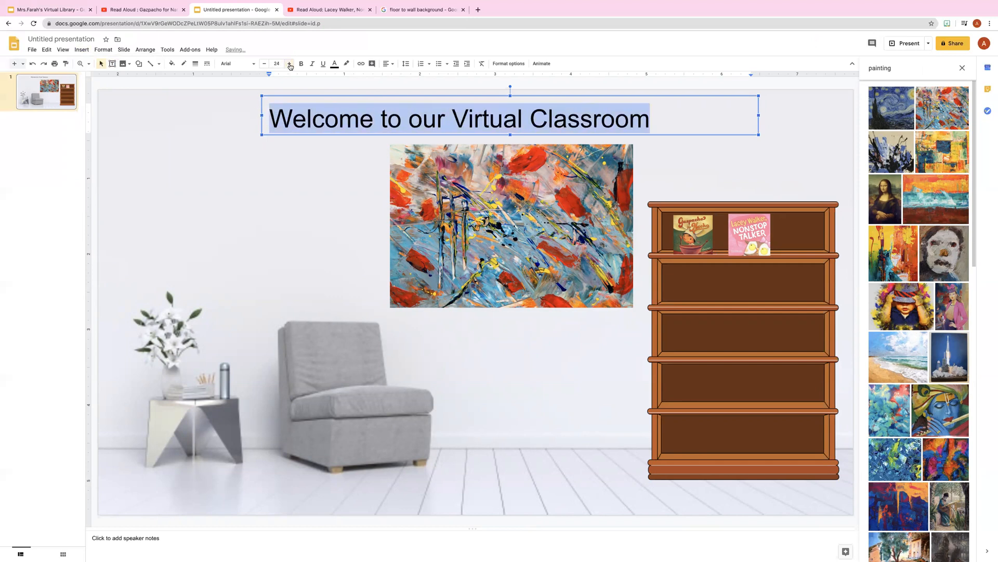
click(386, 63)
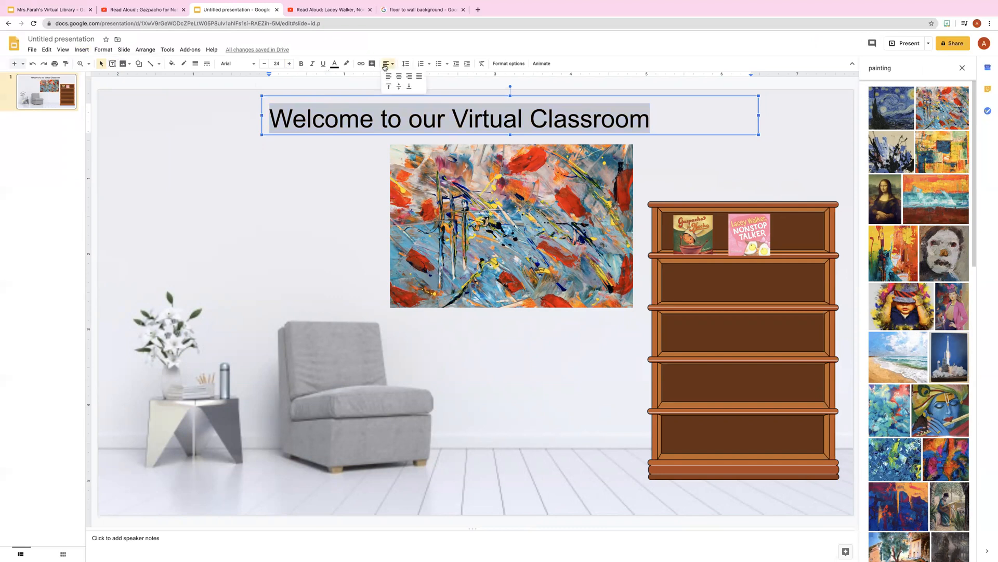
click(317, 163)
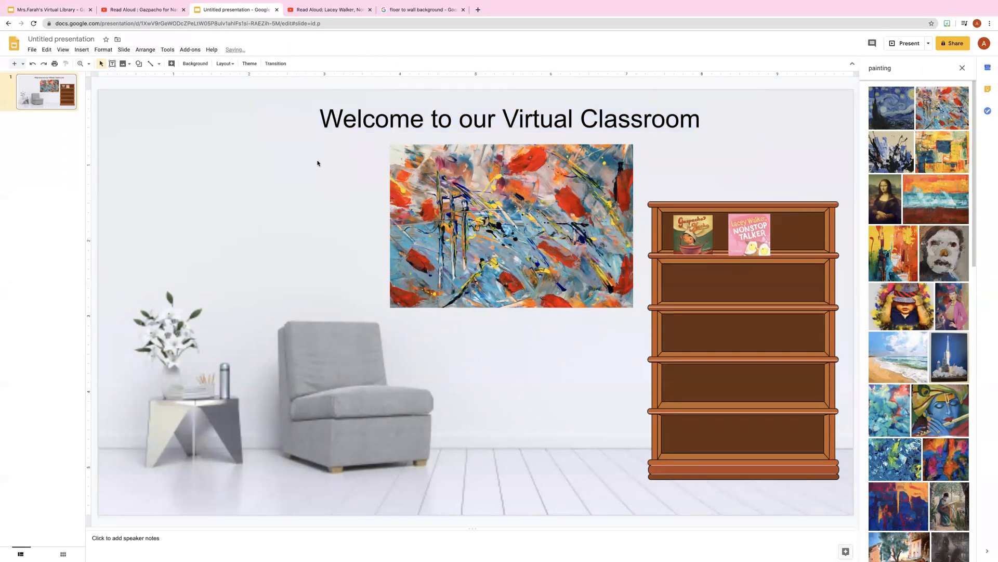
Step: Copy the web address of the teacher's own MrsFarahsRoom YouTube channel page
click(581, 118)
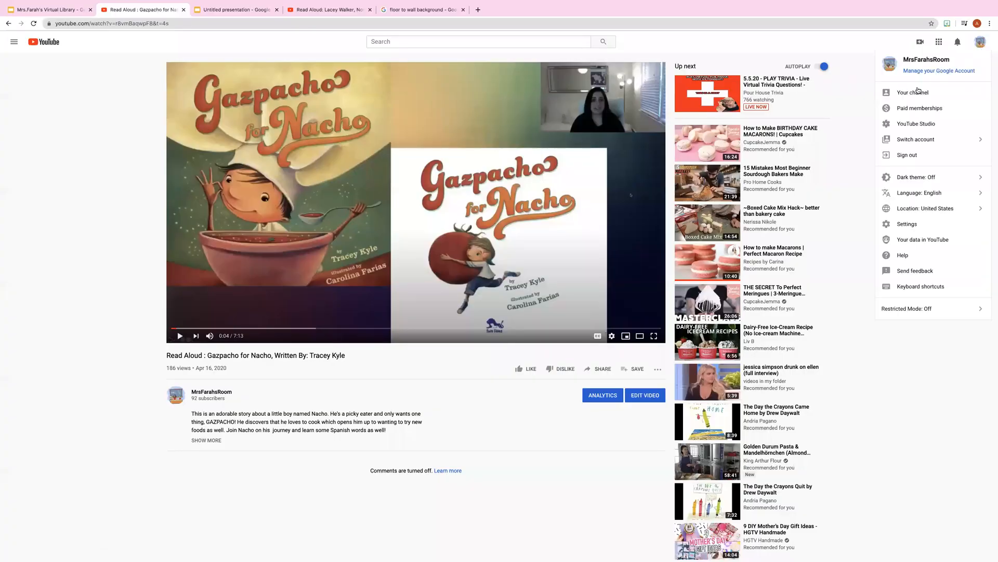
click(912, 91)
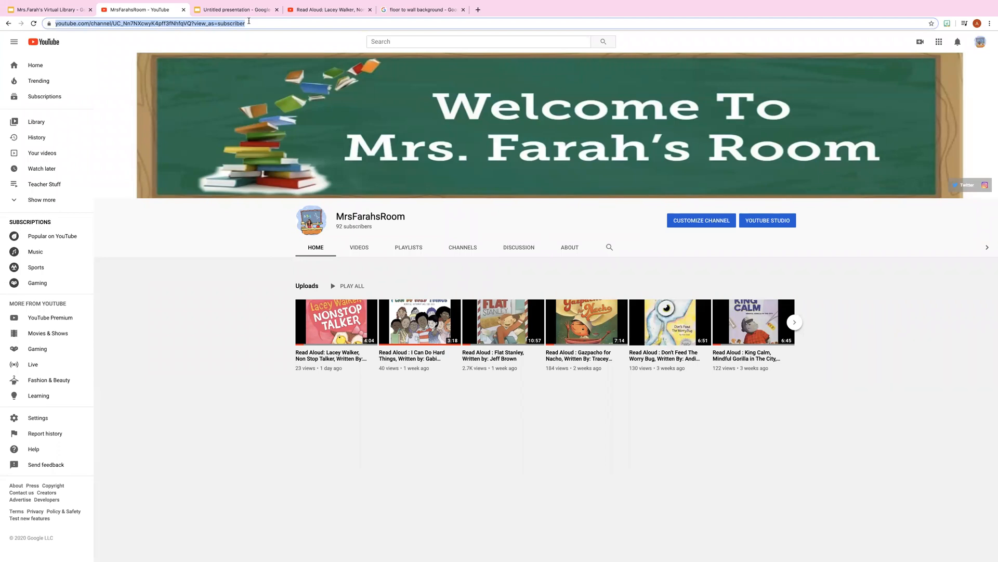
right_click(150, 23)
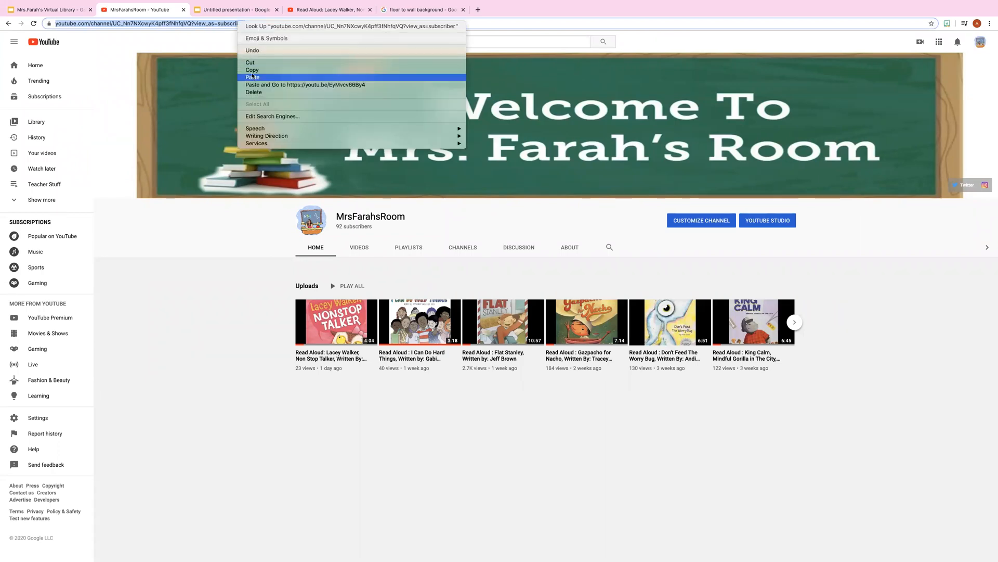
click(236, 9)
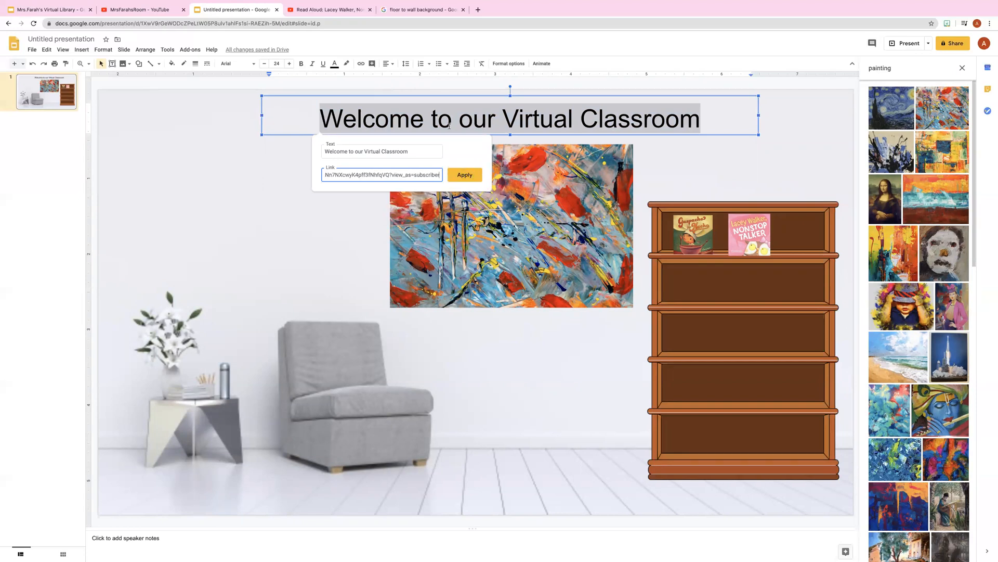
Step: Apply the MrsFarahsRoom channel URL as the welcome title's link and close the Explore panel
click(464, 175)
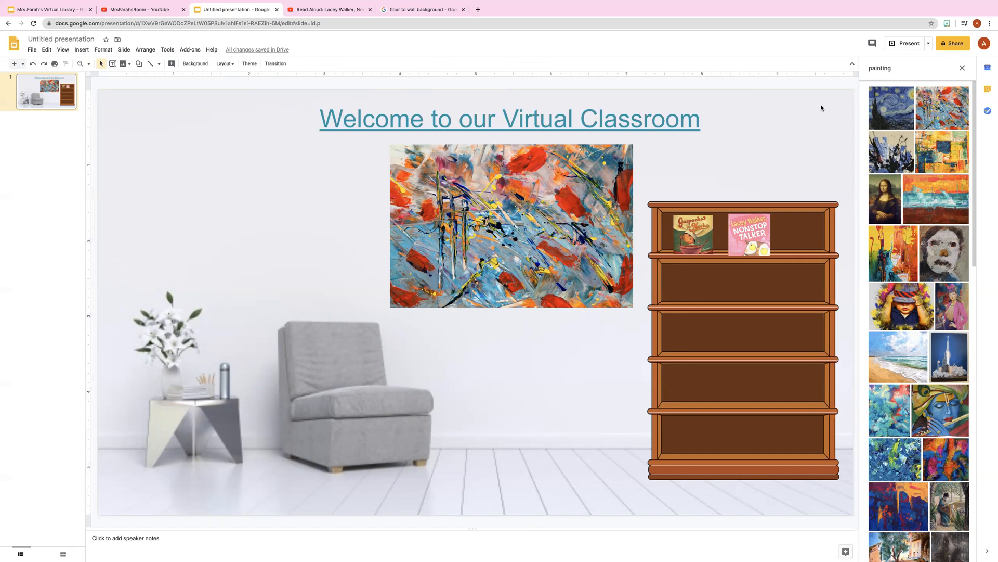
click(962, 69)
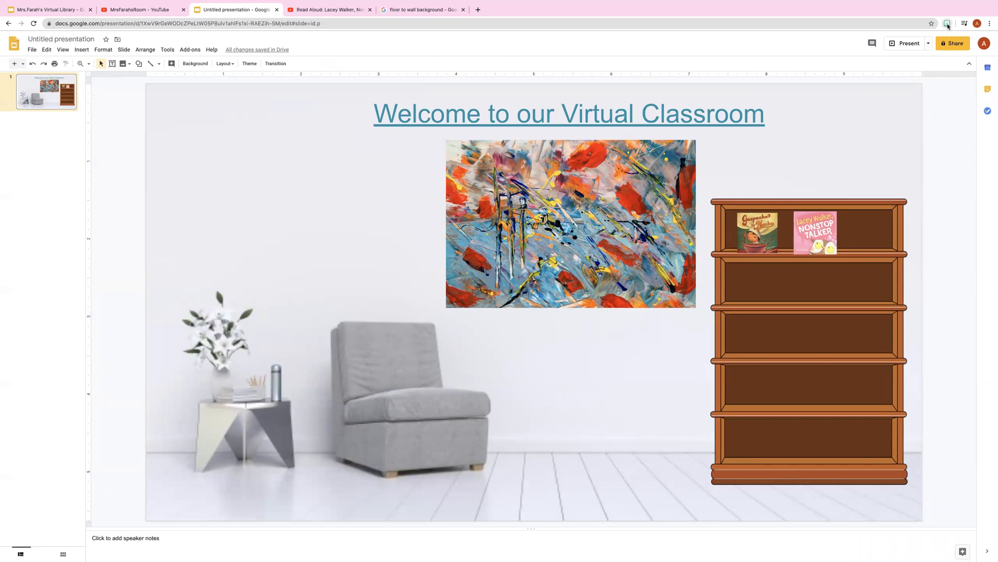
Step: Insert a seated Bitmoji from a 'sit' search and shrink it to fit the grey armchair
click(946, 24)
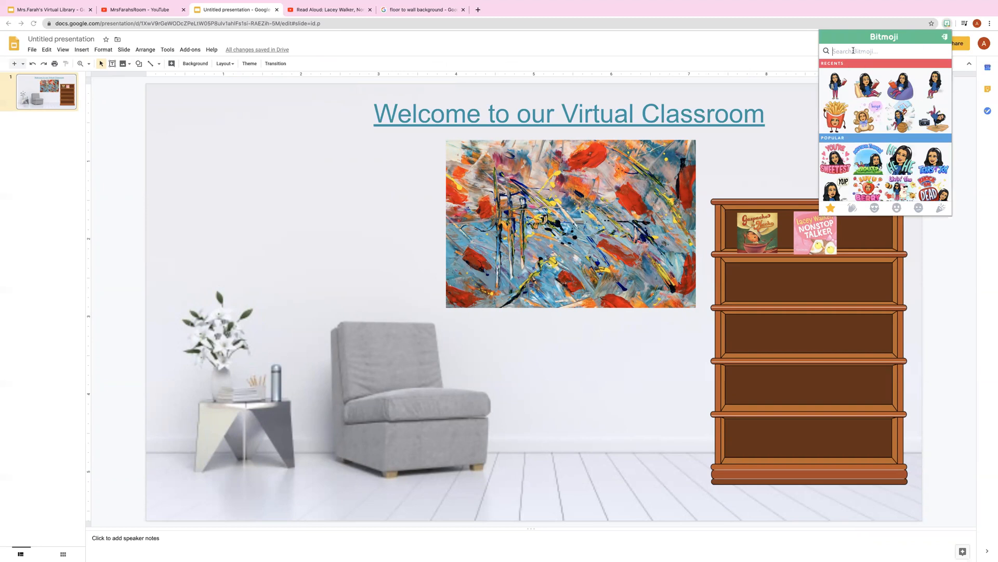
text(sit)
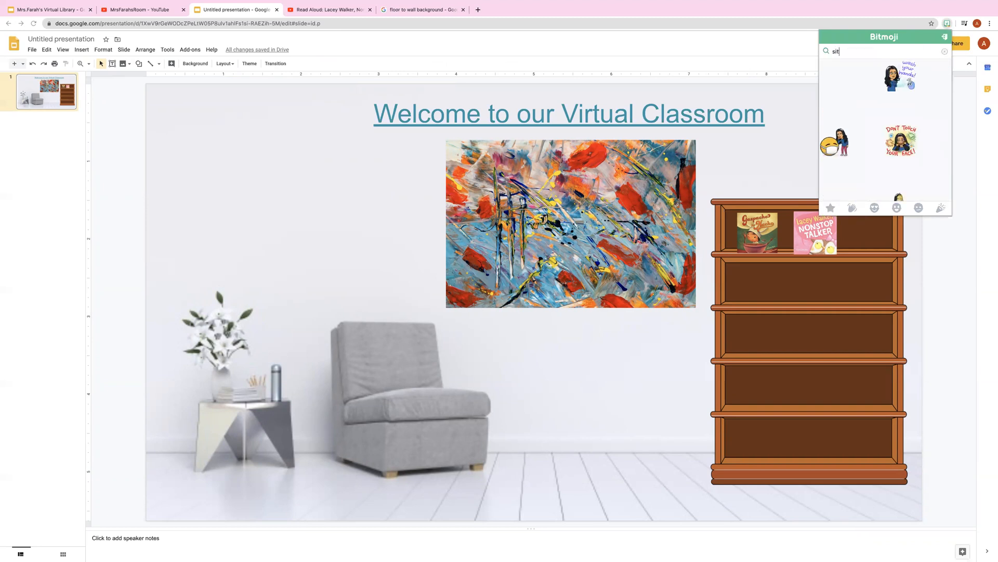
text(sit)
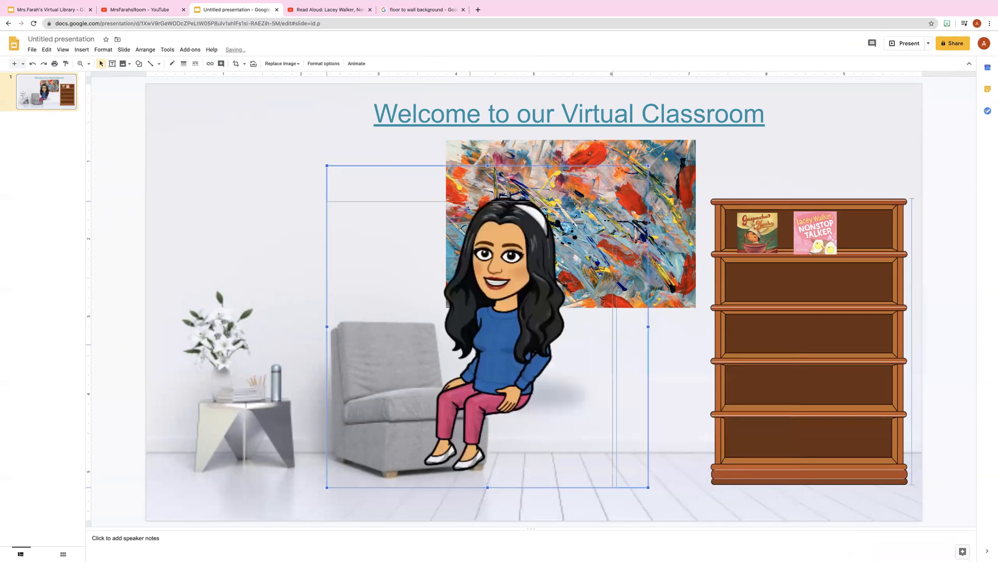
drag(487, 327, 415, 329)
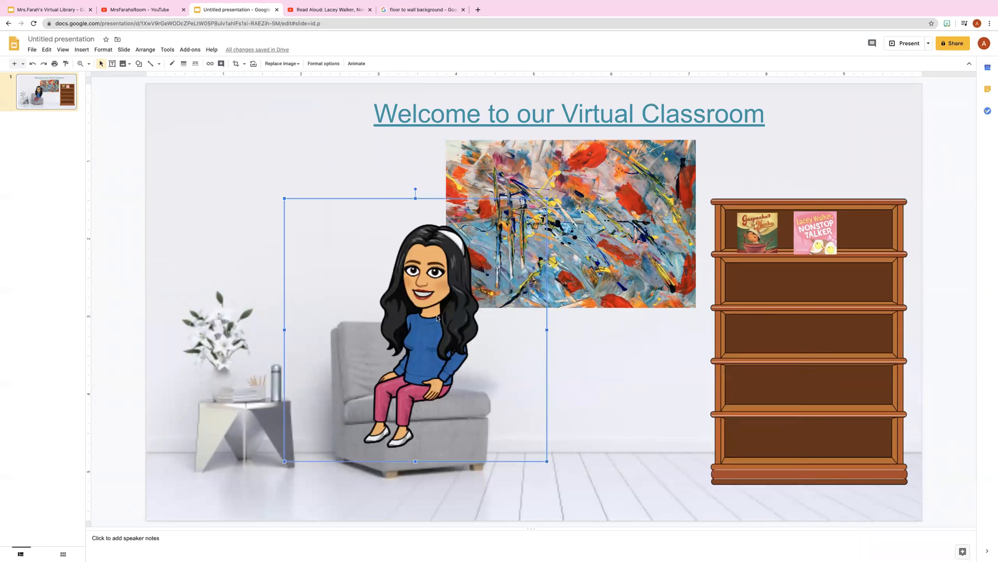
Step: Flip the Bitmoji horizontally and settle her onto the armchair seat
right_click(437, 317)
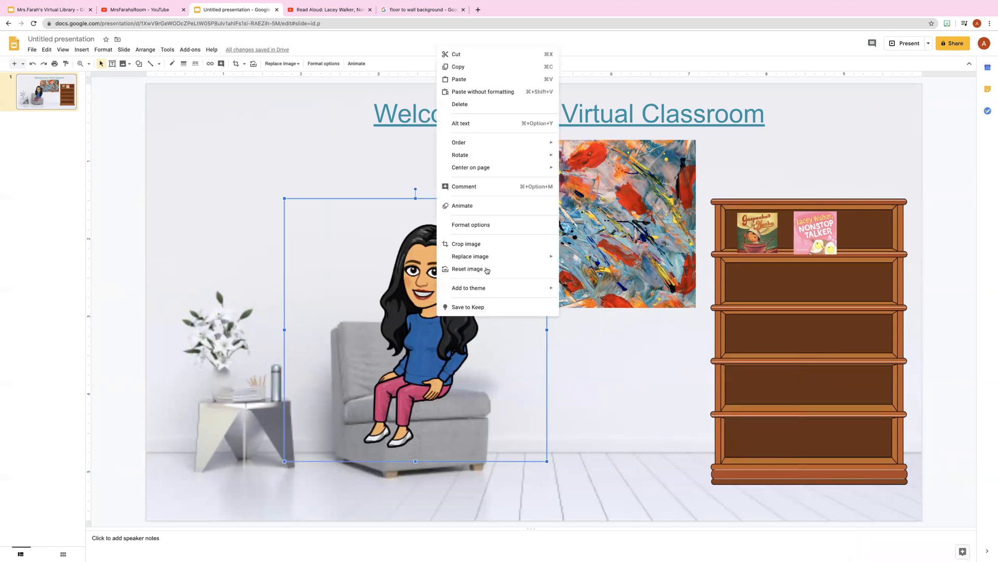
mouse_move(461, 155)
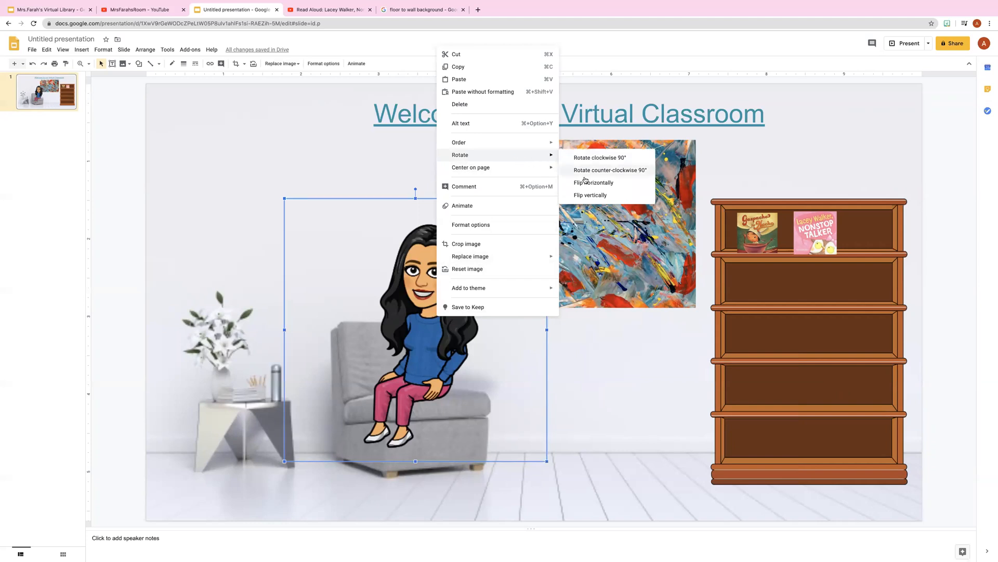
mouse_move(593, 185)
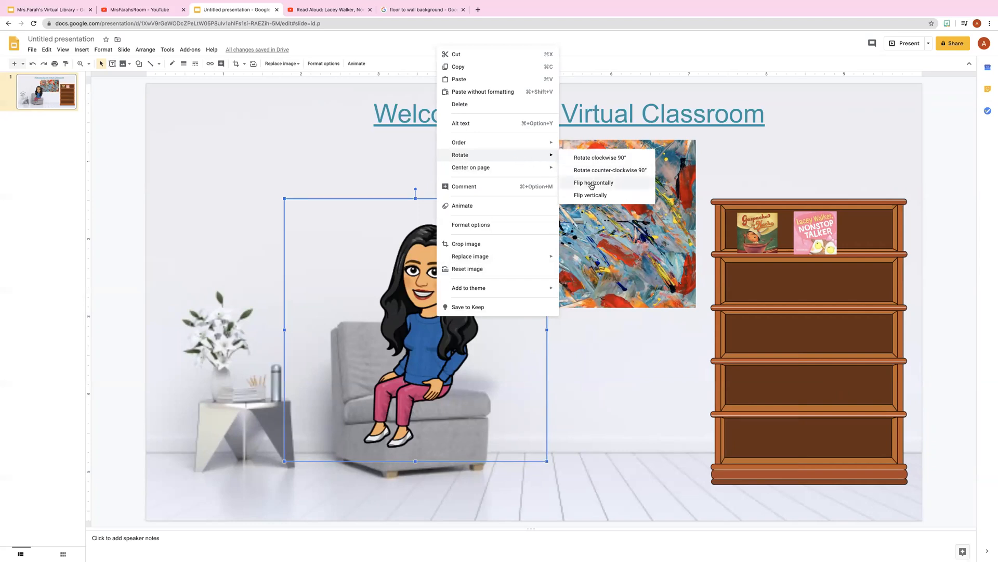
click(592, 183)
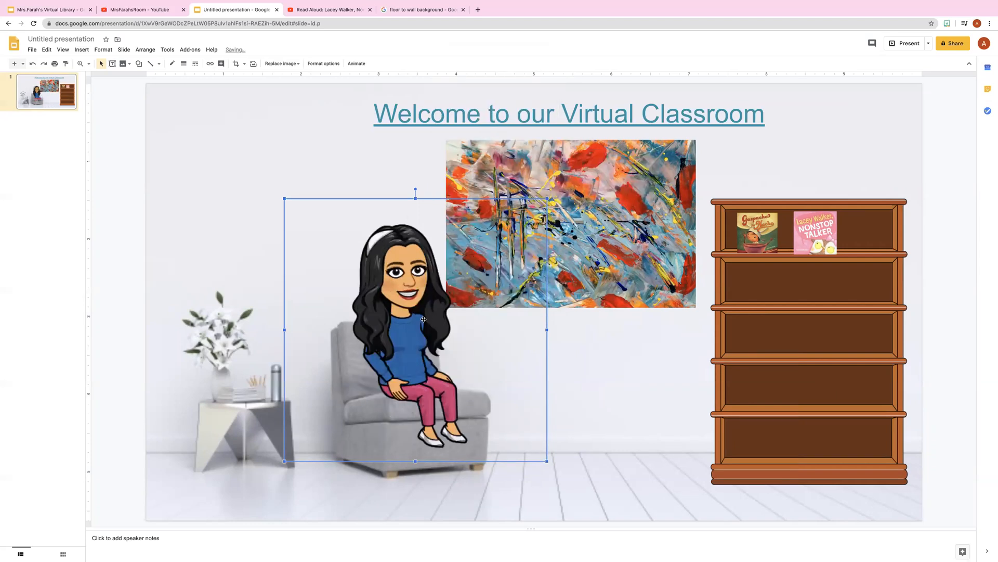
drag(416, 325, 420, 333)
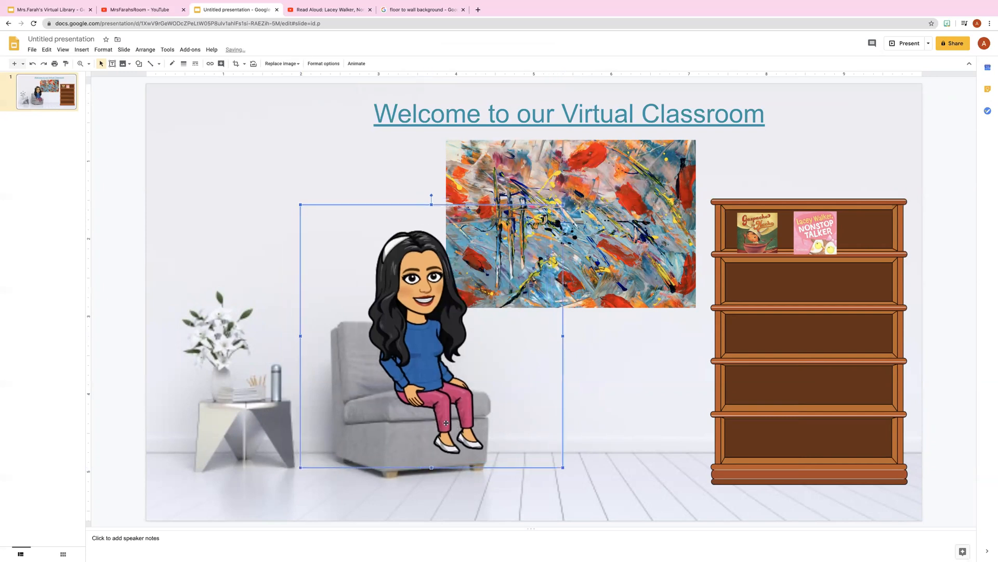
drag(446, 423, 428, 414)
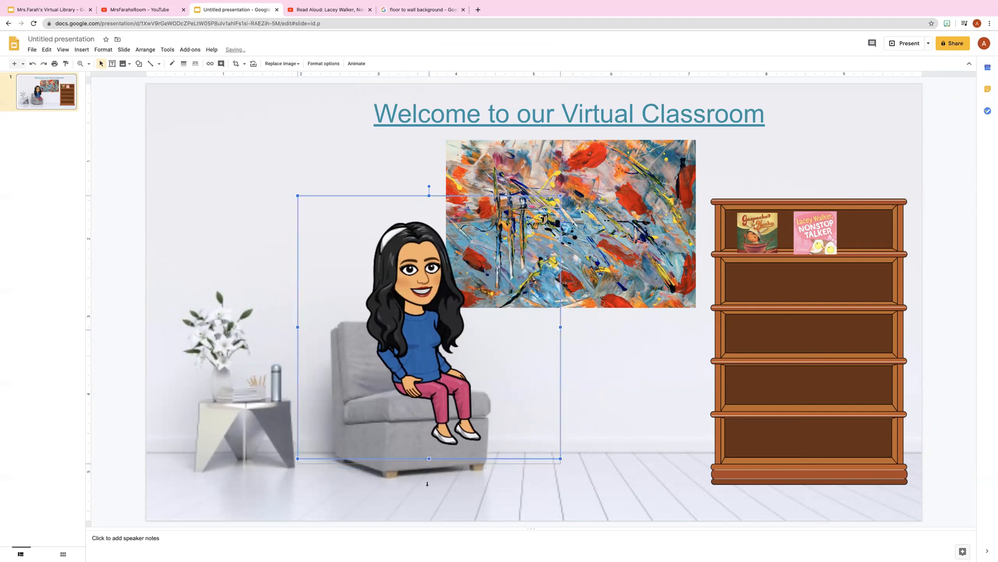
drag(429, 327, 428, 316)
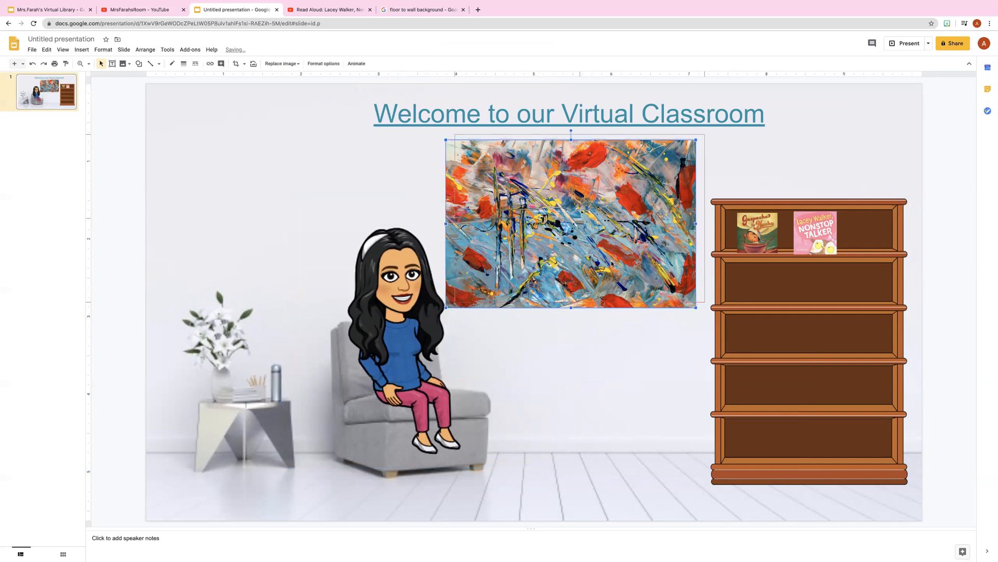
Step: Nudge the painting slightly up and right, then check the welcome title's link
click(641, 335)
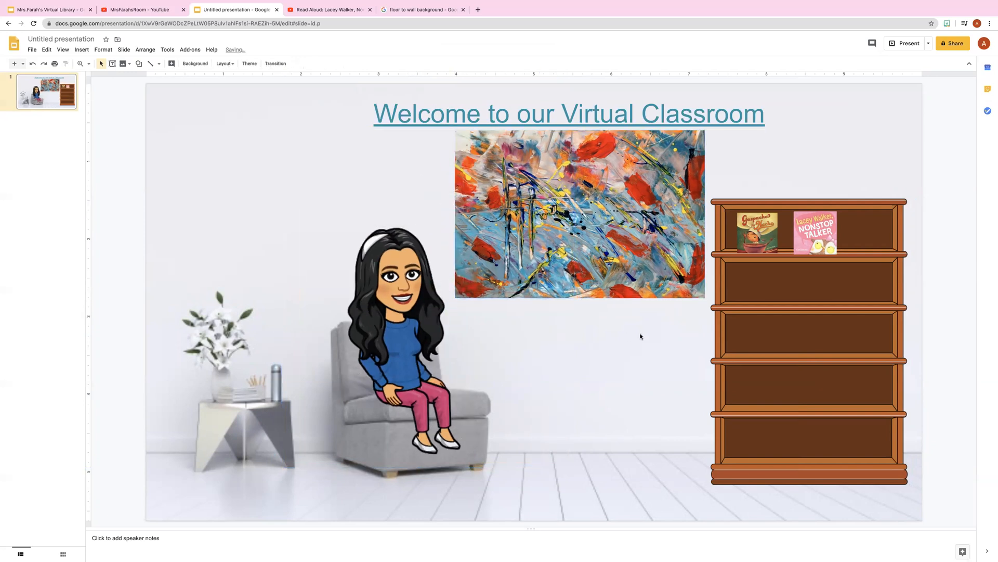
click(756, 230)
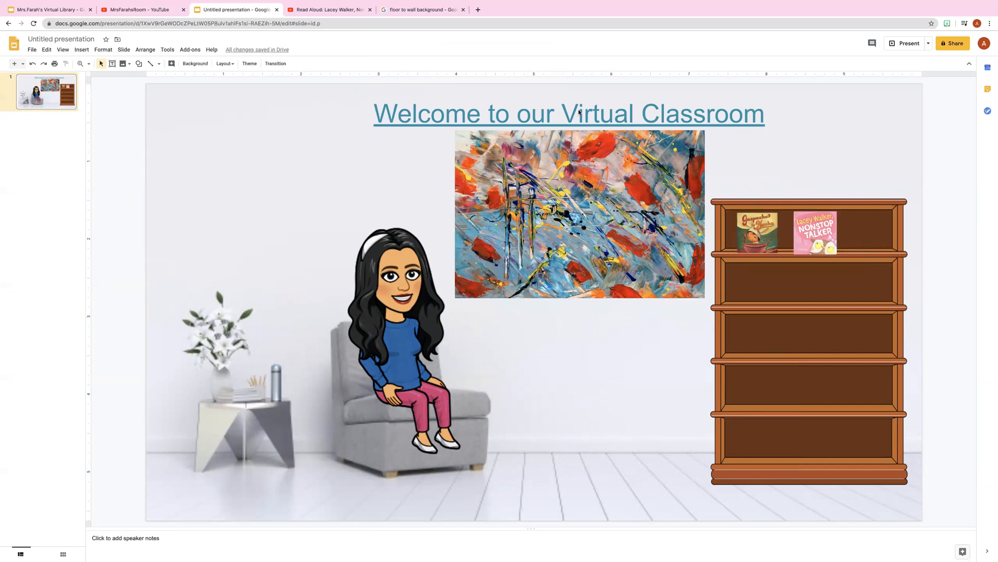
click(569, 113)
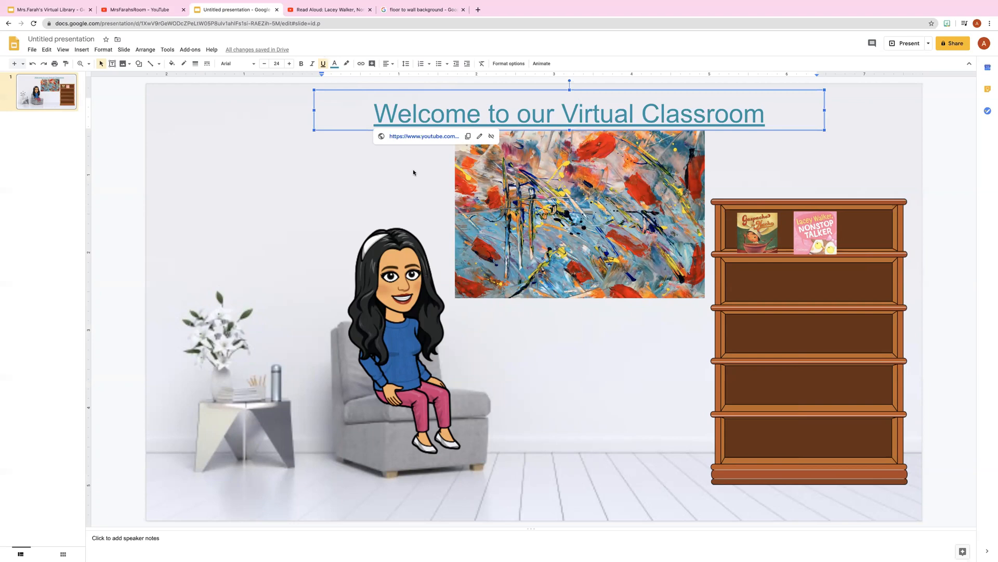
click(416, 175)
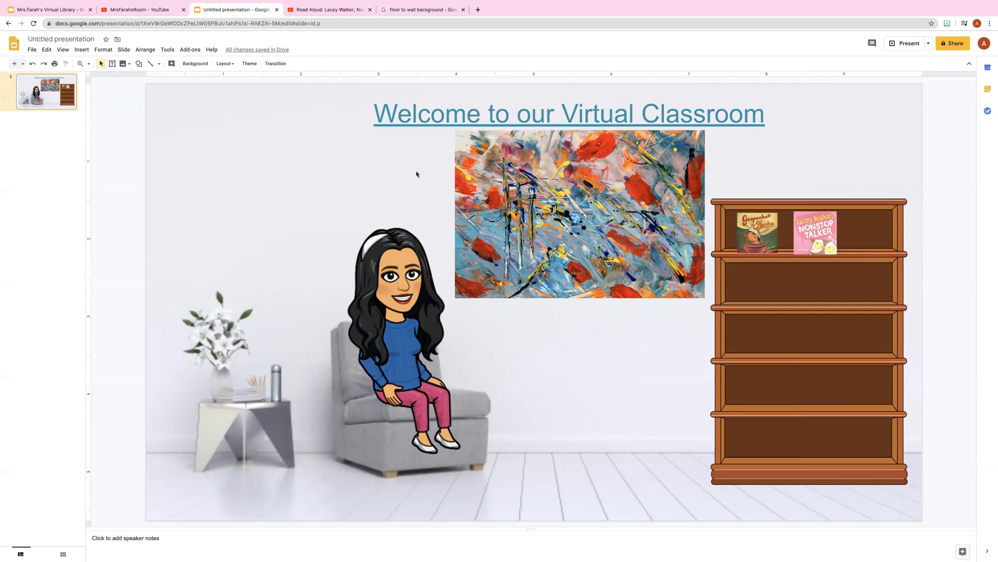
Step: View the finished Virtual Library example presentation, then return to the YouTube channel page
click(45, 9)
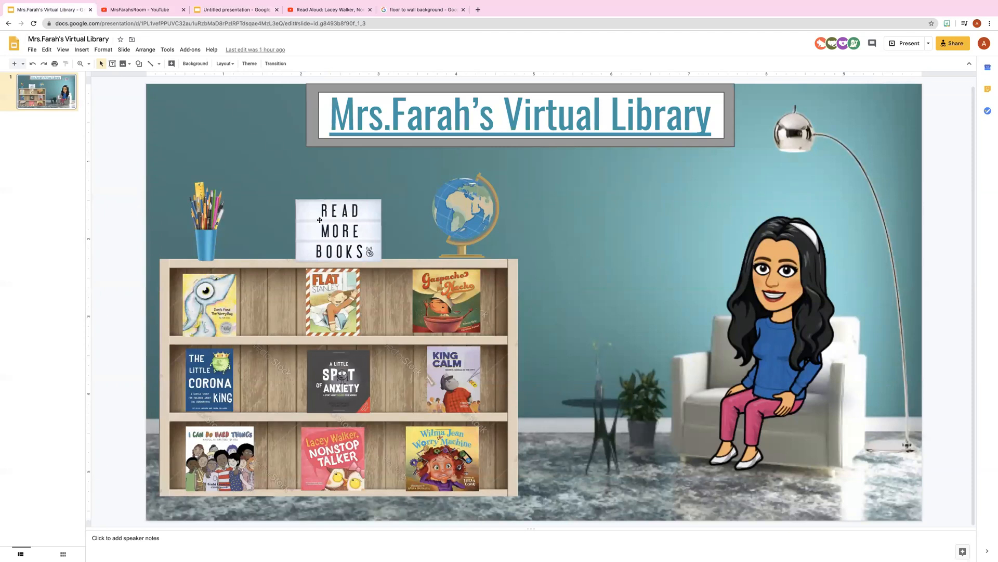
click(206, 221)
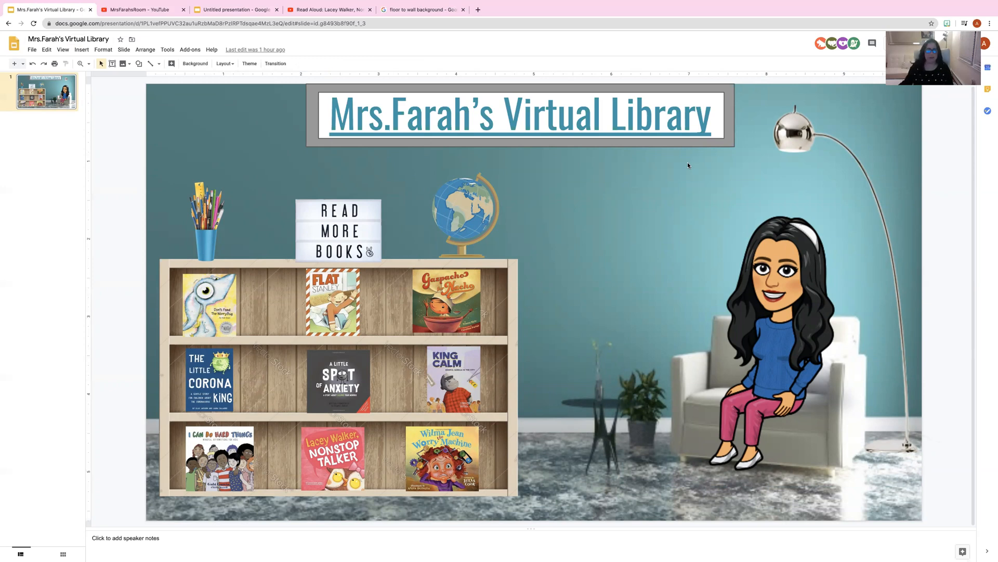
mouse_move(449, 48)
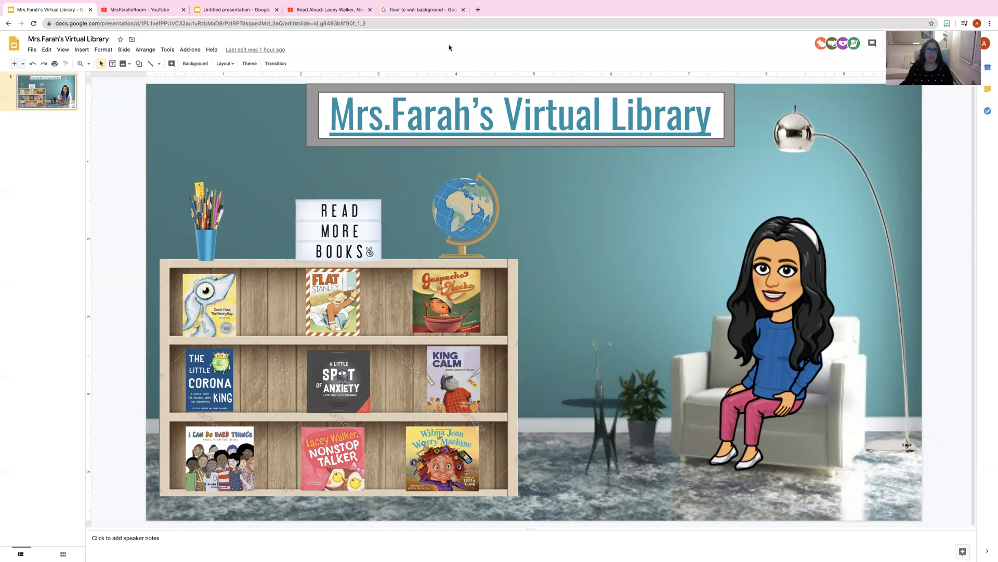
click(139, 10)
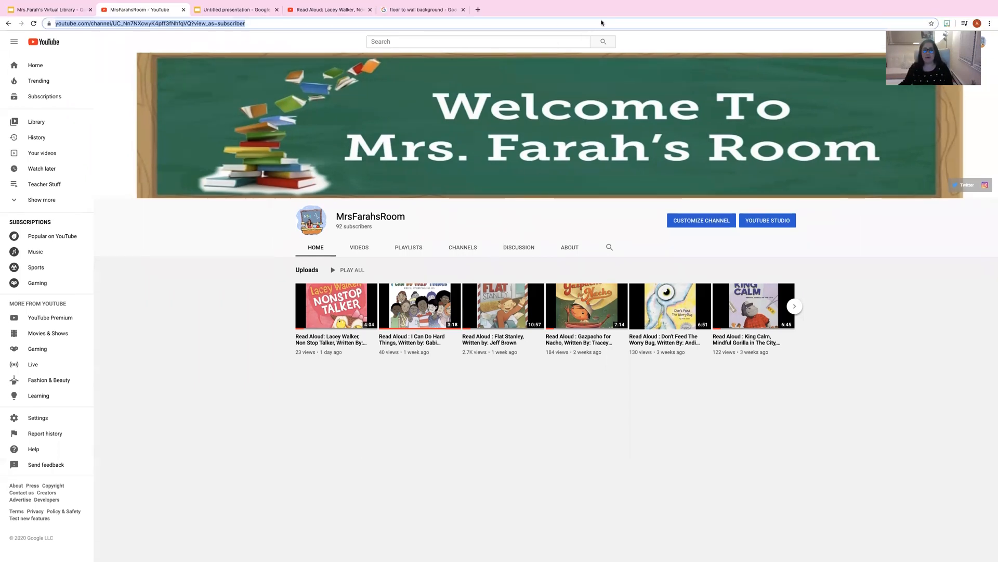
mouse_move(611, 72)
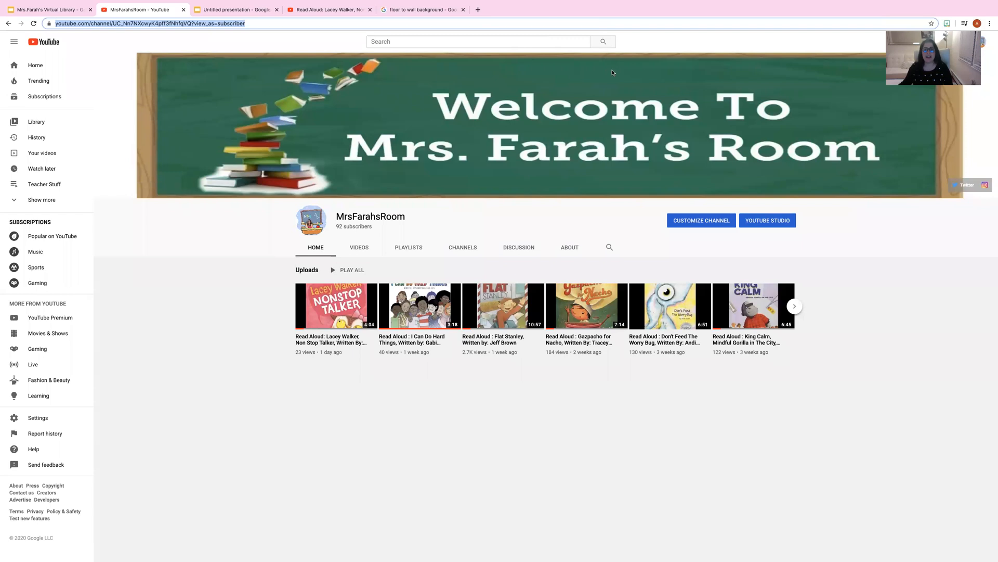